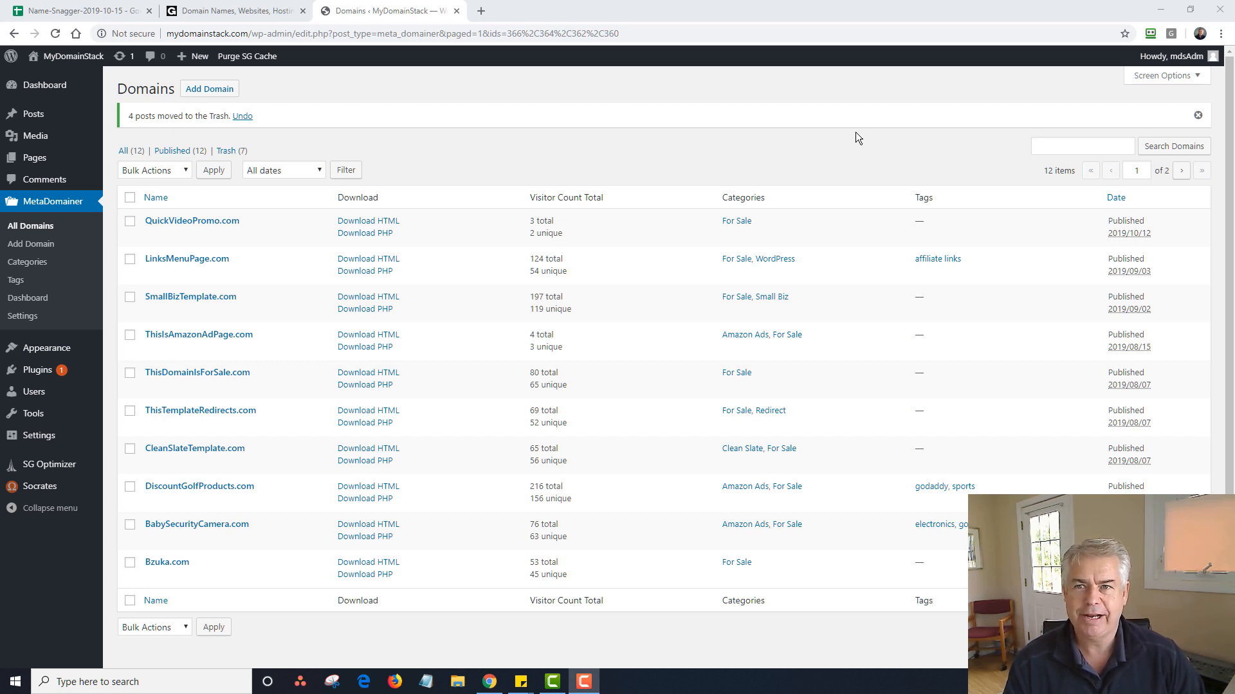
pyautogui.moveTo(827, 131)
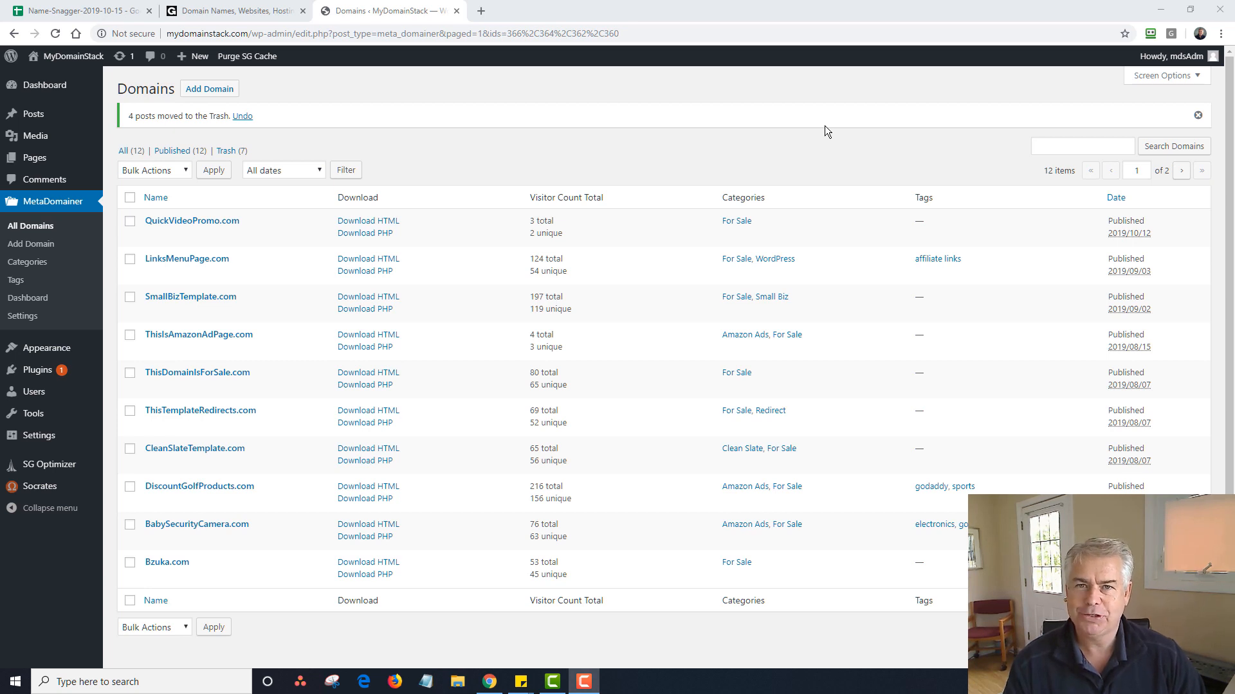
pyautogui.moveTo(784, 131)
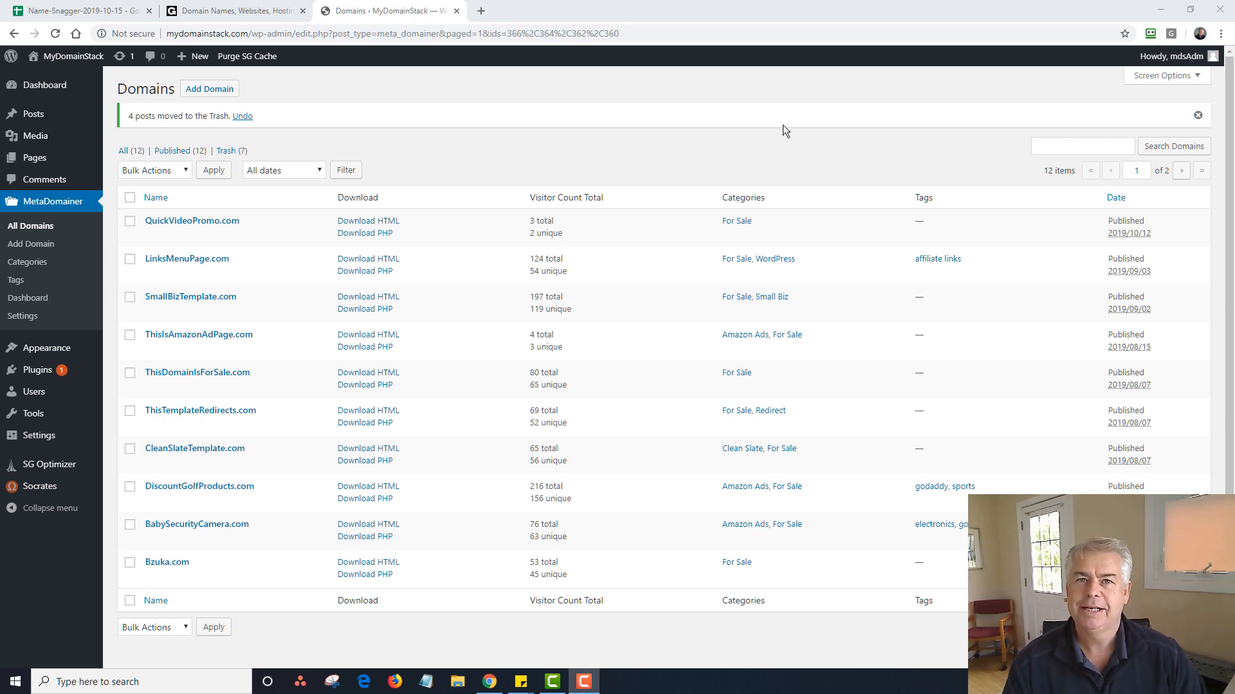
pyautogui.moveTo(775, 126)
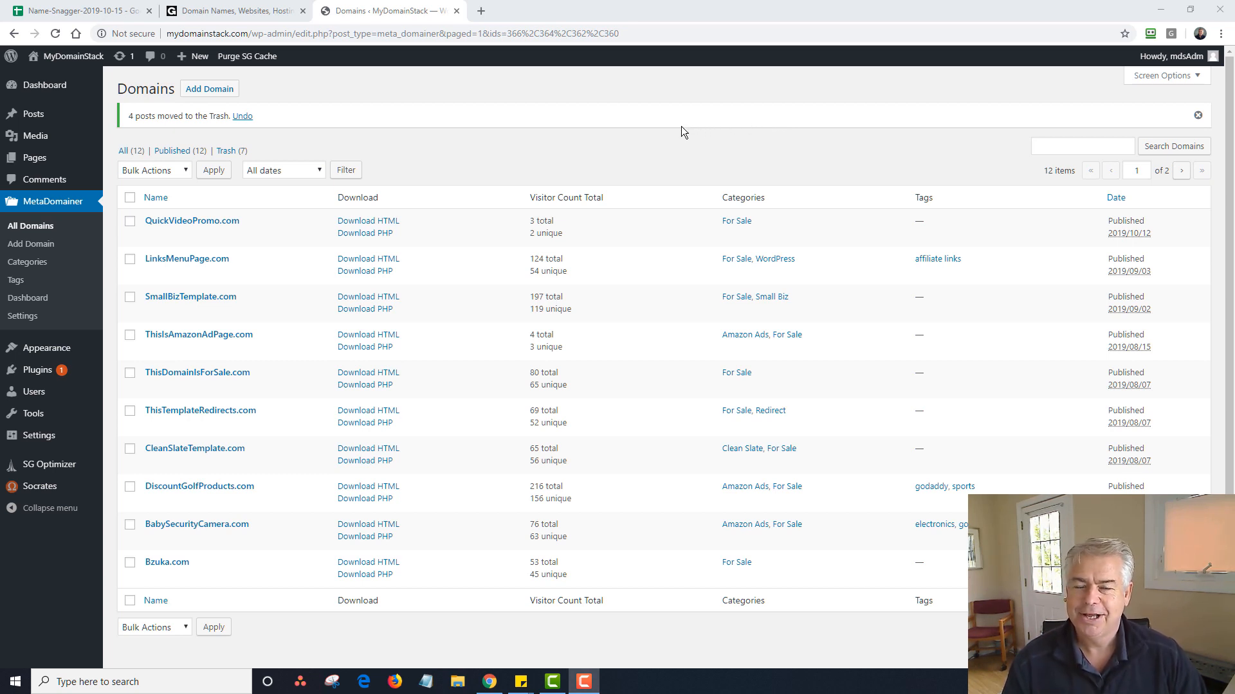
pyautogui.moveTo(634, 131)
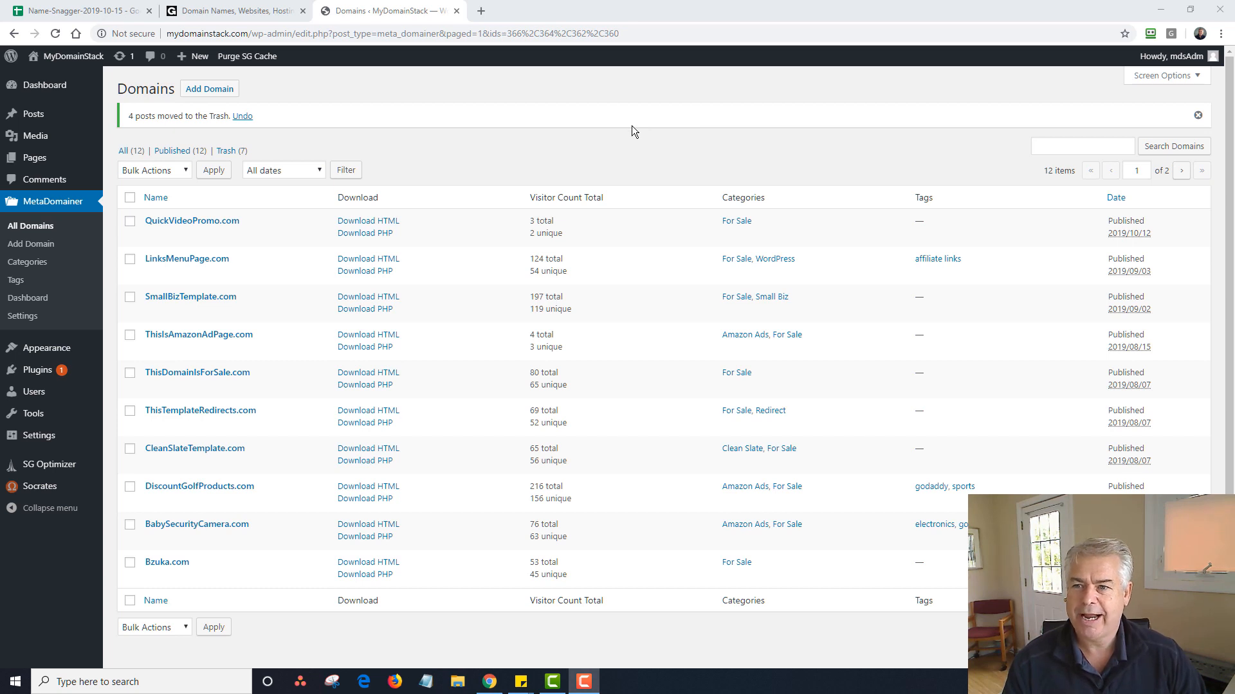
pyautogui.moveTo(560, 160)
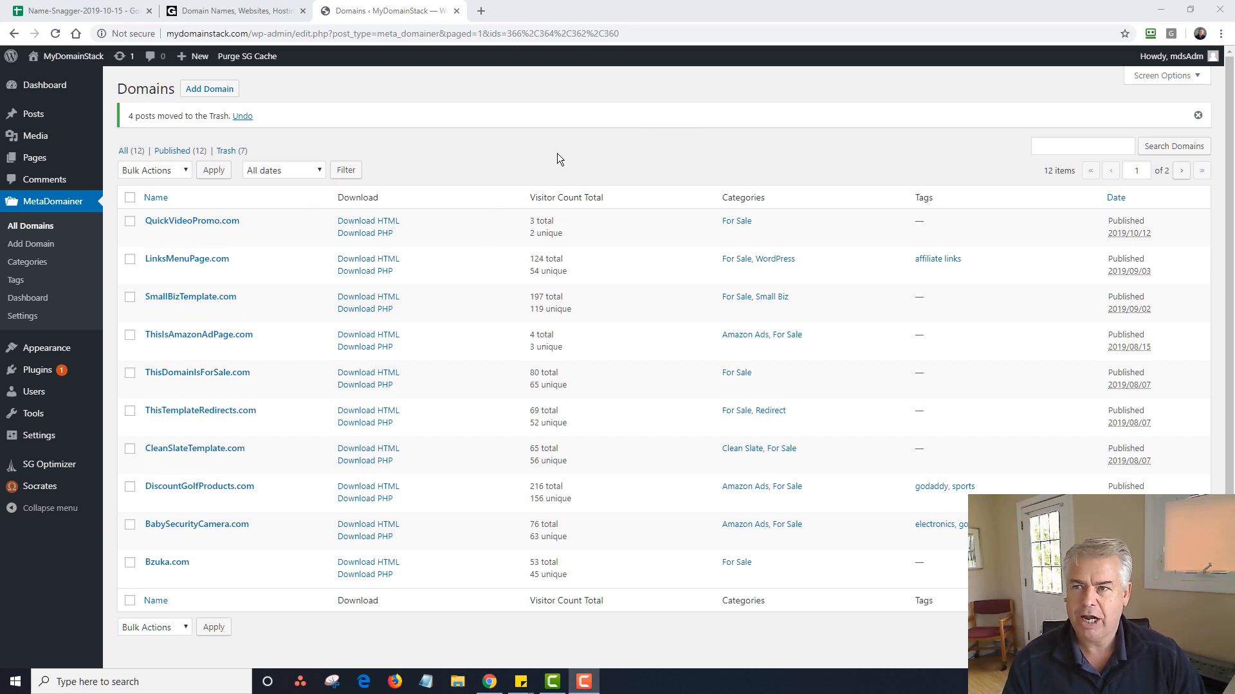
pyautogui.moveTo(619, 115)
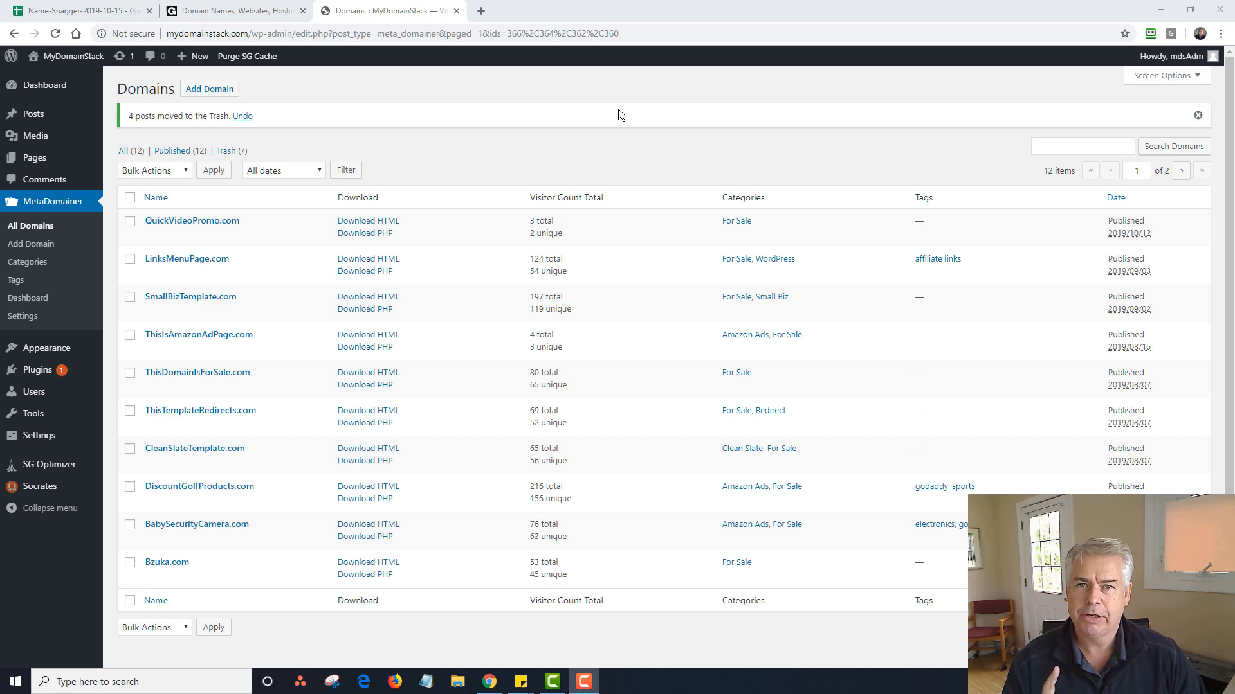
pyautogui.moveTo(394, 100)
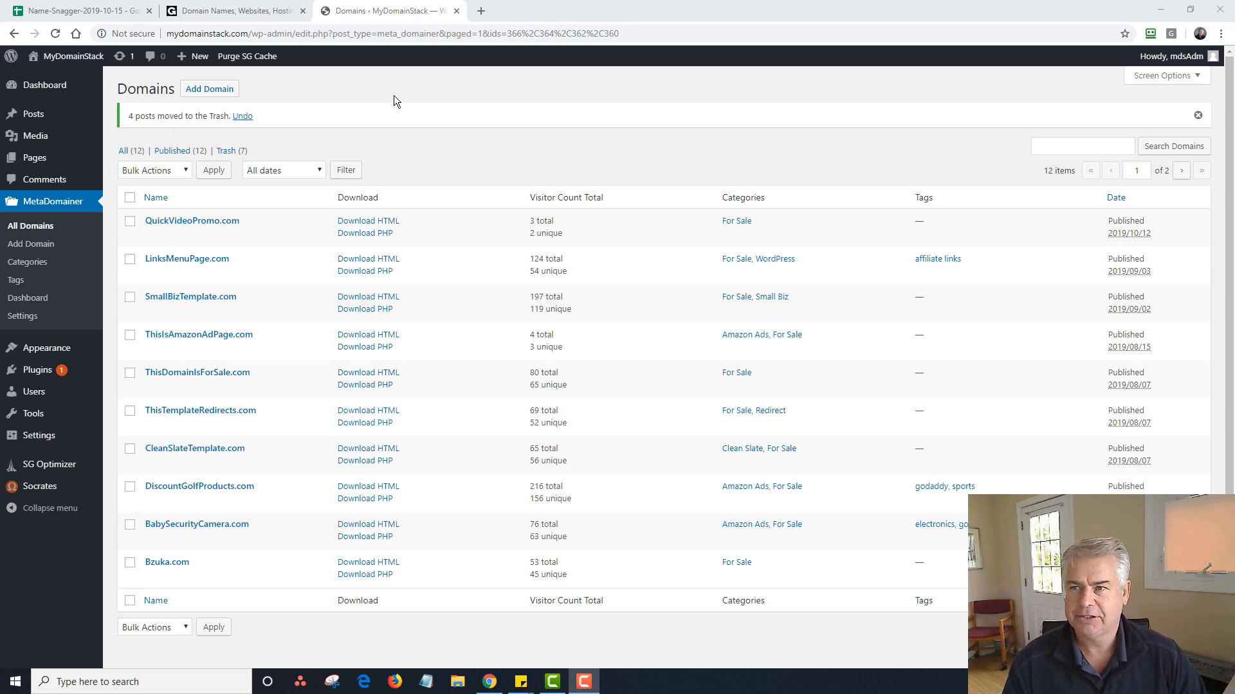
pyautogui.moveTo(328, 85)
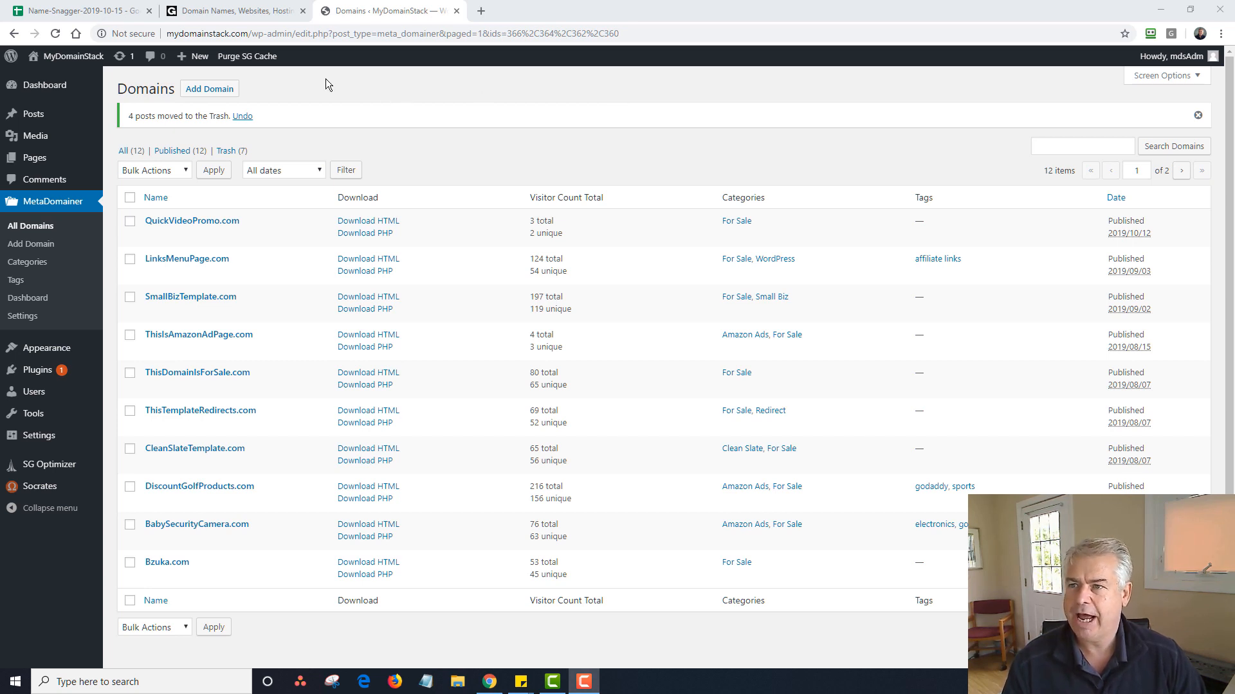
# Switch from the MetaDomainer domains list to the Name-Snagger domain spreadsheet
pyautogui.click(78, 10)
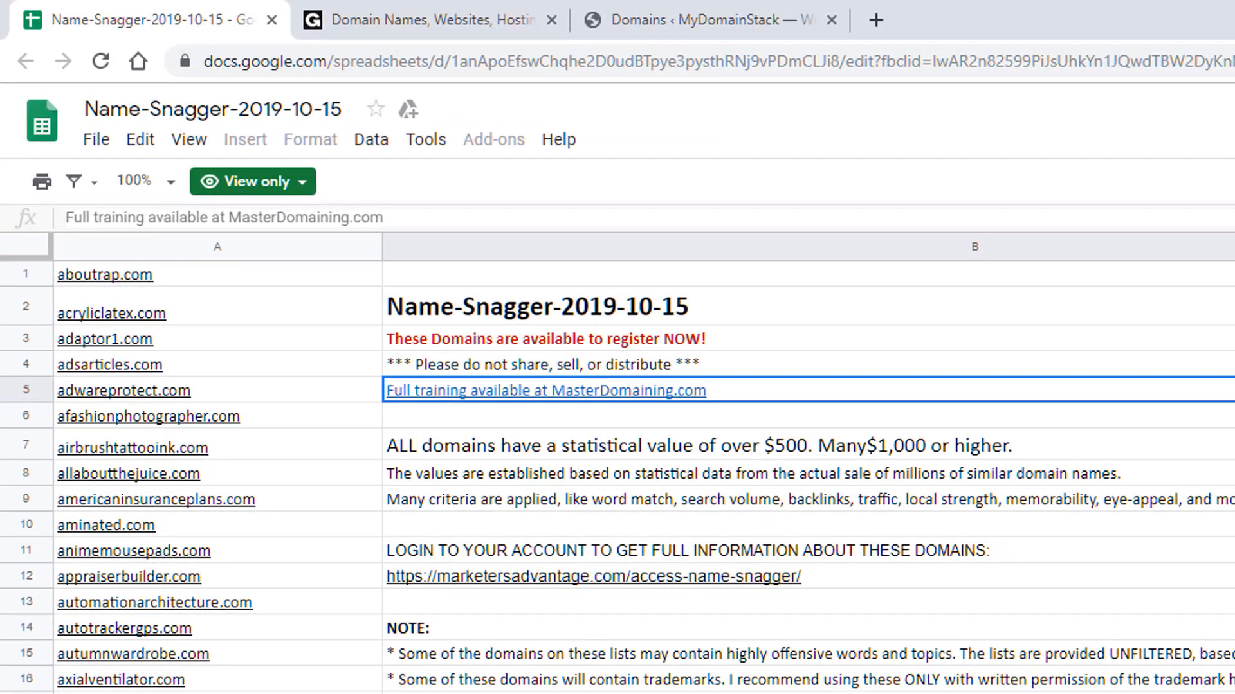
# Scroll the Name-Snagger list to its final rows where woodlawnroofing.com appears
pyautogui.scroll(-3)
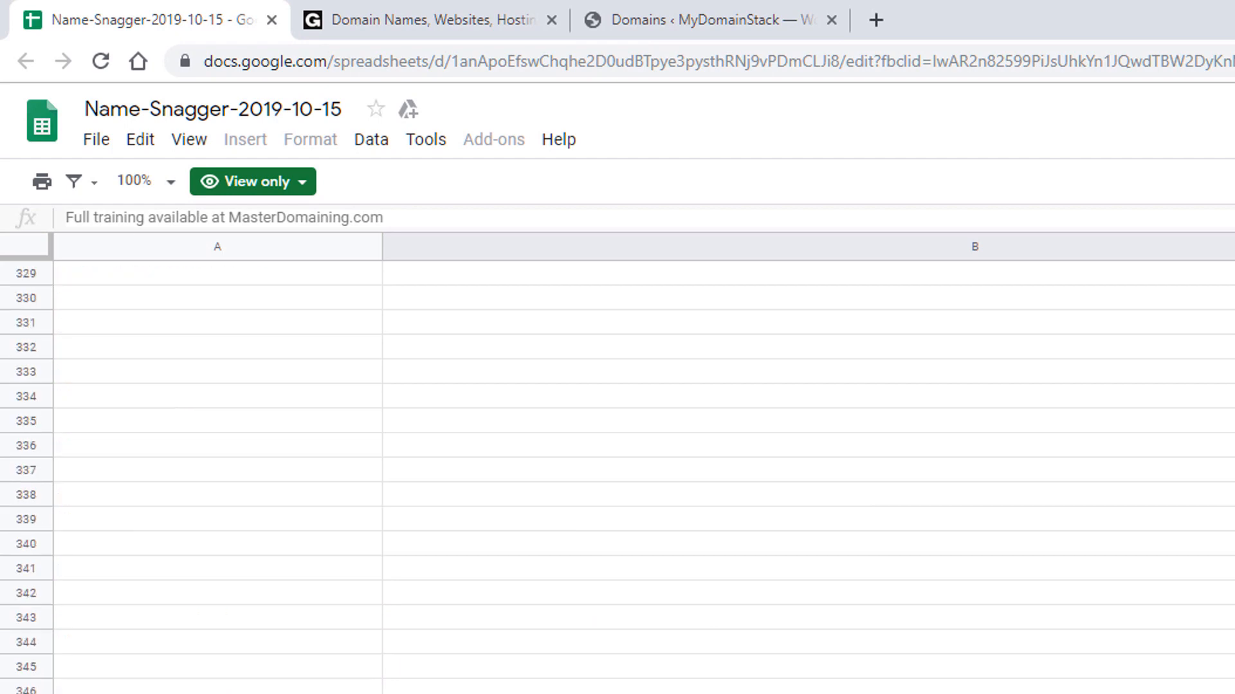
pyautogui.scroll(3)
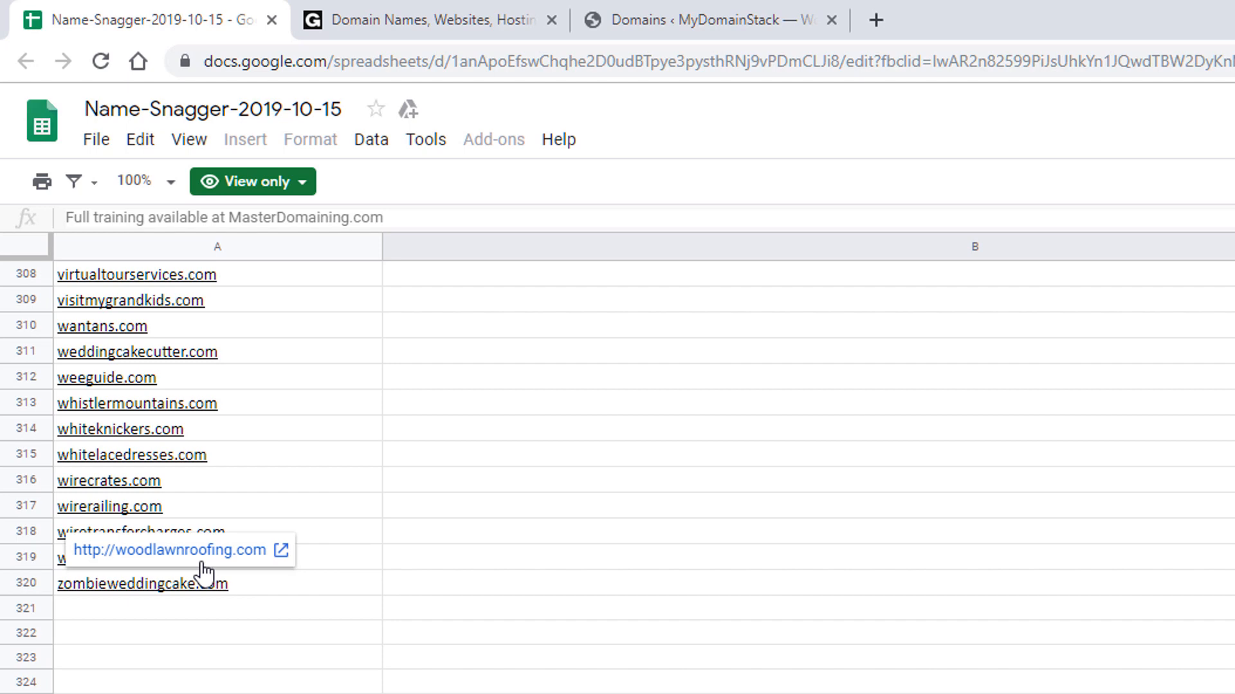
pyautogui.moveTo(218, 567)
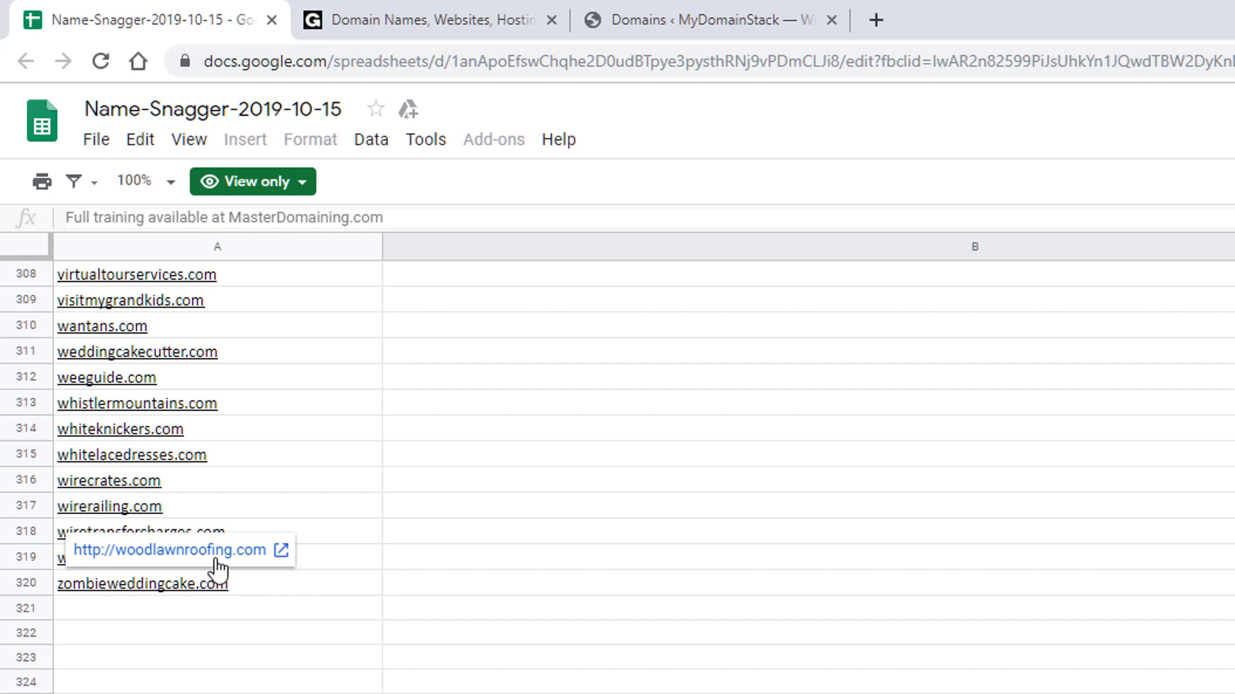
pyautogui.moveTo(694, 379)
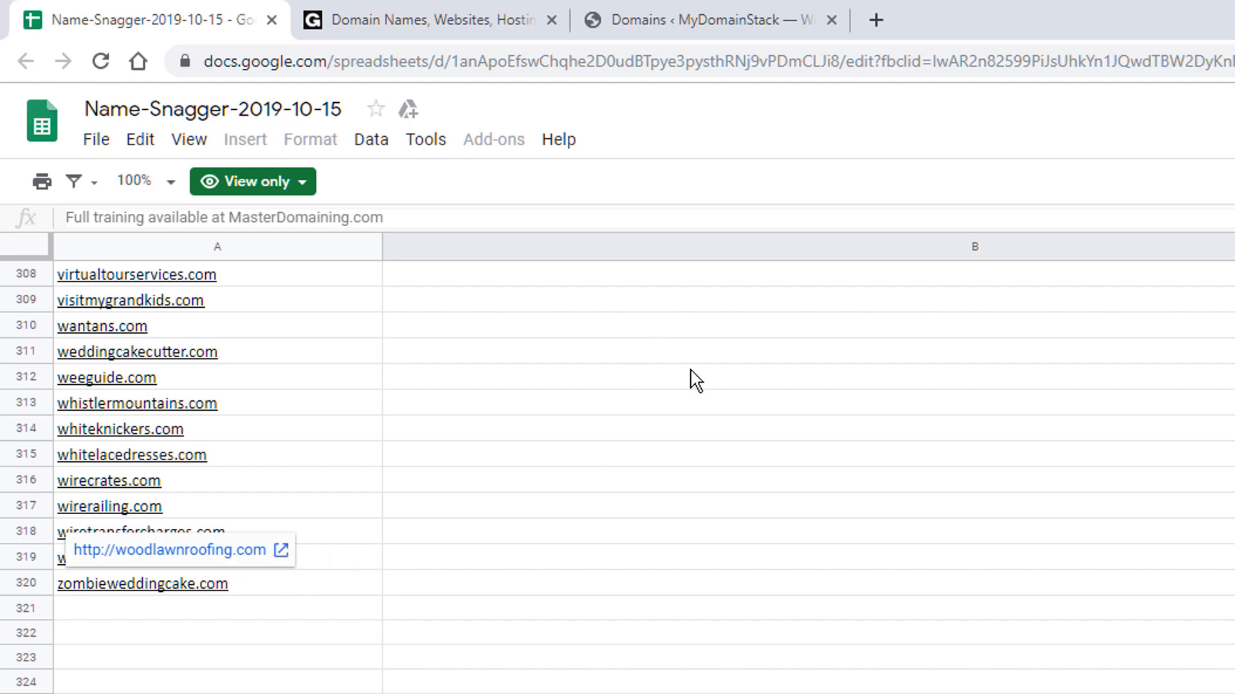
pyautogui.moveTo(862, 68)
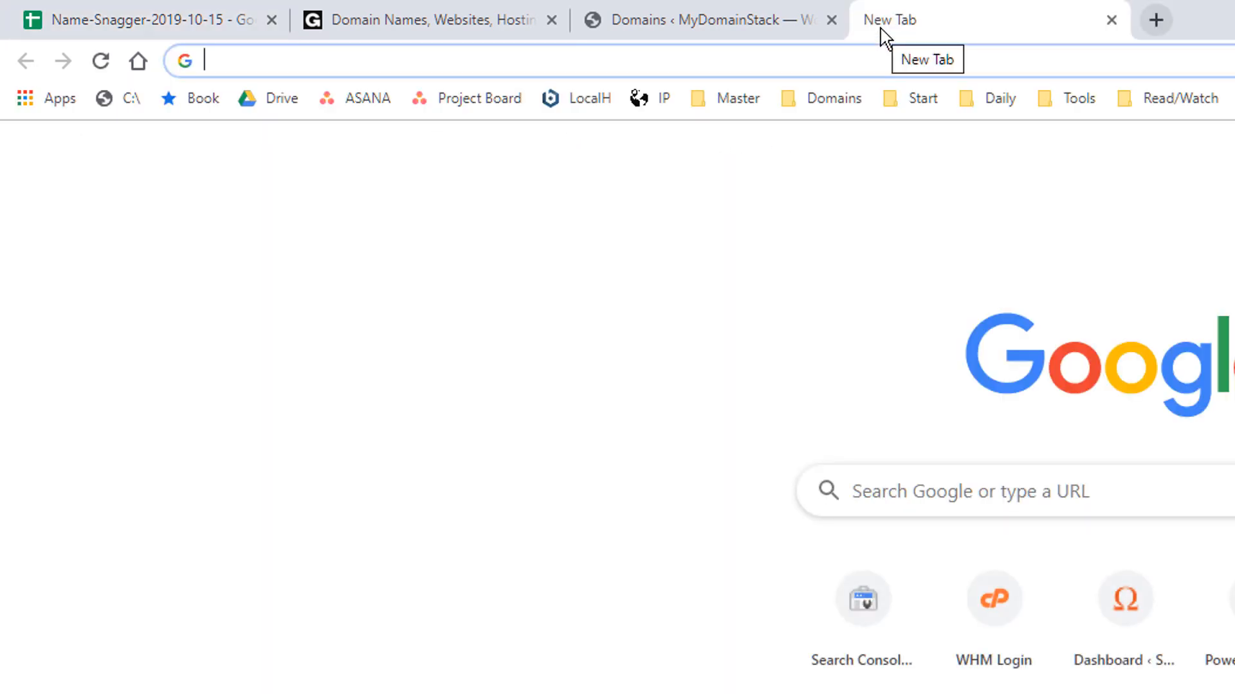
# Search Google for towns named Woodlawn and open the Woodlawn Wikipedia article
pyautogui.write('tows')
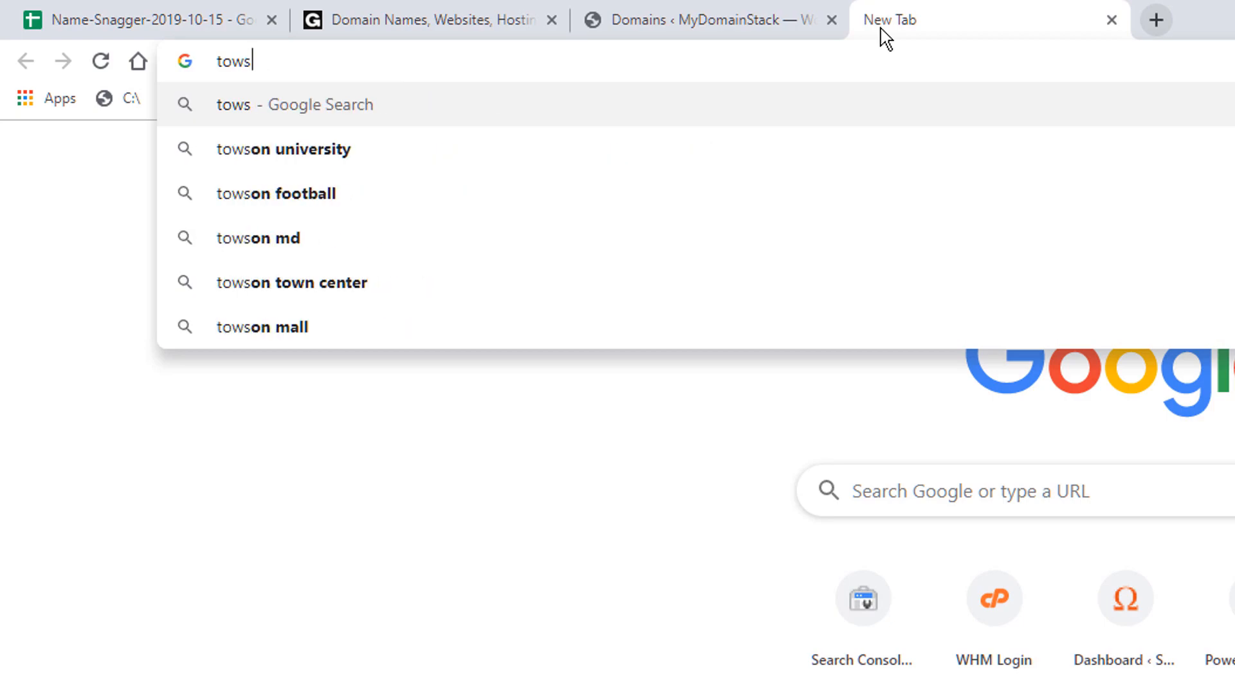
pyautogui.press('Return')
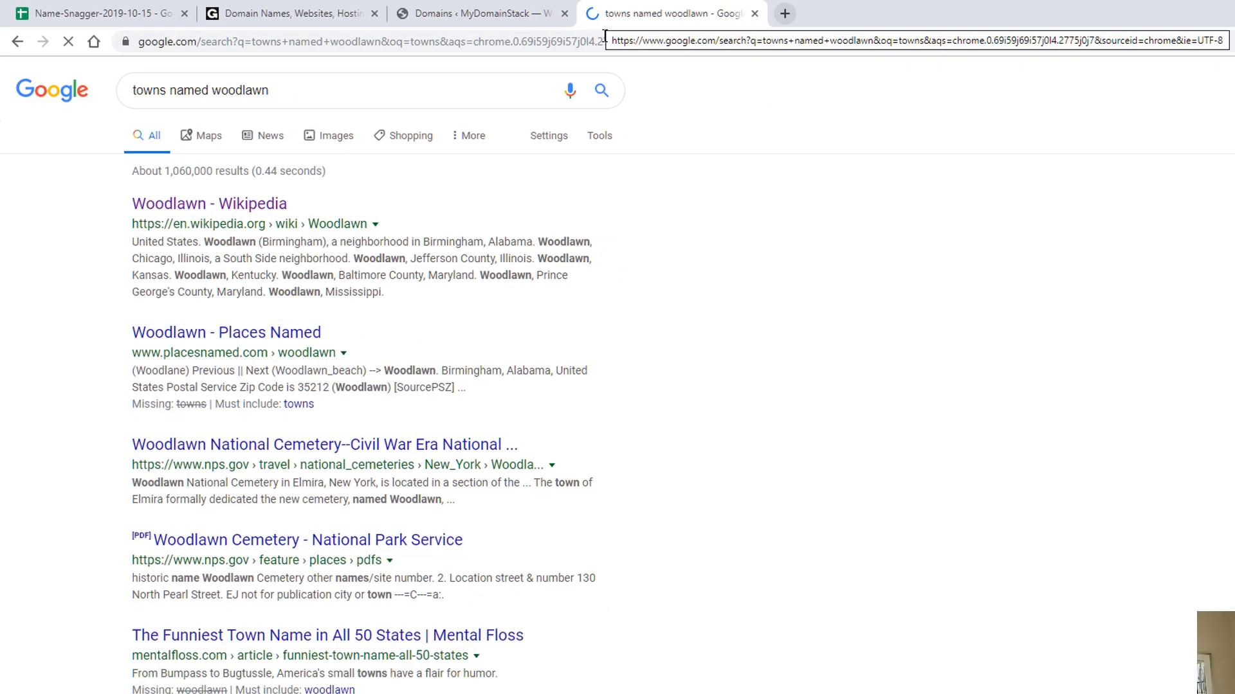
pyautogui.click(208, 203)
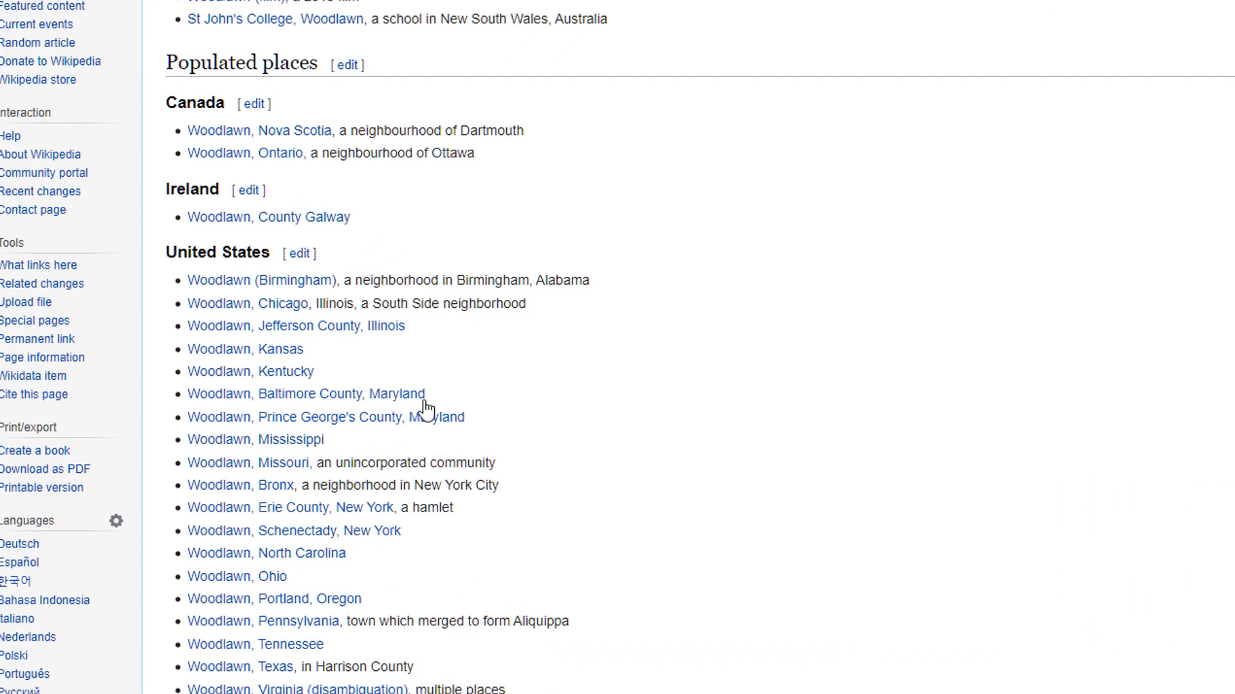
# Read through Wikipedia's list of populated places called Woodlawn
pyautogui.scroll(-3)
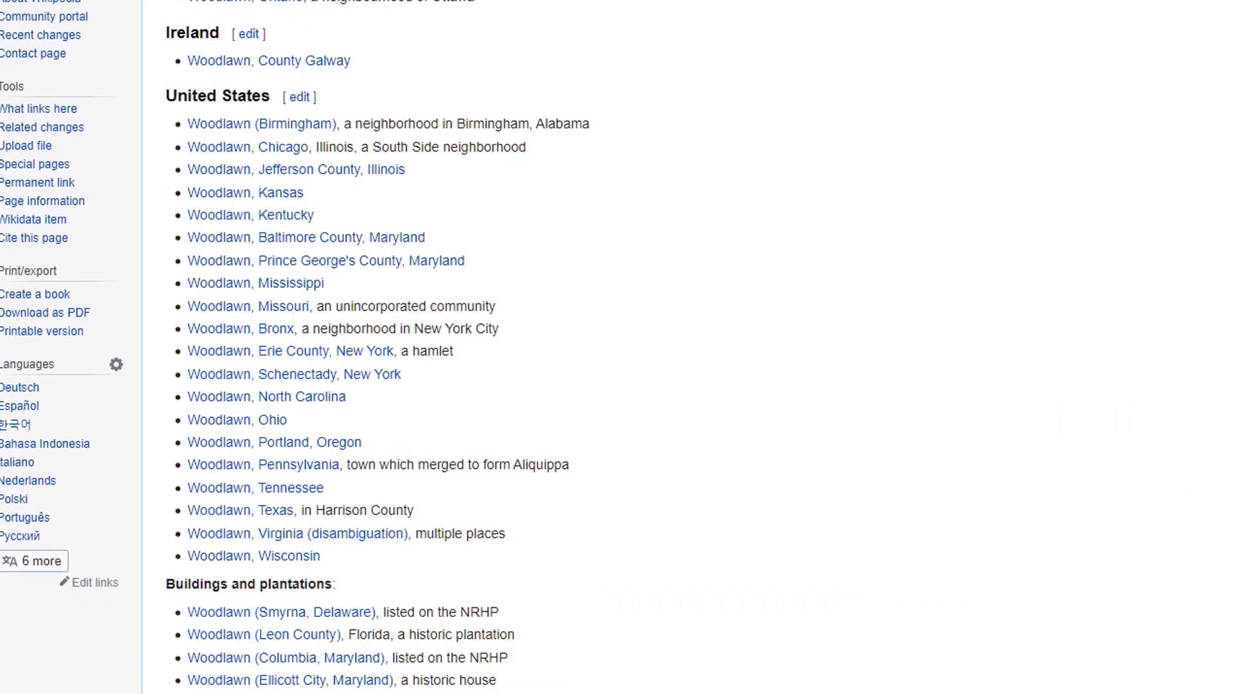
pyautogui.scroll(-3)
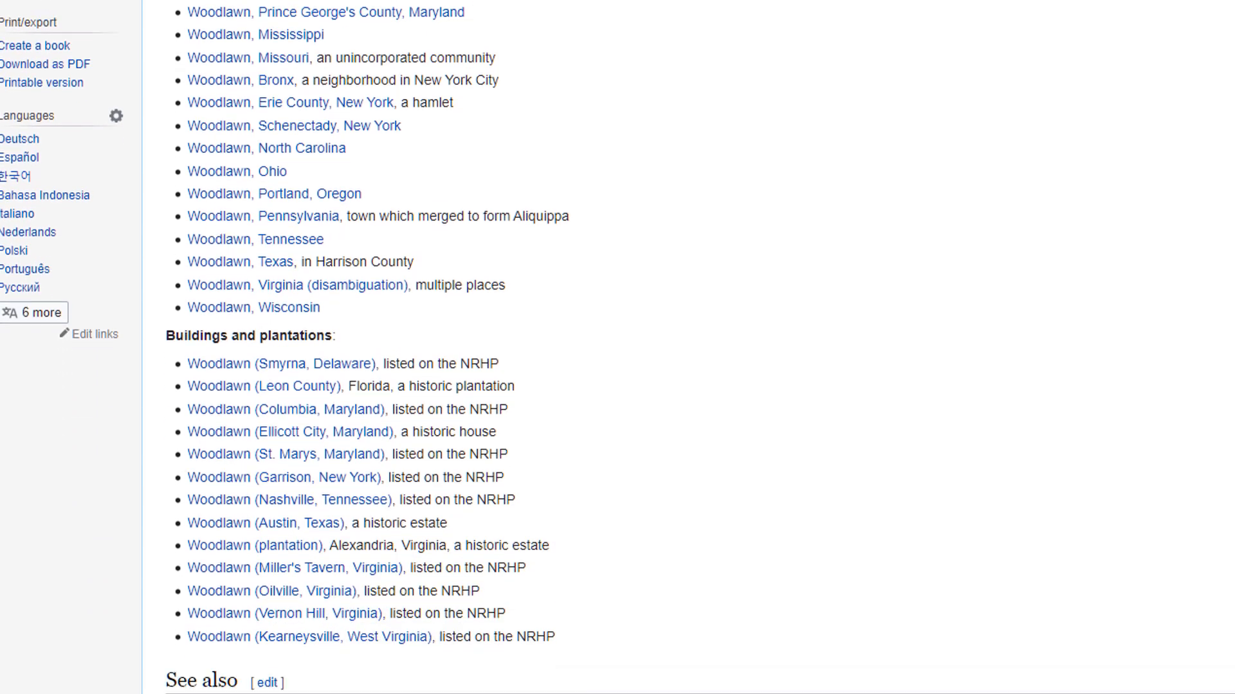
pyautogui.scroll(3)
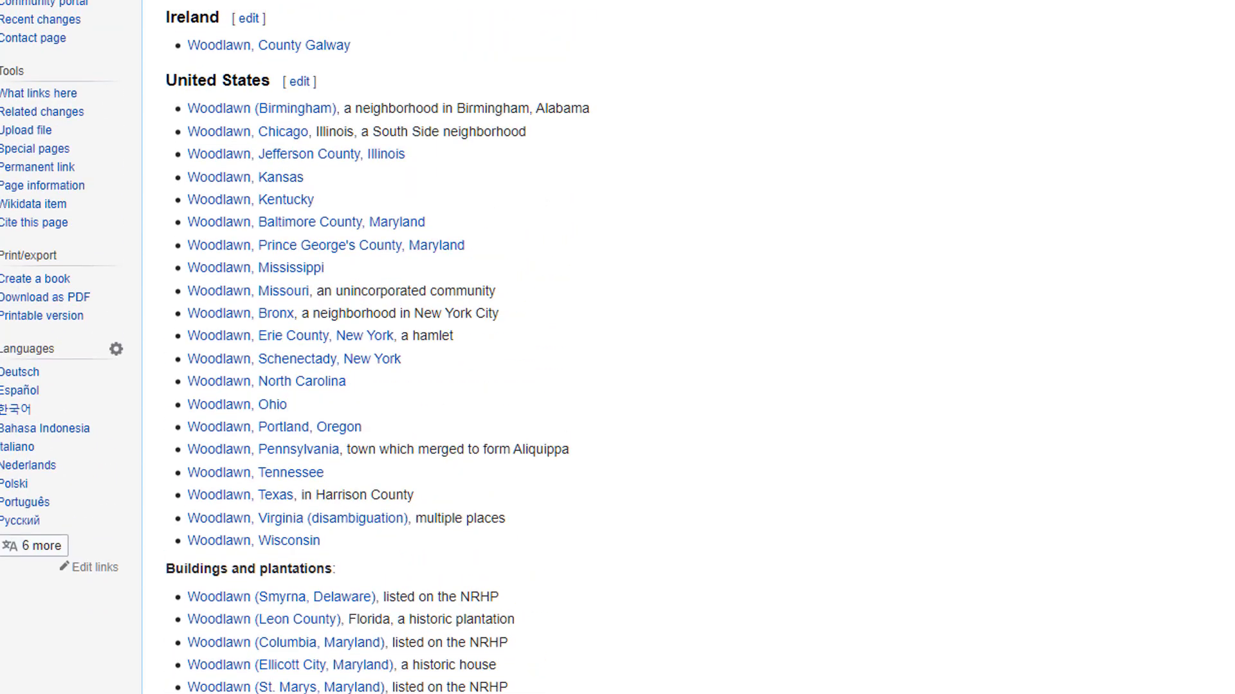
pyautogui.scroll(3)
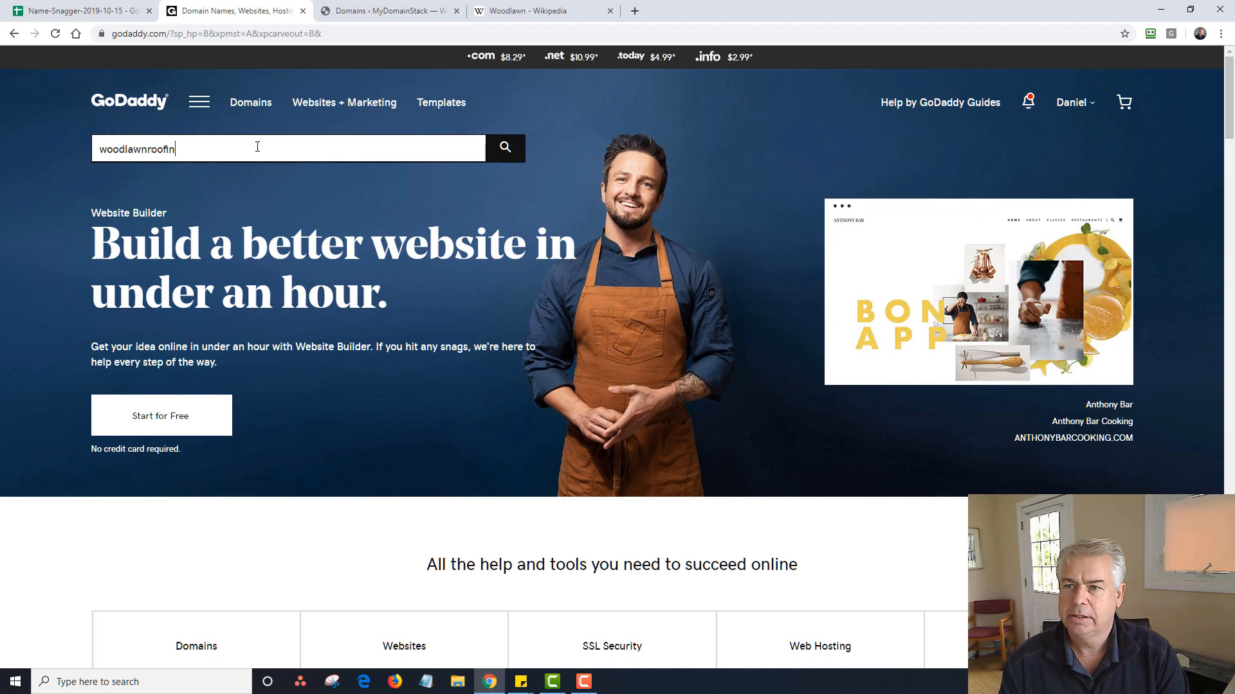
# Search GoDaddy for woodlawnroofing.com to confirm it is available
pyautogui.write('g.com')
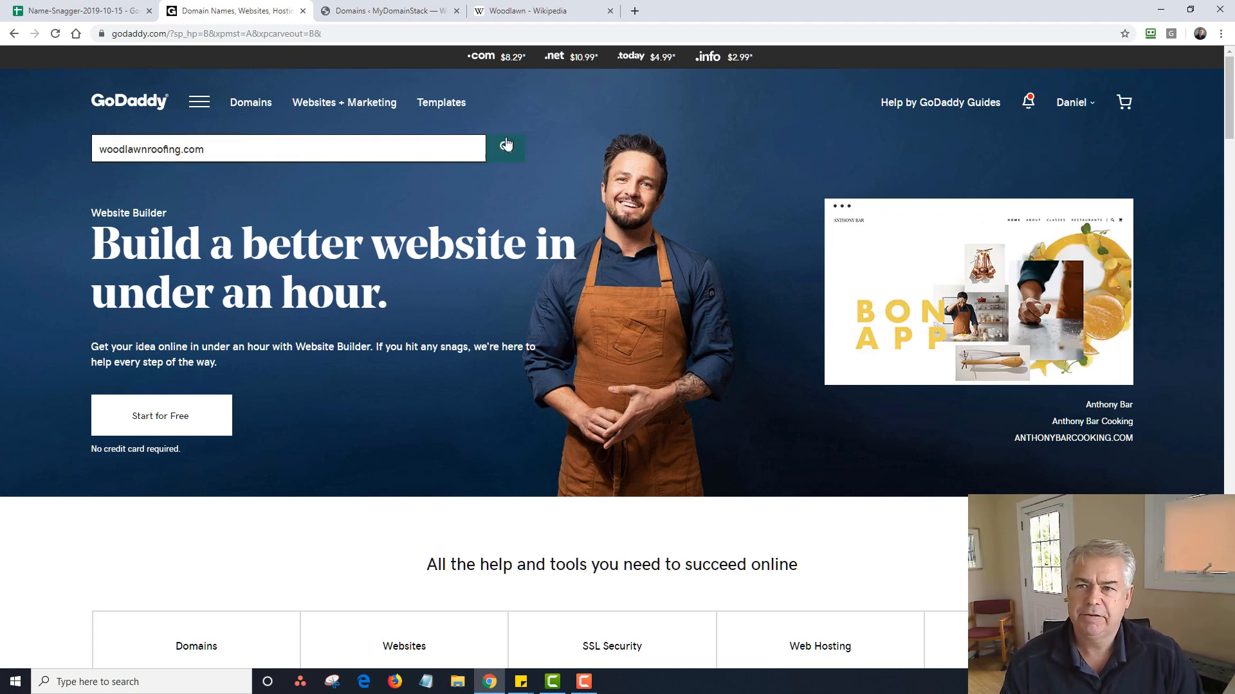
pyautogui.click(507, 148)
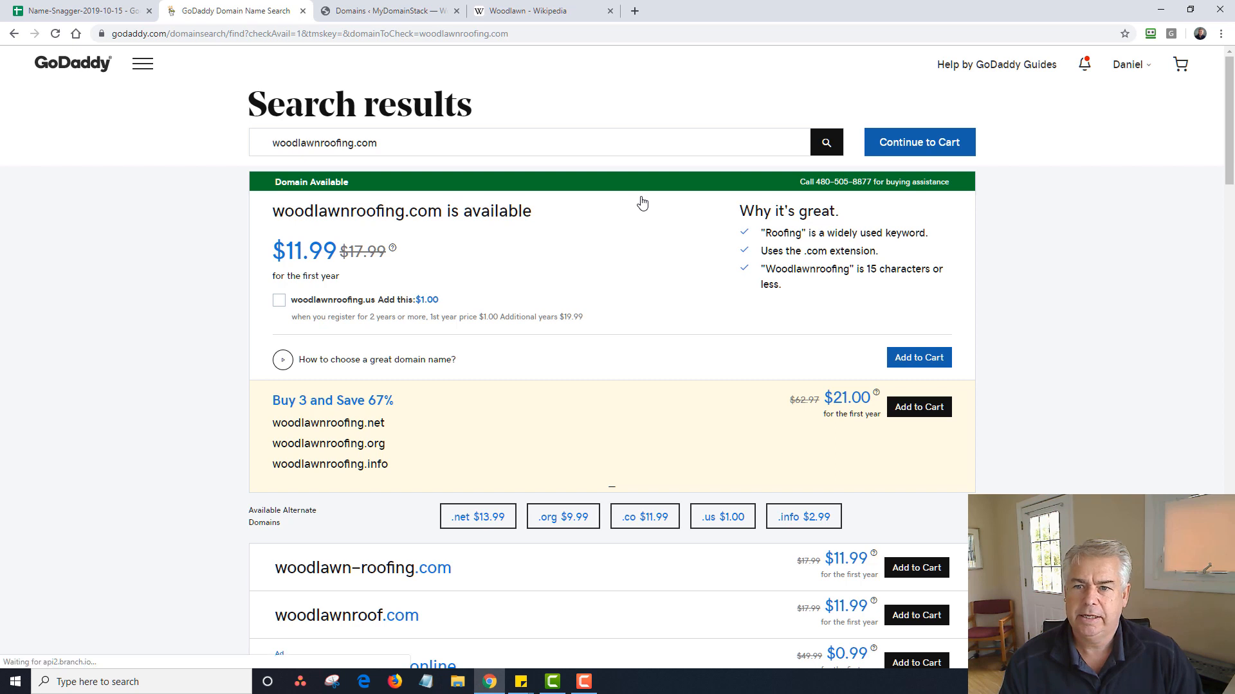
pyautogui.moveTo(918, 357)
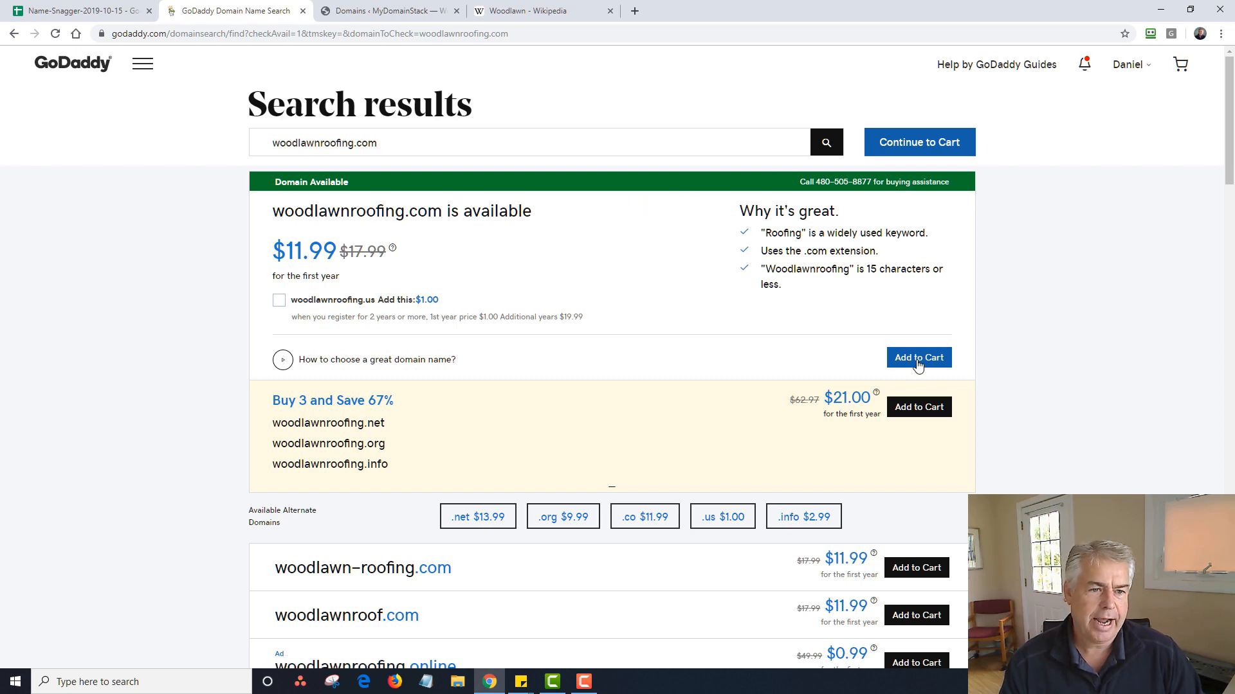
# Add woodlawnroofing.com to the cart and continue toward checkout
pyautogui.click(918, 357)
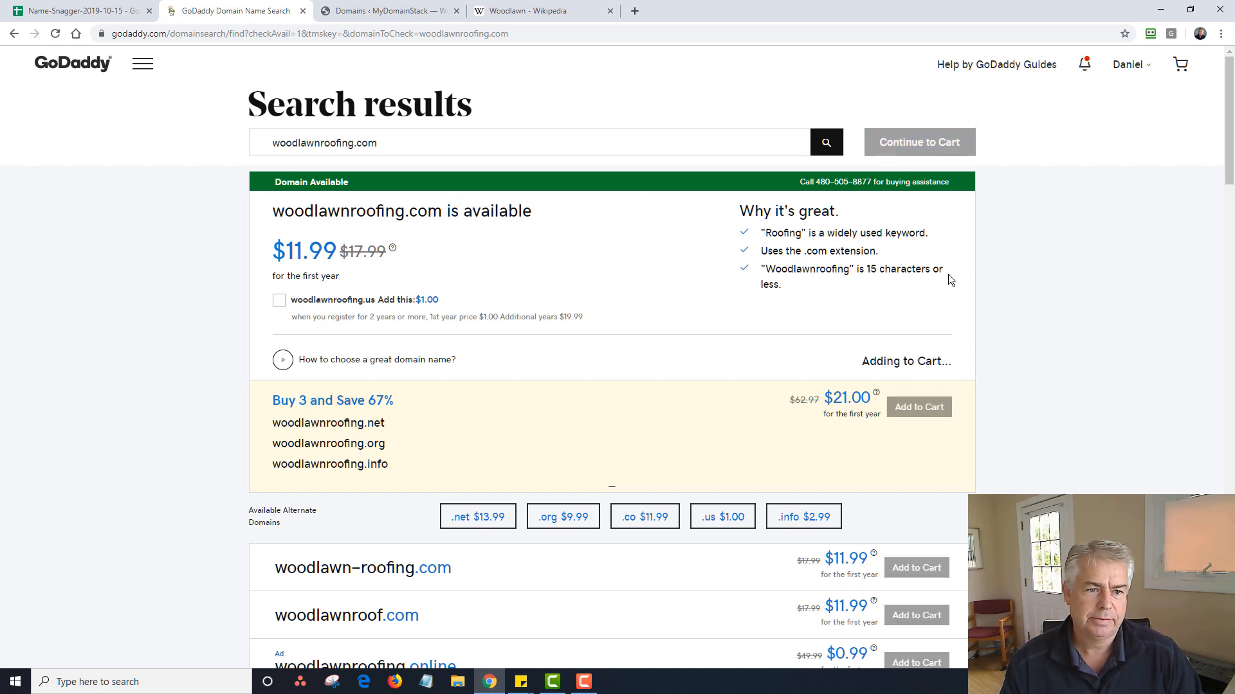
pyautogui.click(913, 378)
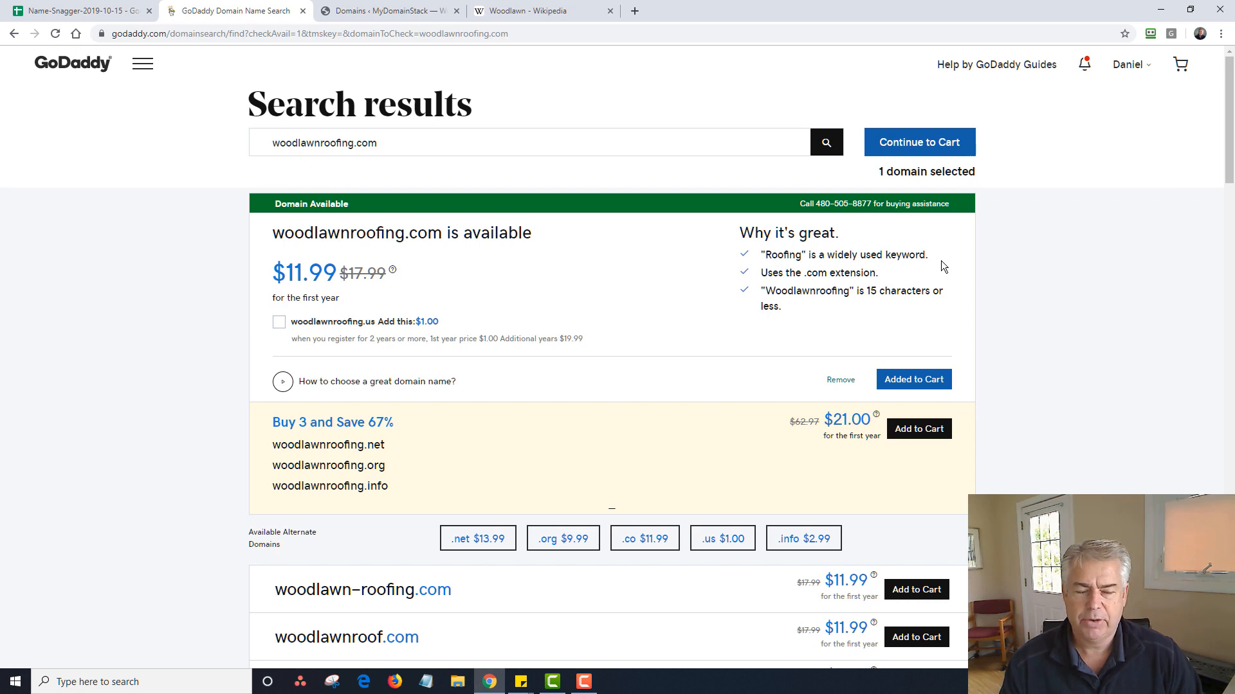
pyautogui.moveTo(924, 153)
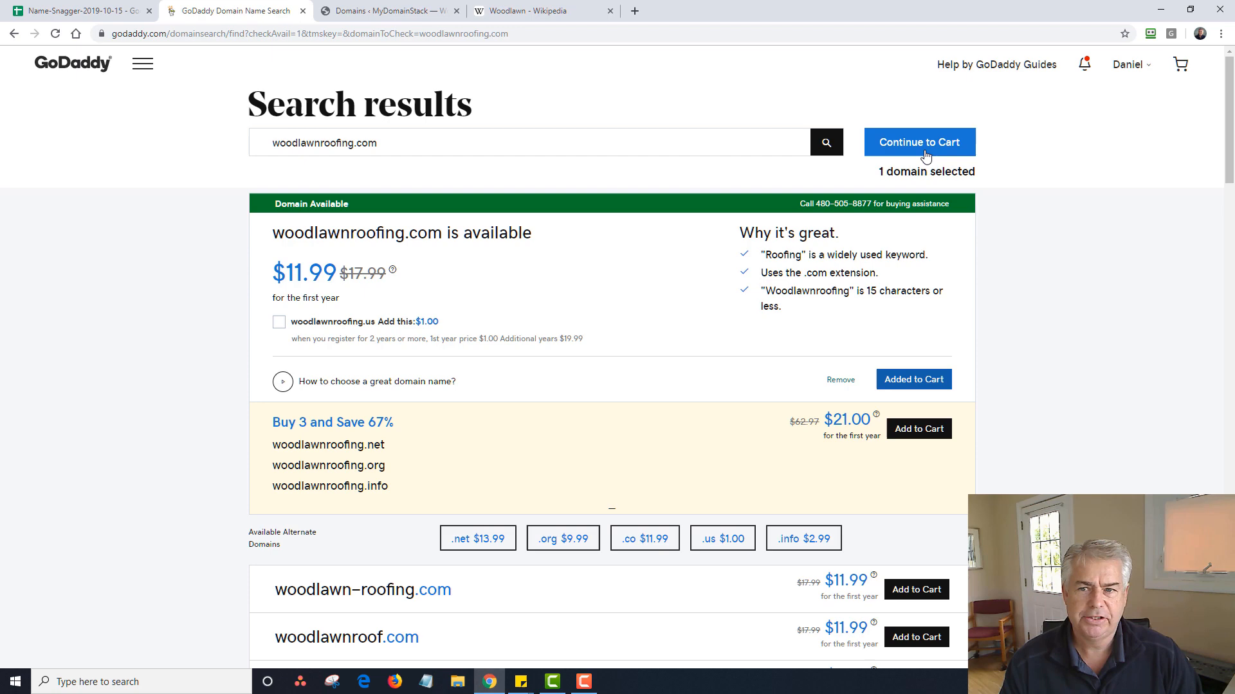
pyautogui.click(918, 143)
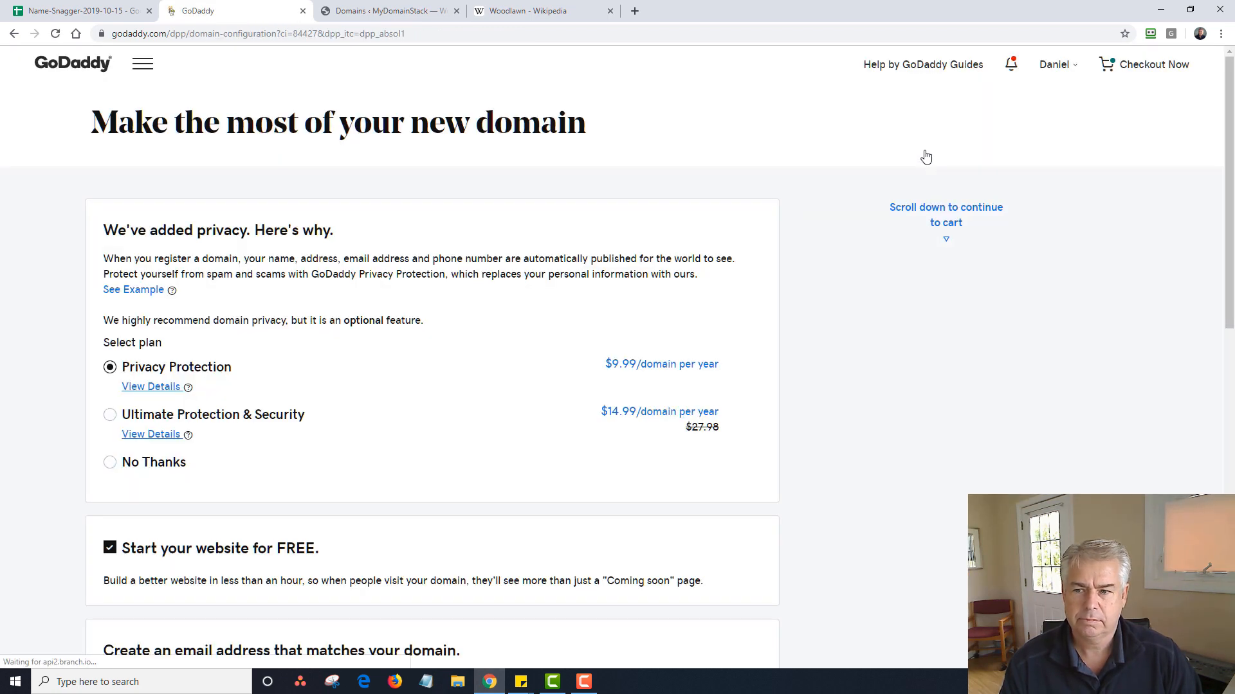
pyautogui.moveTo(417, 395)
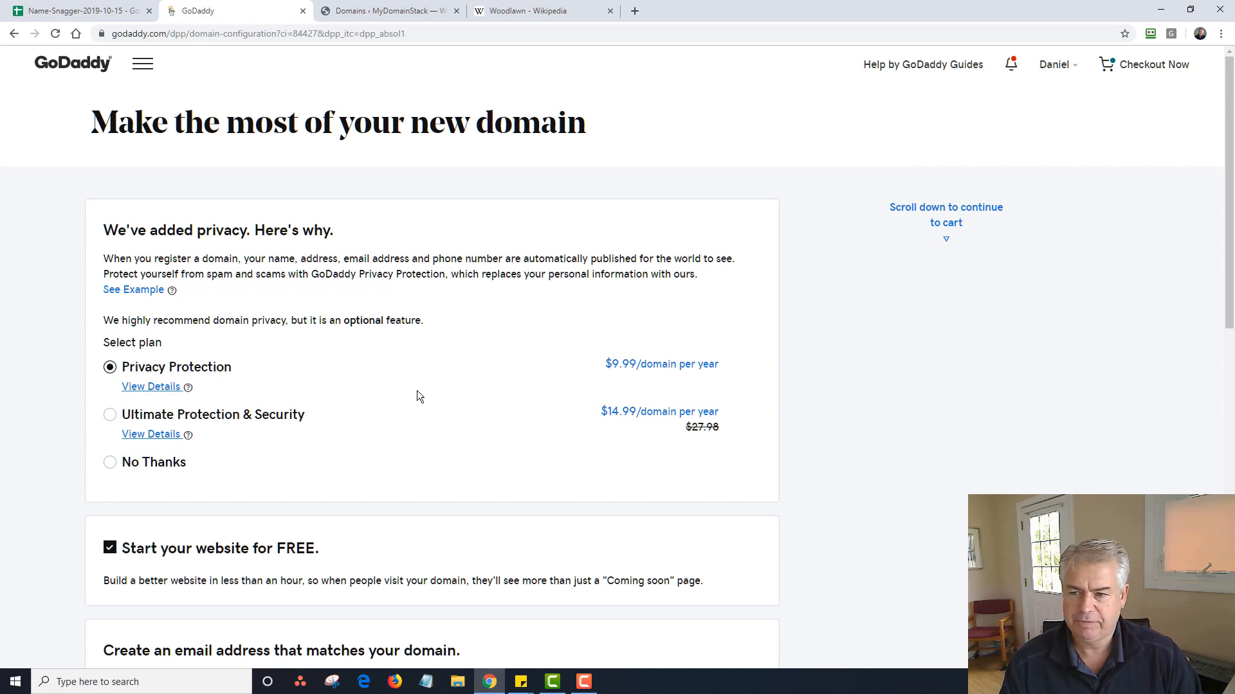
# Decline privacy protection and the free website, then continue to the cart
pyautogui.click(109, 462)
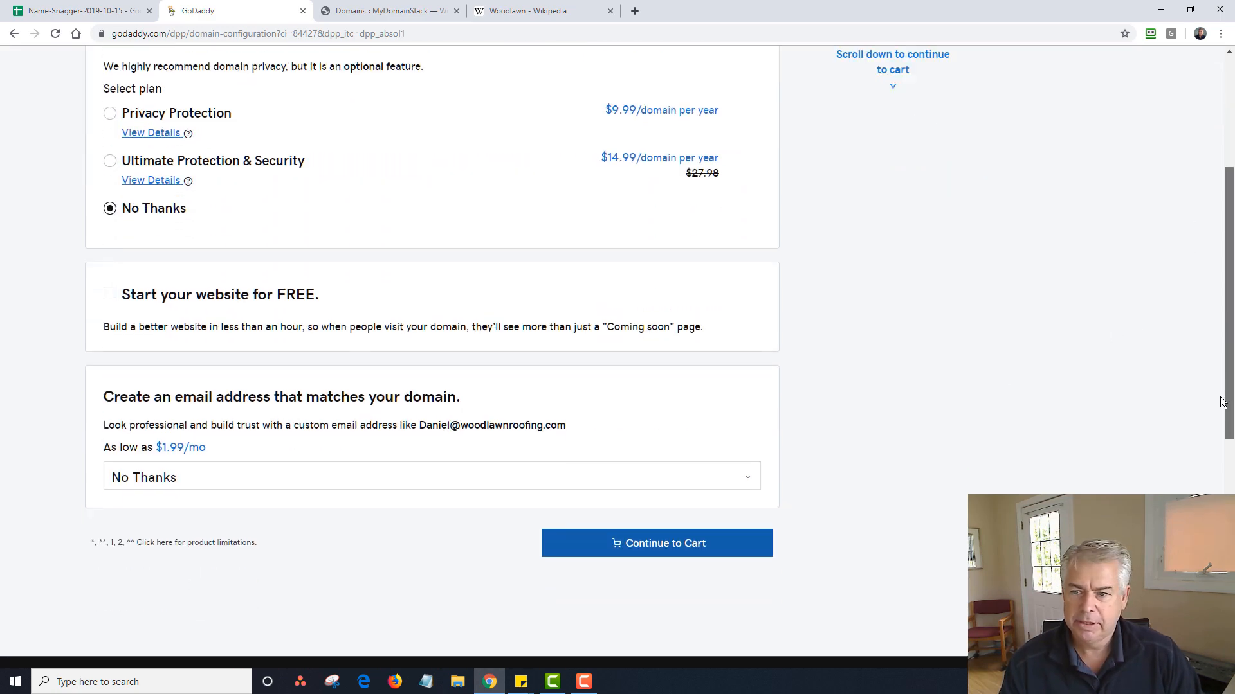
pyautogui.scroll(-3)
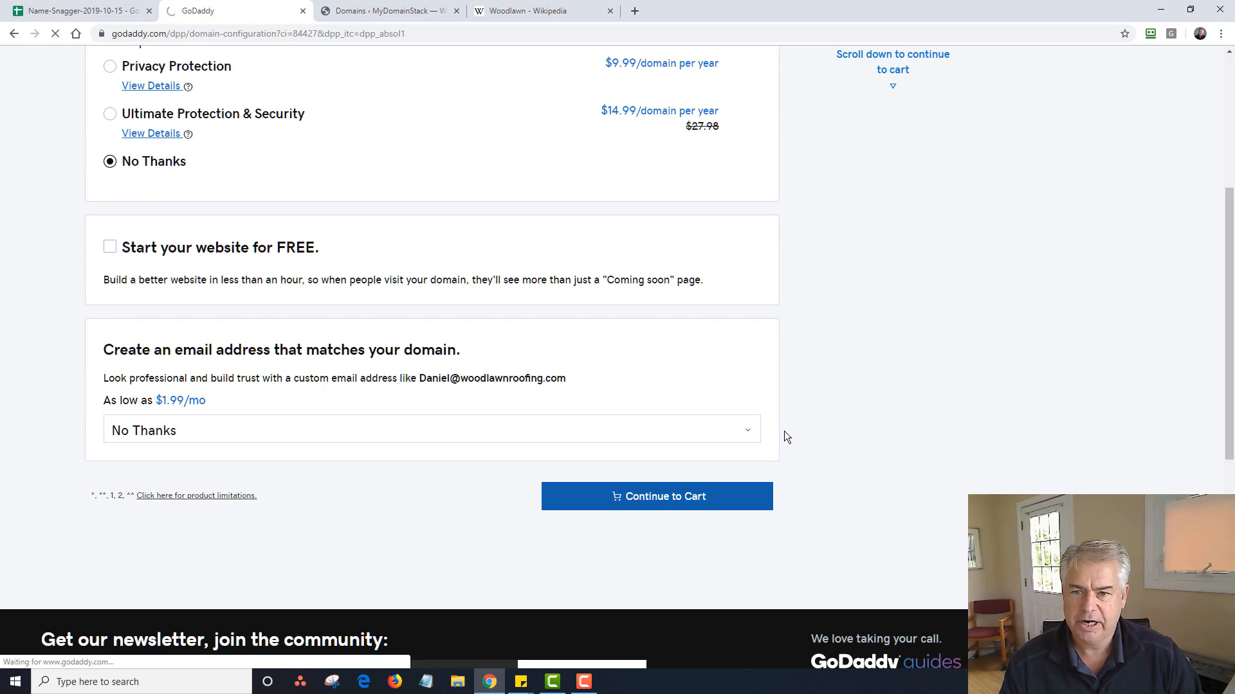
pyautogui.click(656, 496)
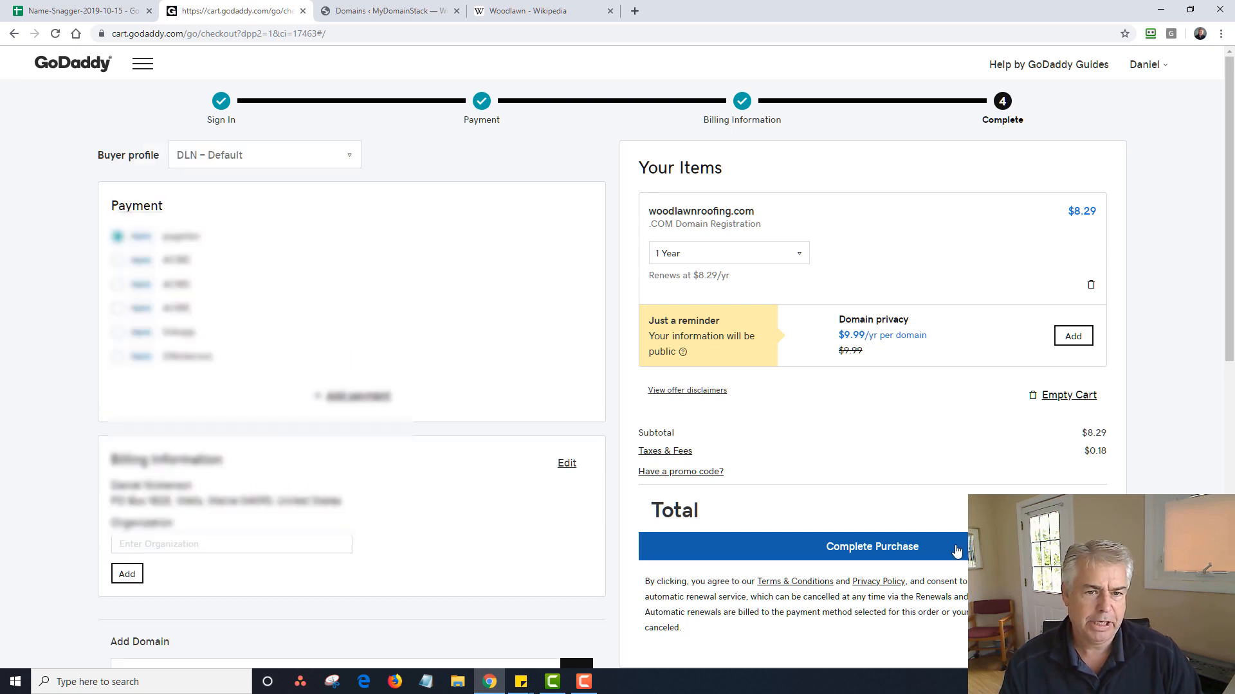
# Complete the woodlawnroofing.com purchase and return to the MetaDomainer domains list
pyautogui.click(872, 547)
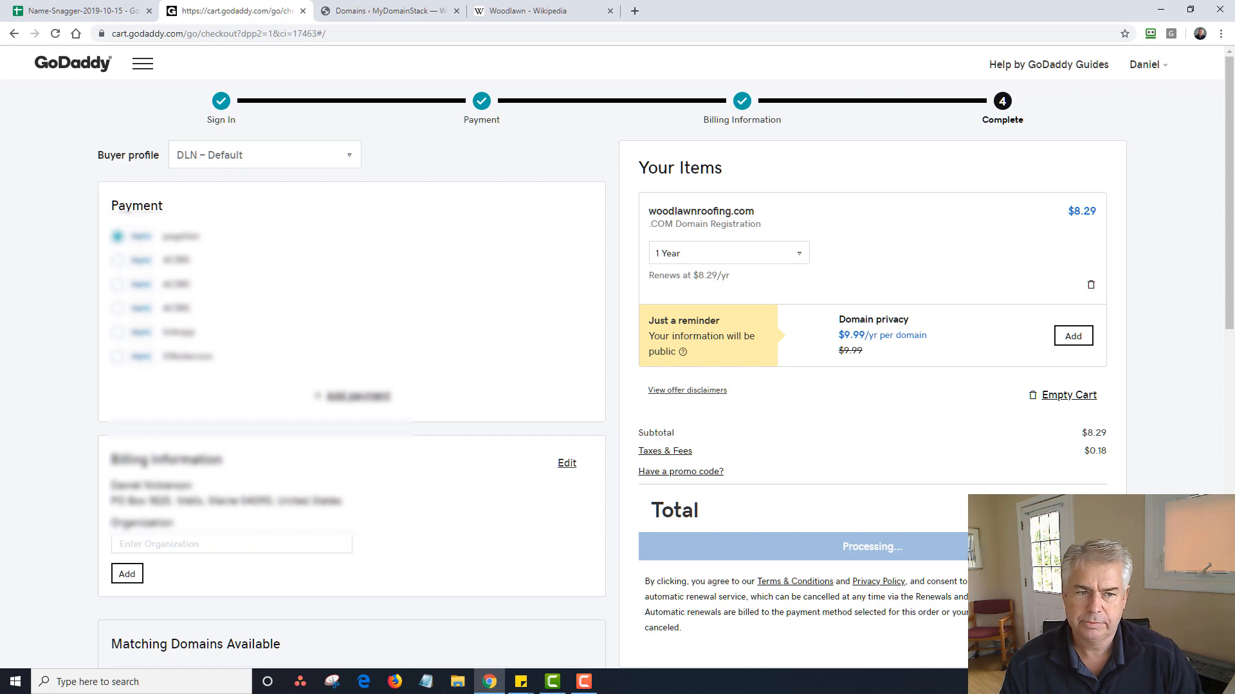
pyautogui.click(871, 547)
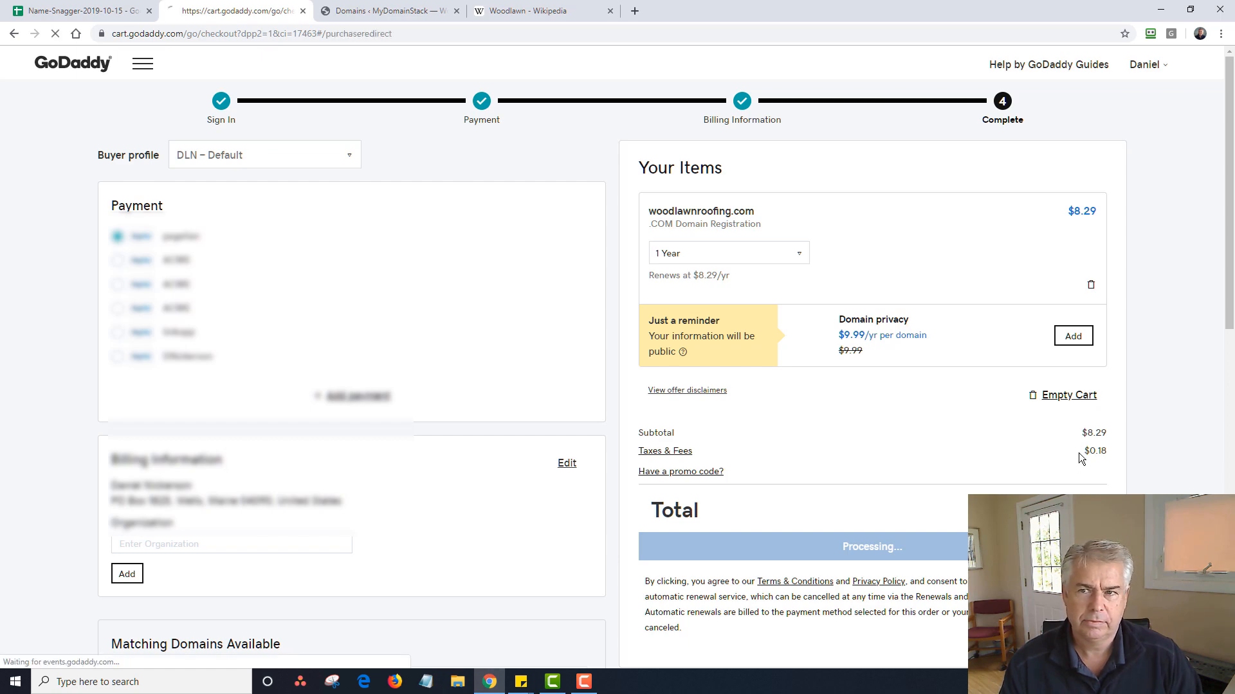
pyautogui.click(870, 546)
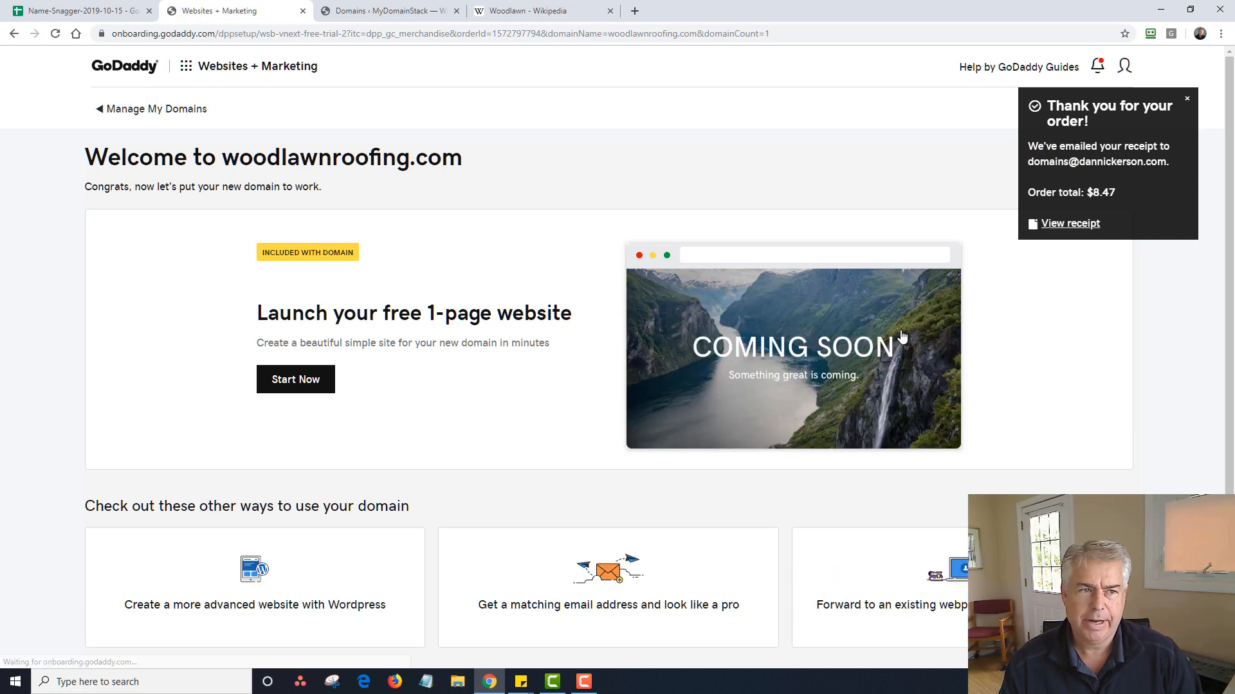
pyautogui.moveTo(337, 446)
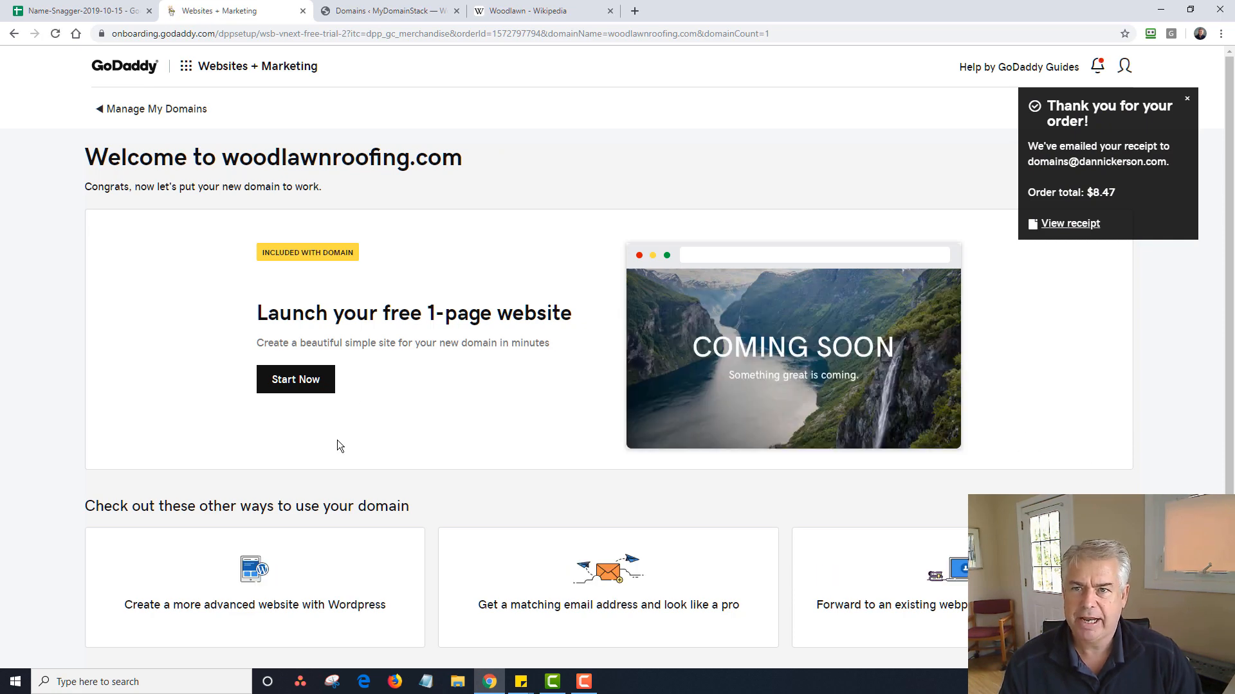
pyautogui.click(386, 10)
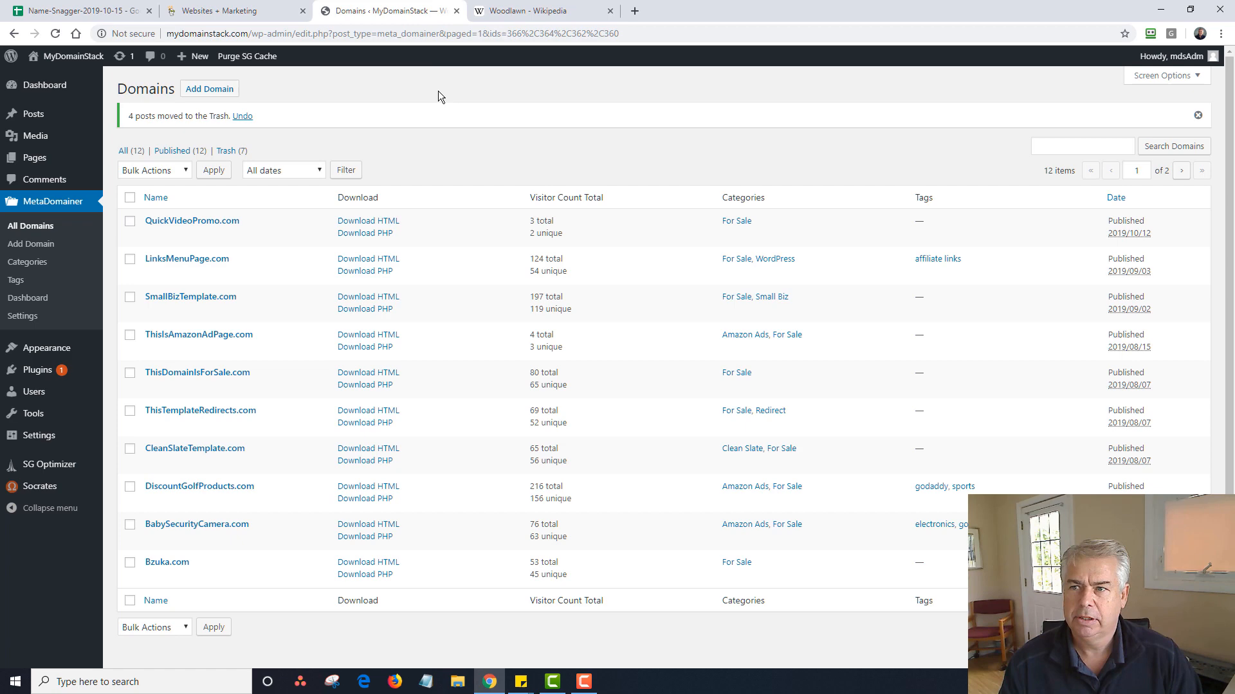
# Add a new domain titled WoodlawnRoofing.com using the Small Business template
pyautogui.click(208, 89)
pyautogui.write('WoodlawnRoofin')
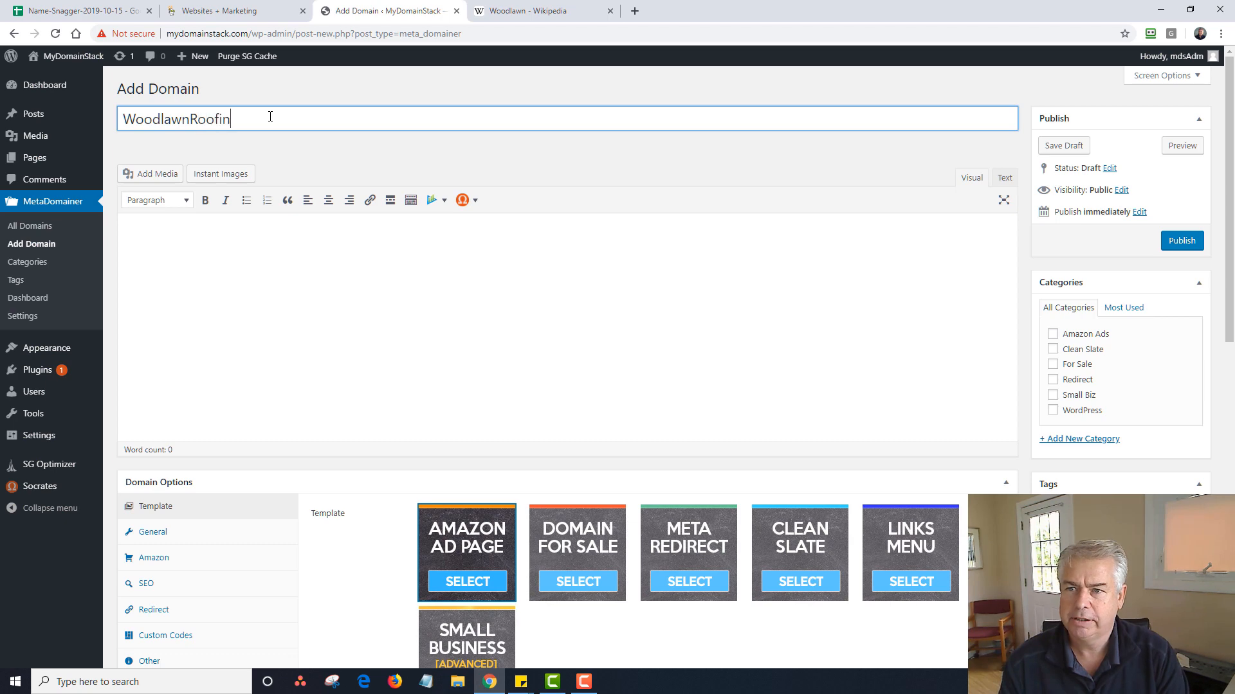
pyautogui.write('g.com')
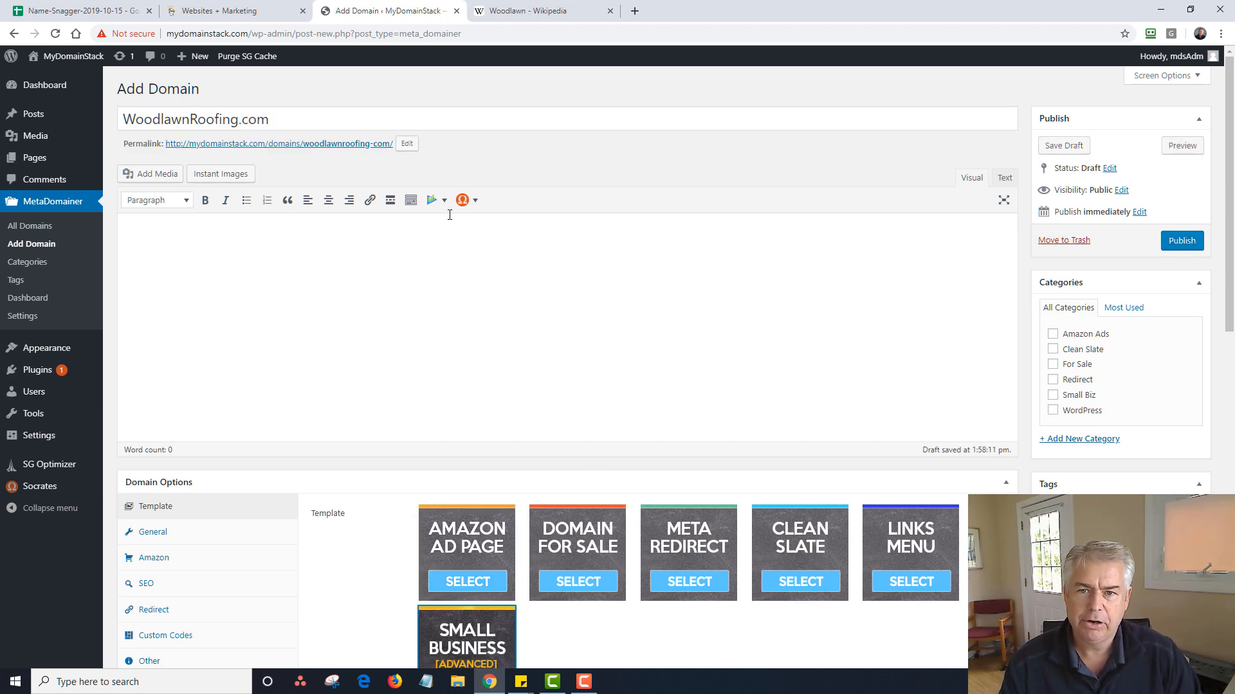
pyautogui.click(430, 199)
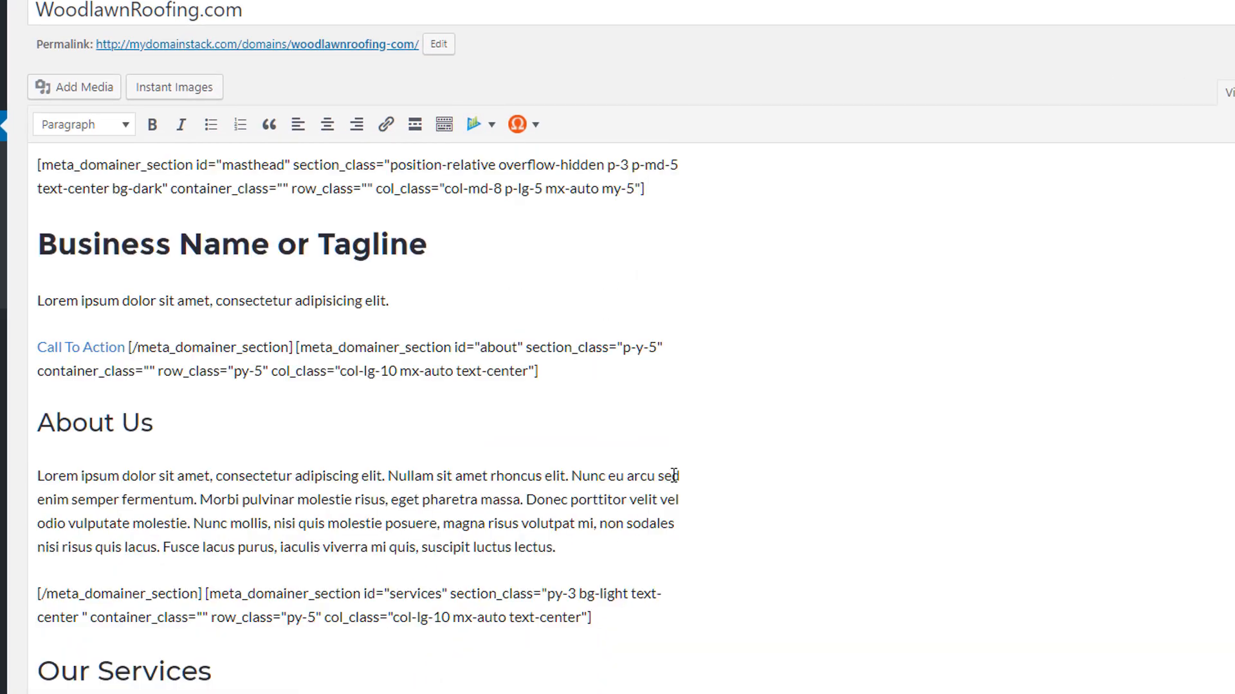
# Replace the heading with Woodlawn Roofing and the tagline with 'This Could Be Your Domain'
pyautogui.tripleClick(230, 244)
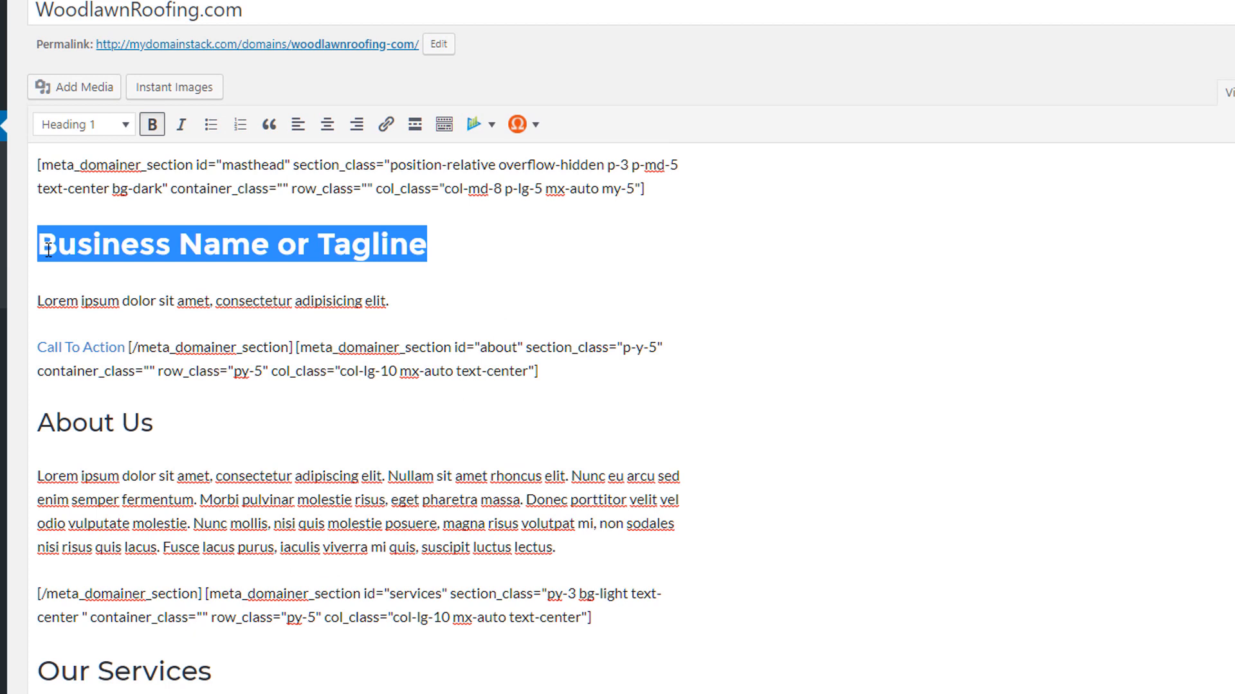
pyautogui.write('Wood')
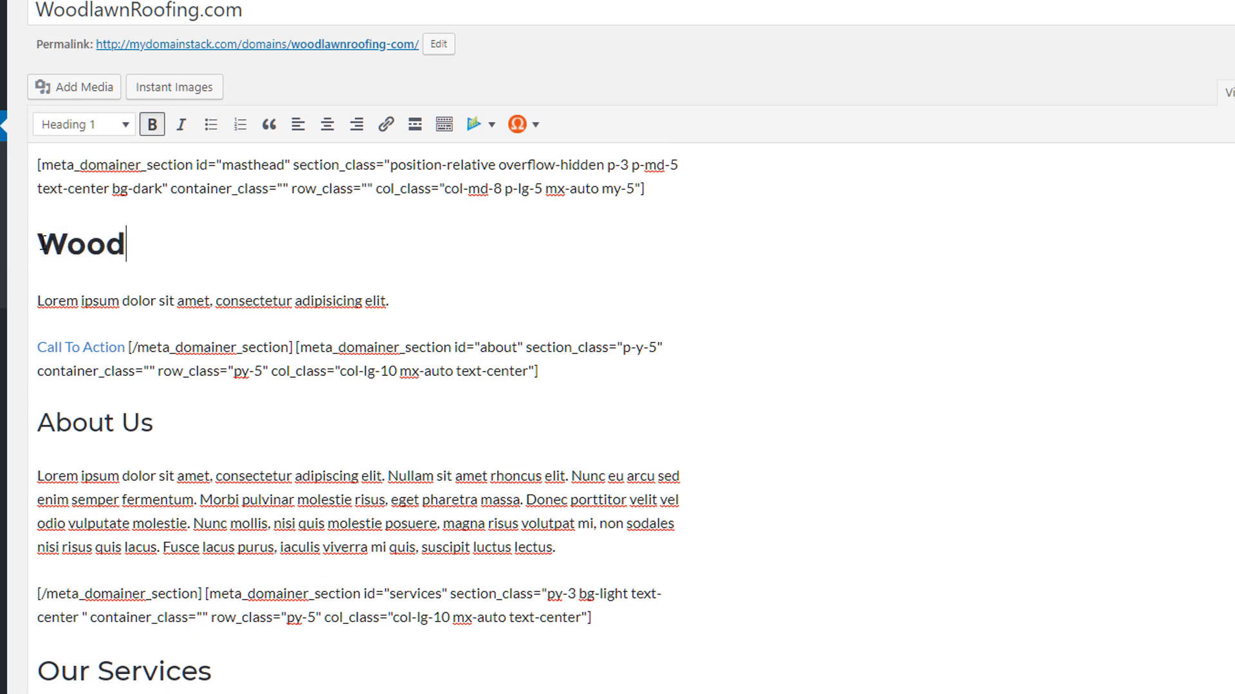
pyautogui.write('lawn')
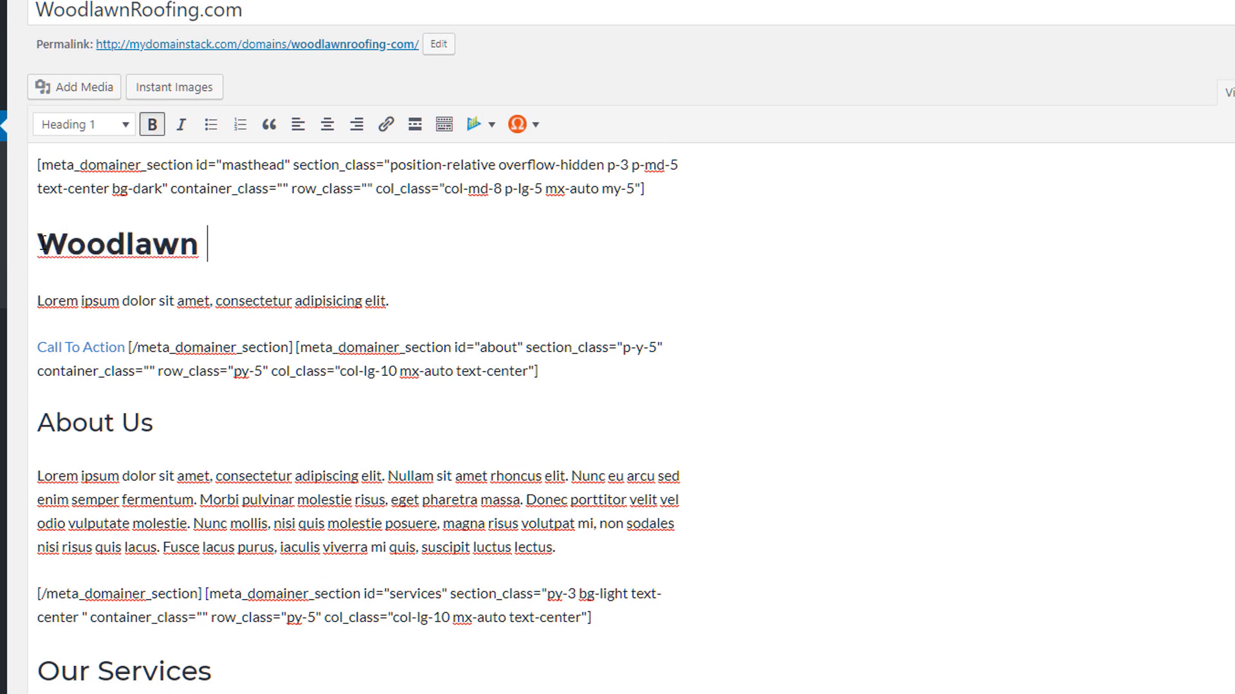
pyautogui.write('Roofing')
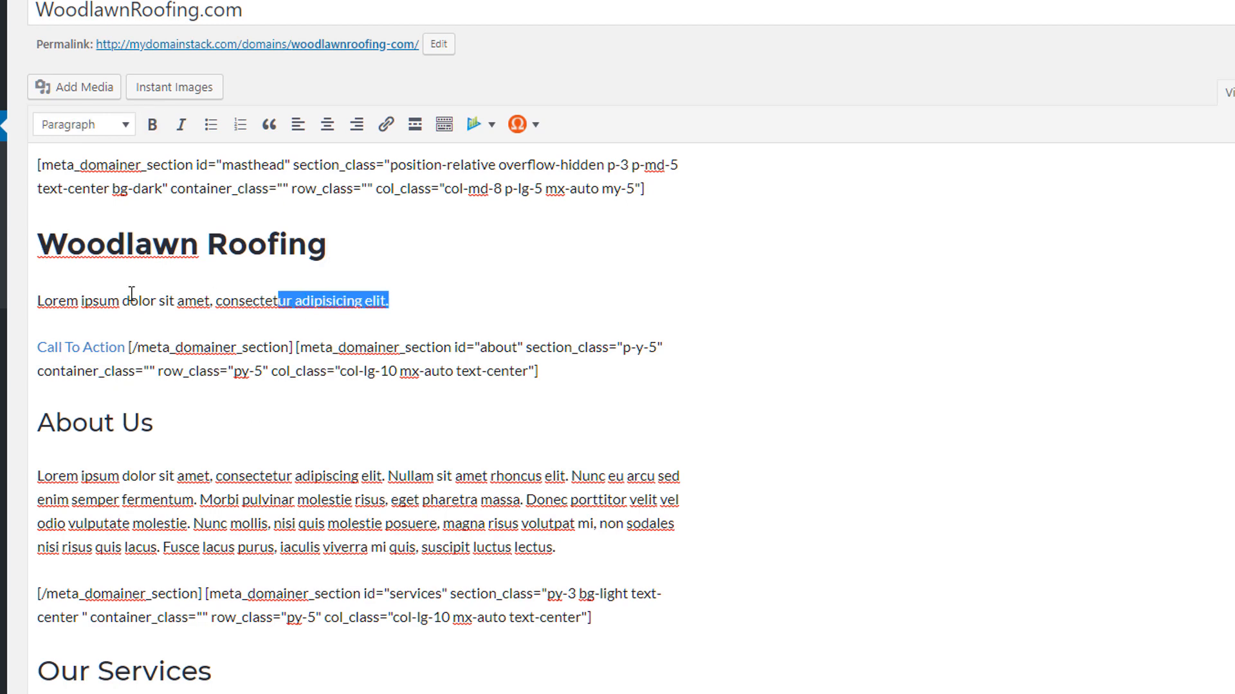
pyautogui.press('Delete')
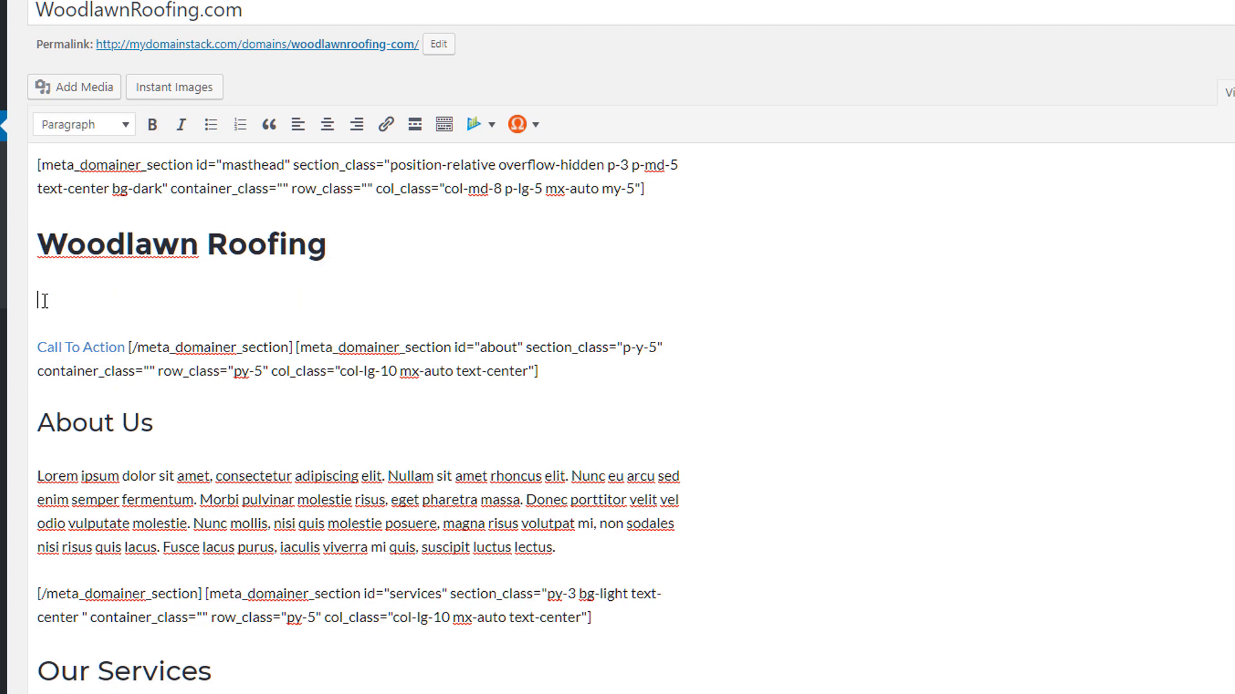
pyautogui.write('This Could')
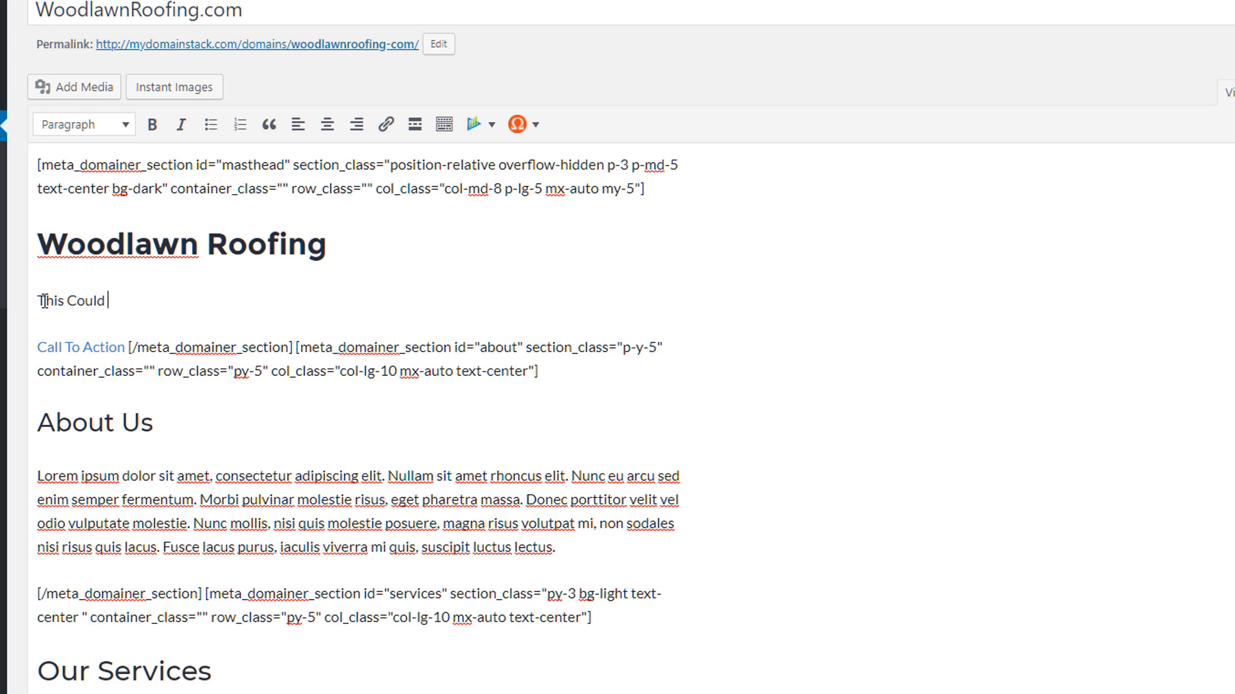
pyautogui.write('Be YUo')
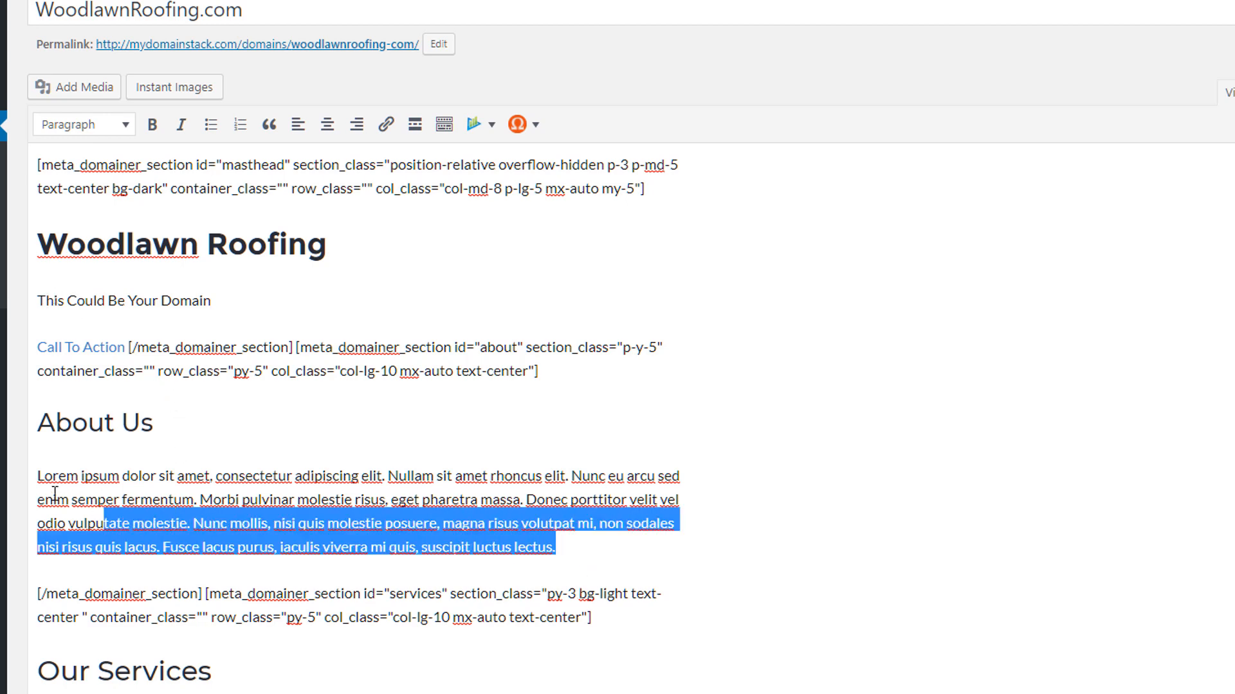
# Fill About Us with 'Your About Information' and Our Services with 'Your Services'
pyautogui.write('Your Ab')
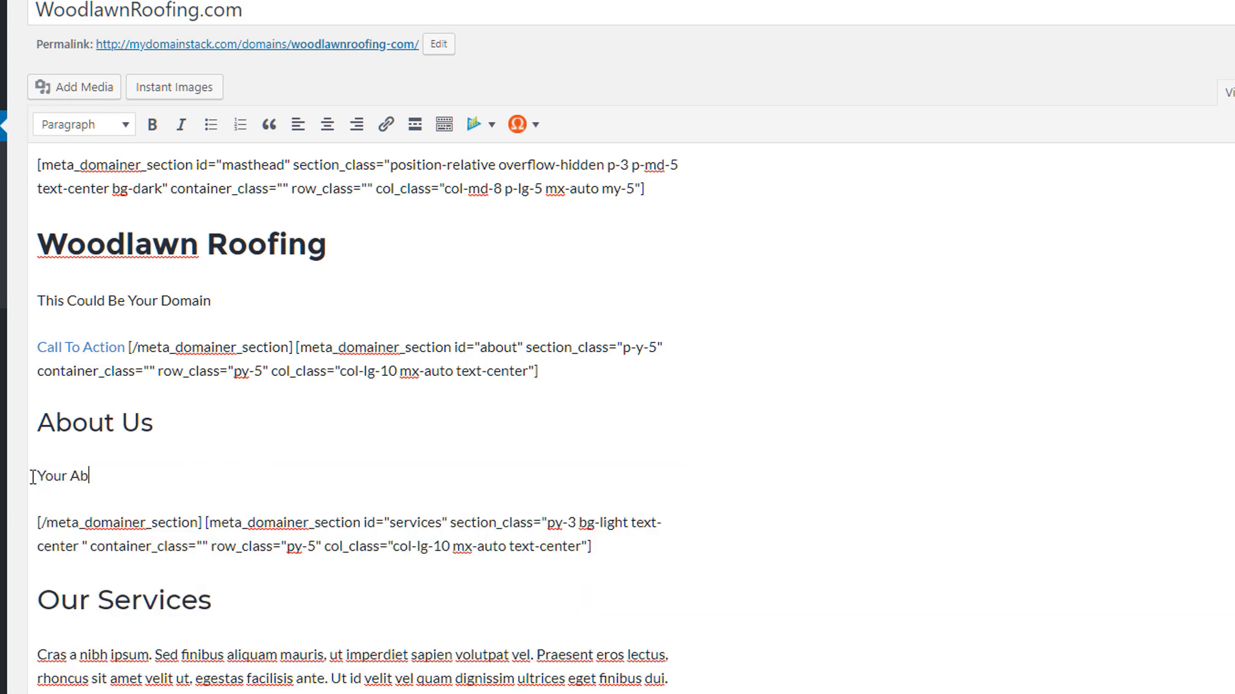
pyautogui.write('out Infom')
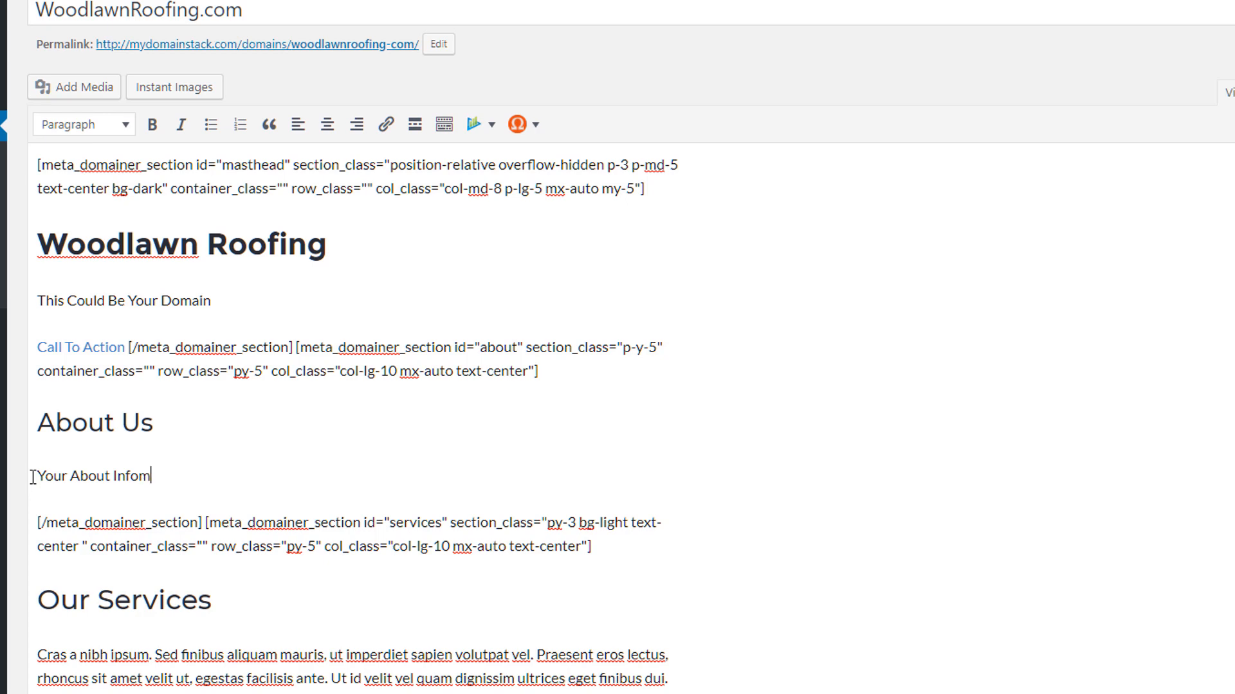
pyautogui.write('ation')
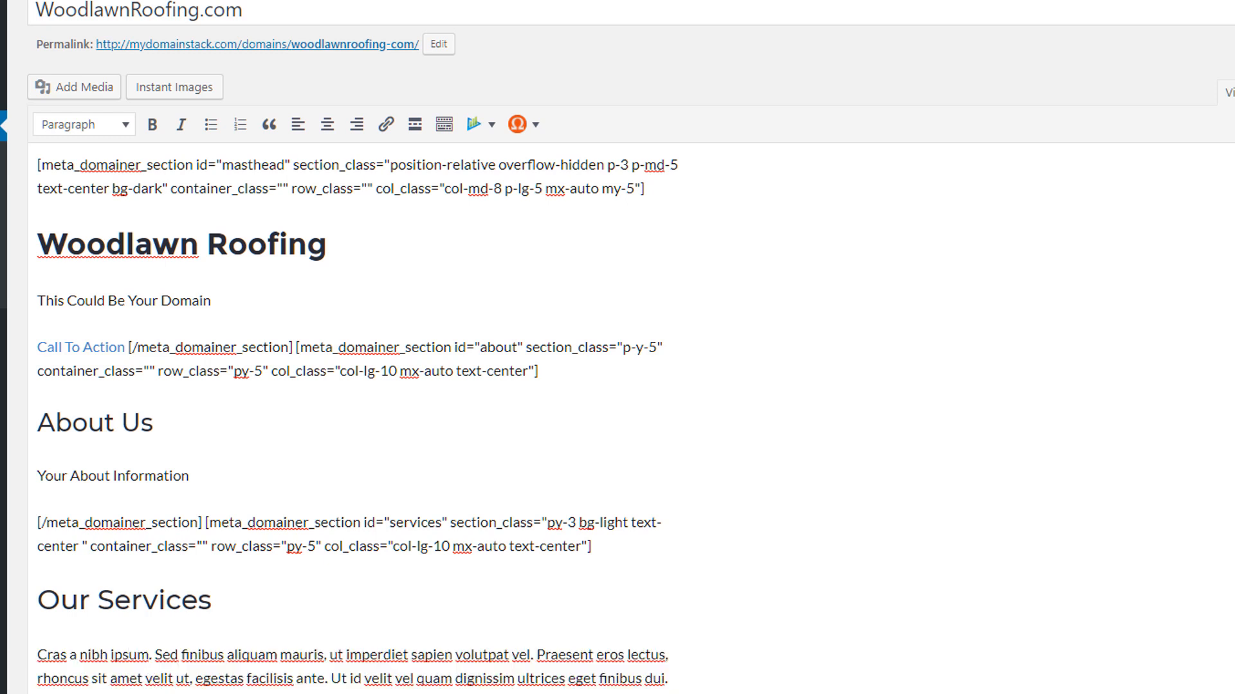
pyautogui.write('Your S')
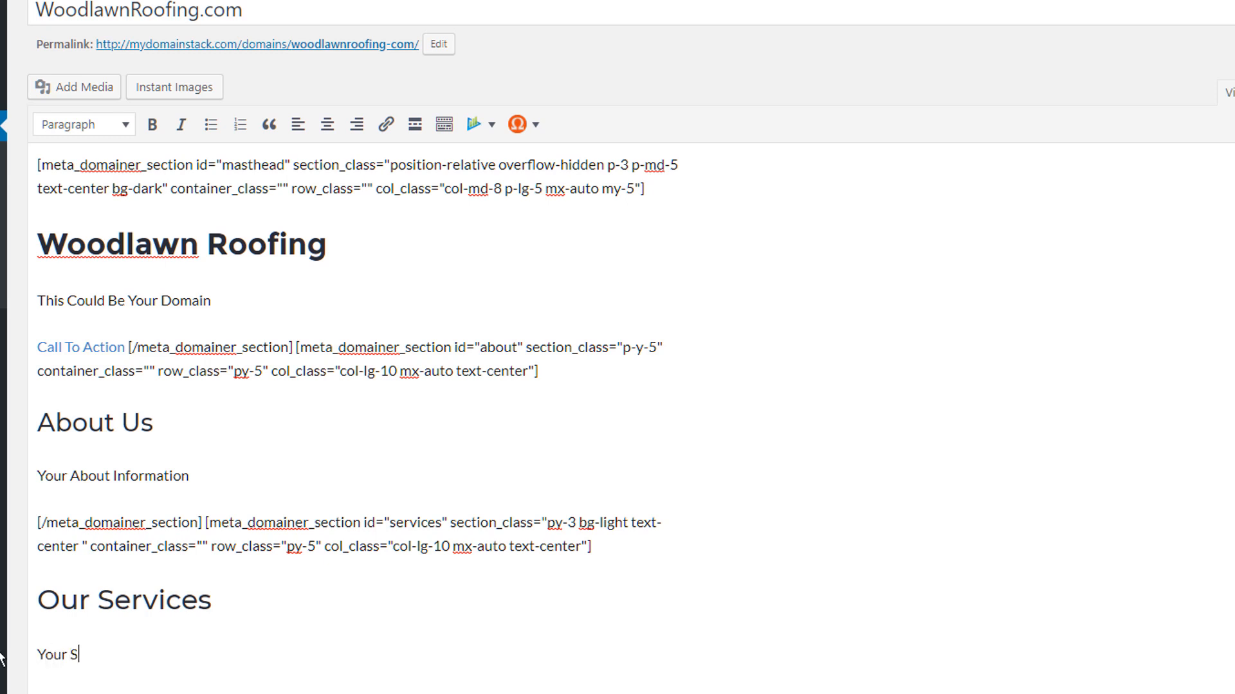
pyautogui.write('ervices')
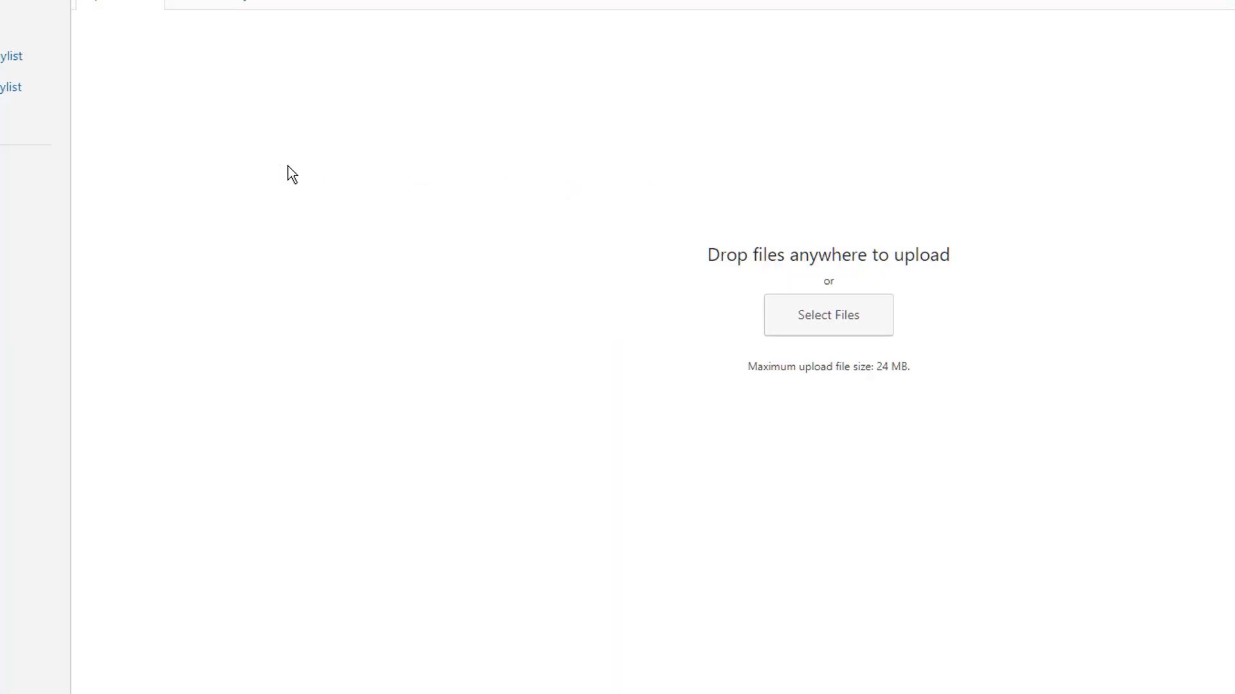
# Copy the roofer2 house photo's link from the media library and return to the editor
pyautogui.click(247, 108)
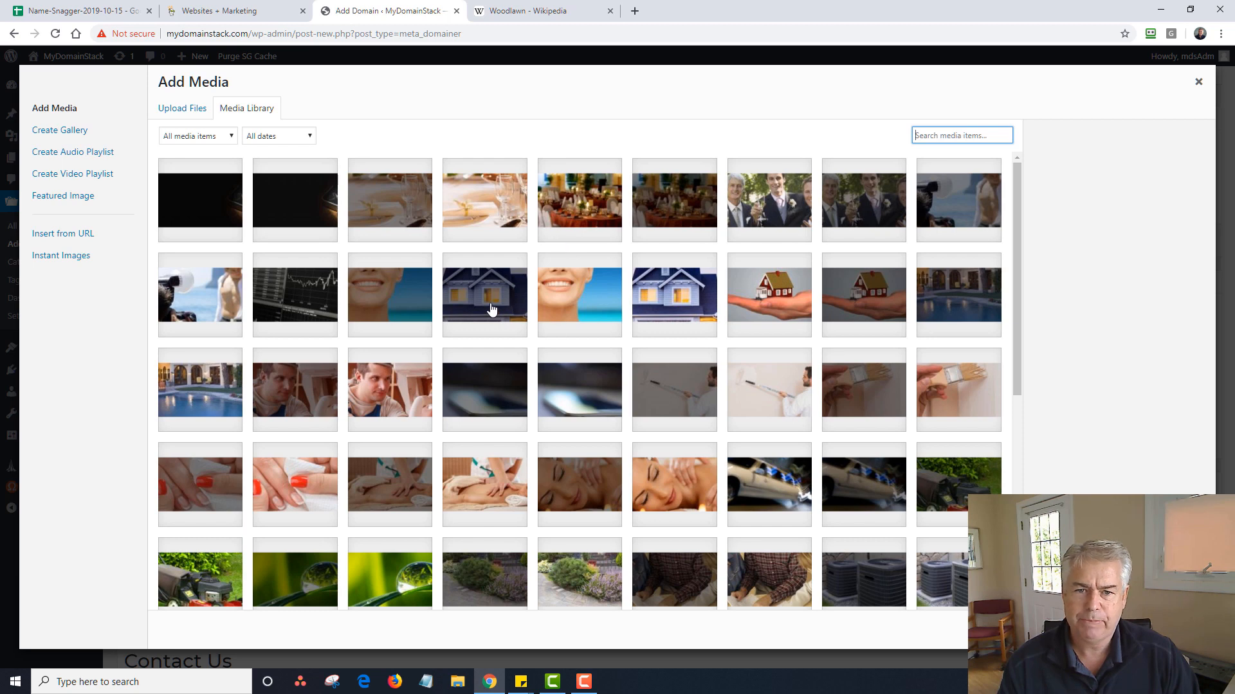
pyautogui.click(484, 294)
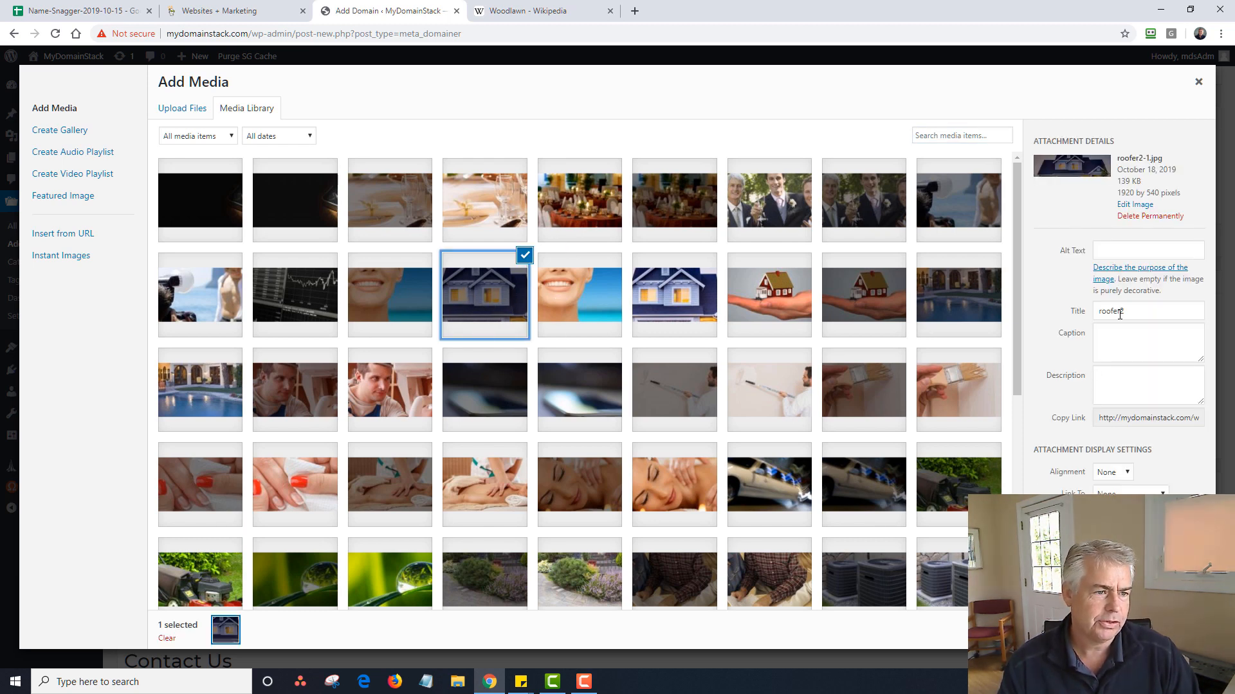
pyautogui.click(1147, 417)
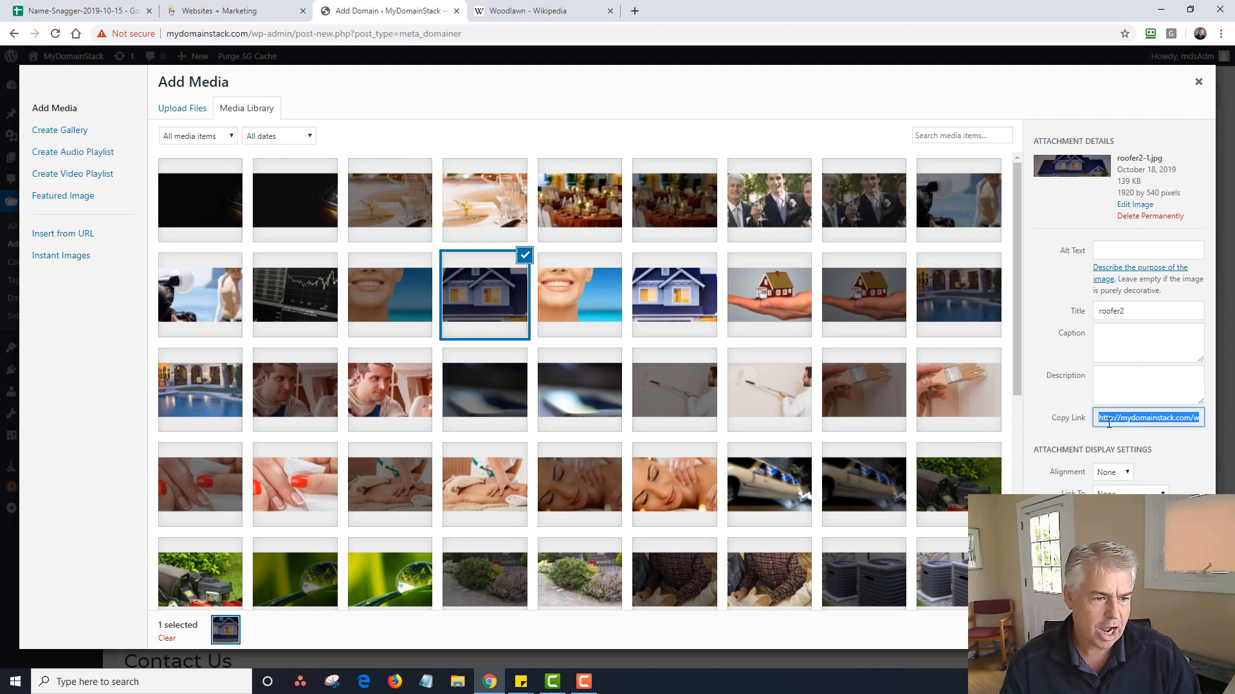
pyautogui.scroll(-3)
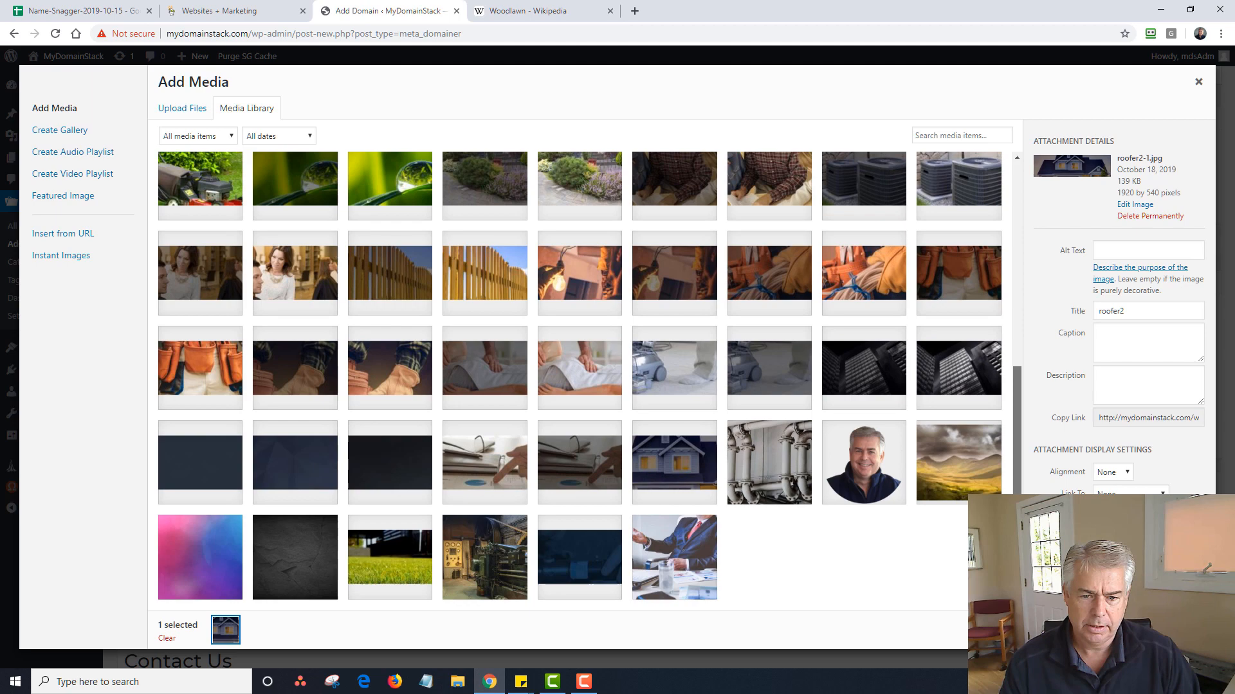
pyautogui.click(1197, 81)
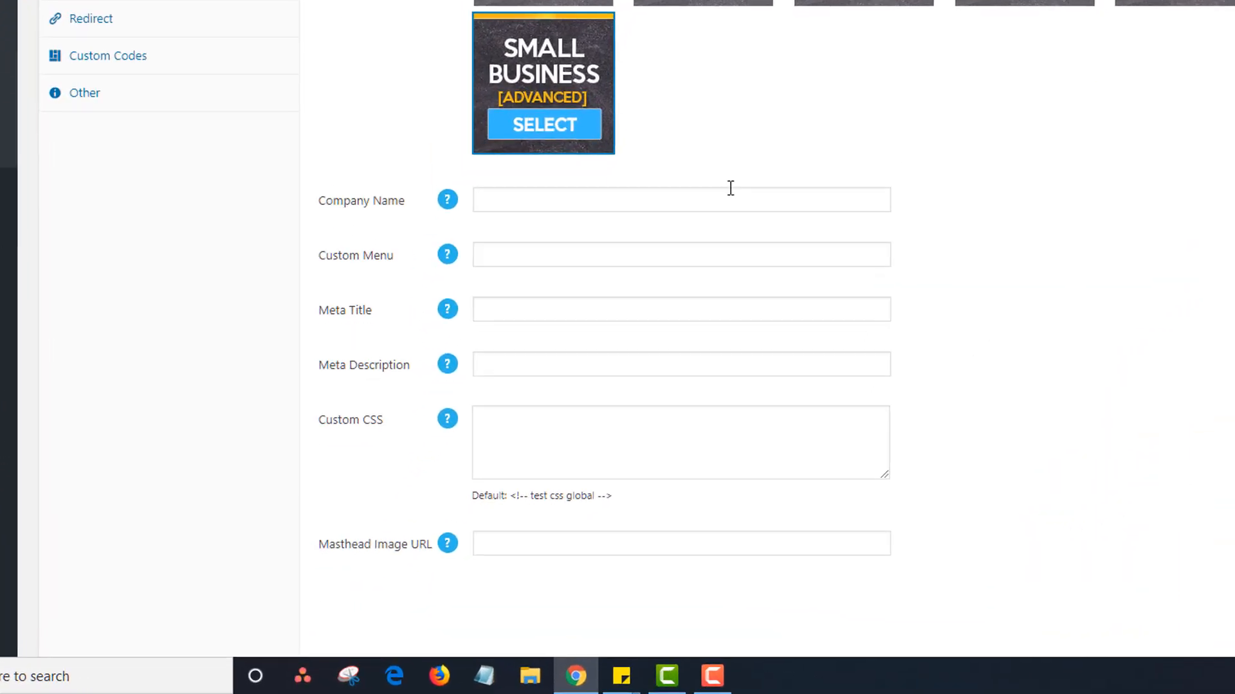
# Enter Woodlawn Roofing as the company name and a 'Woodlawn - Your Local' meta title
pyautogui.write('Wood')
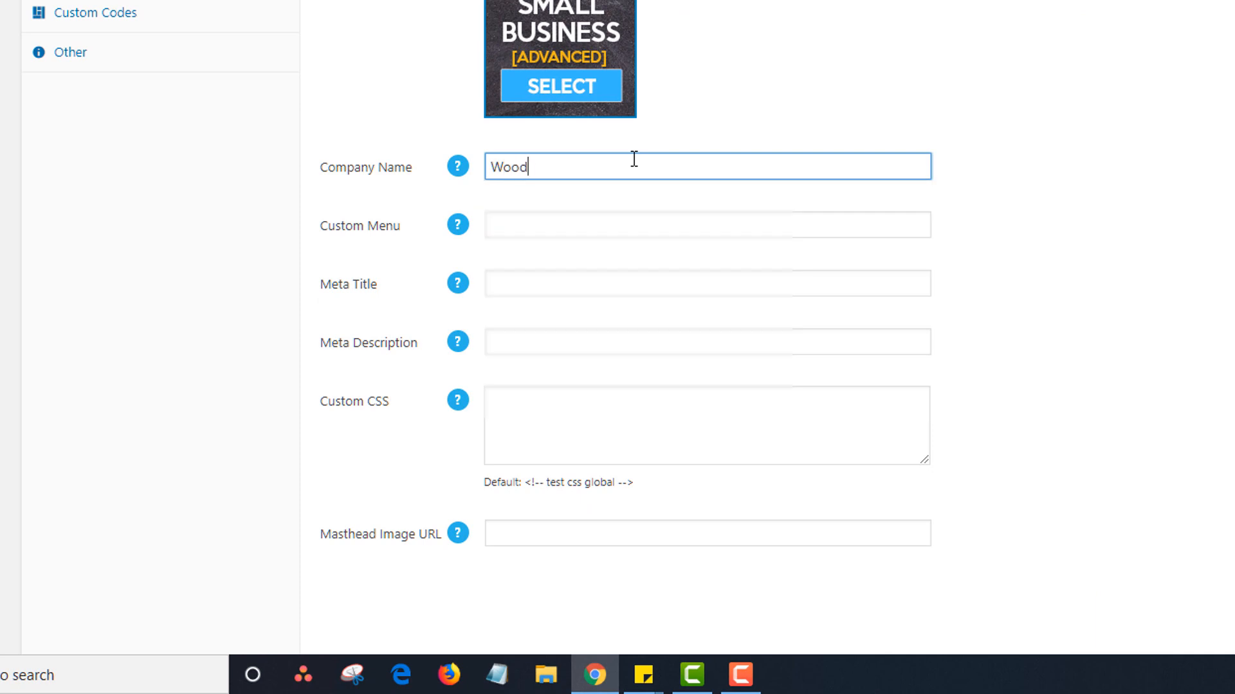
pyautogui.write('lawn Roofing')
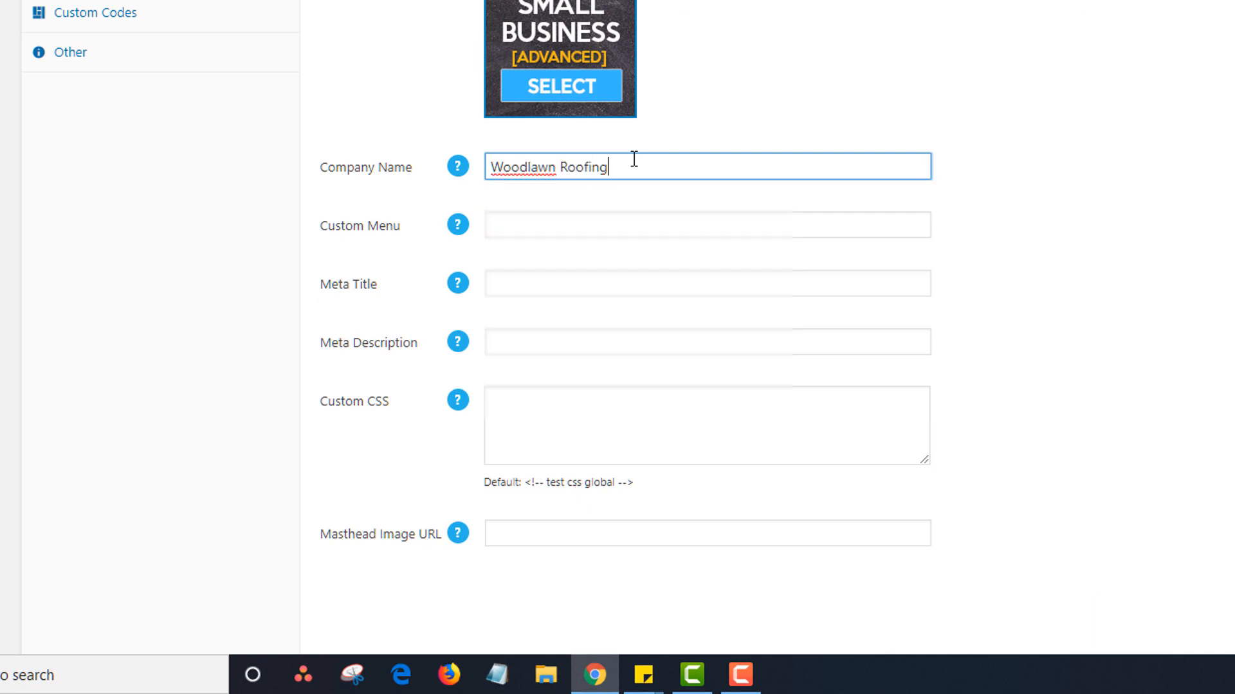
pyautogui.click(706, 282)
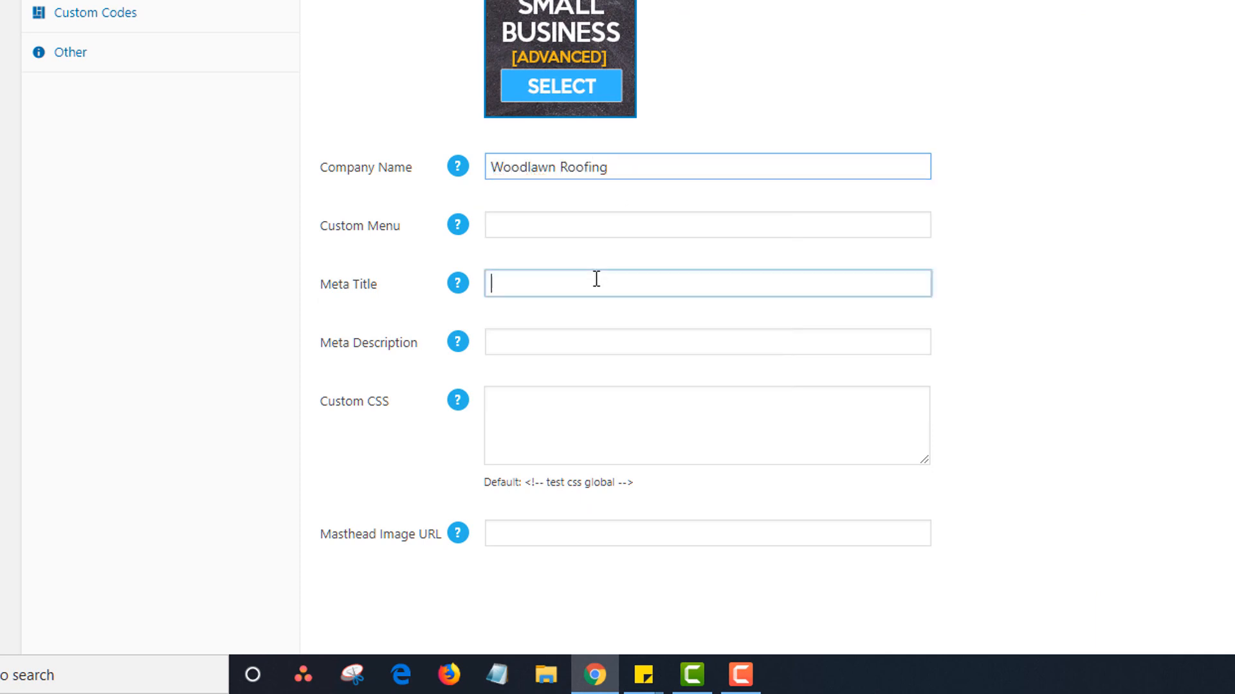
pyautogui.write('Woodlan')
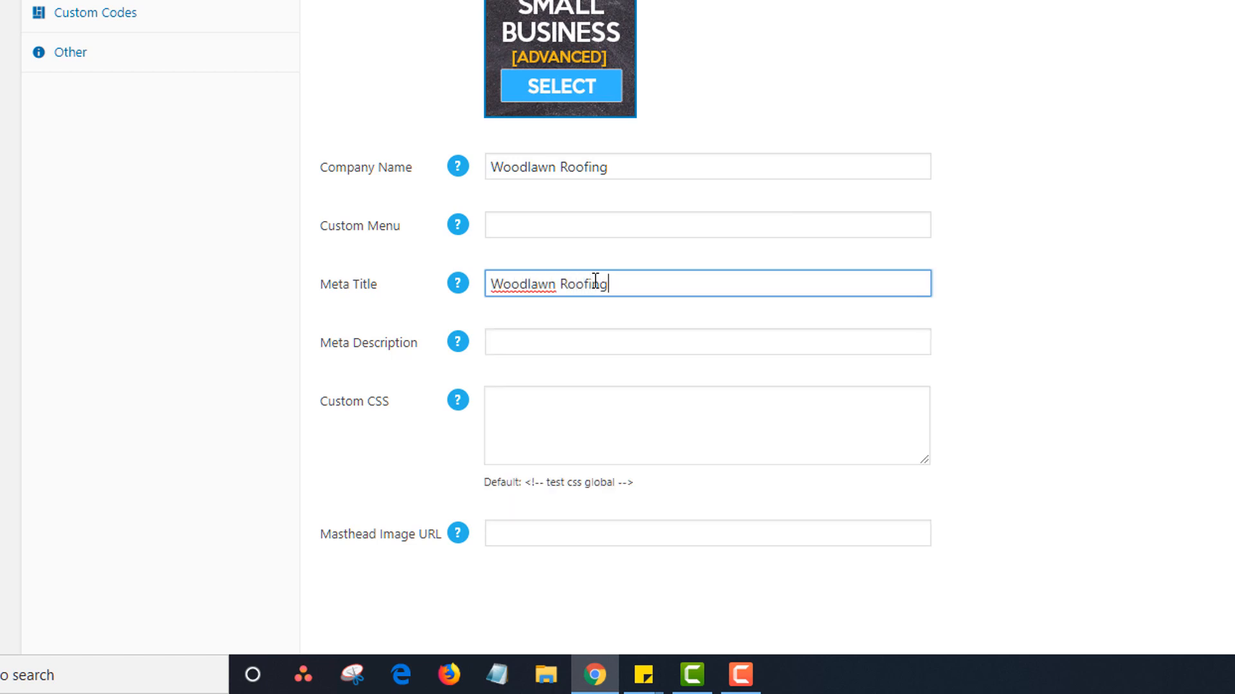
pyautogui.write('- Your Local Roofer')
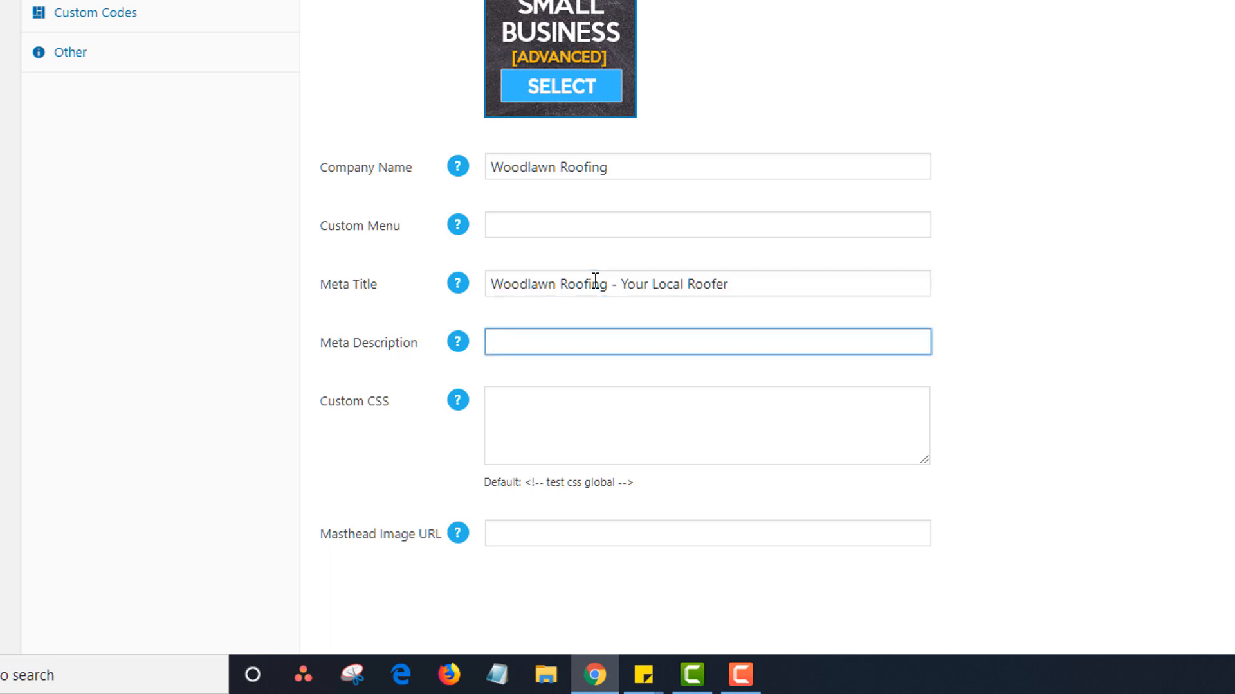
# Add the free-estimates meta description and the roofer2-1.jpg masthead image URL
pyautogui.write('We priv')
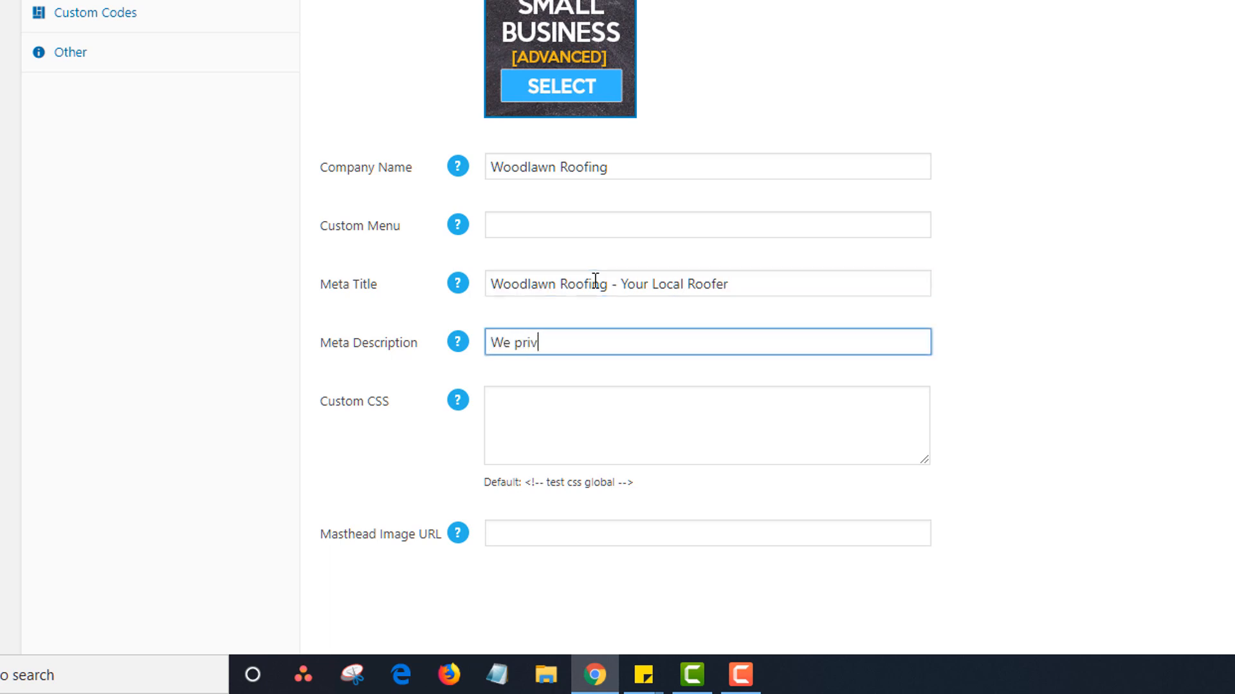
pyautogui.write('ovide free roofing e')
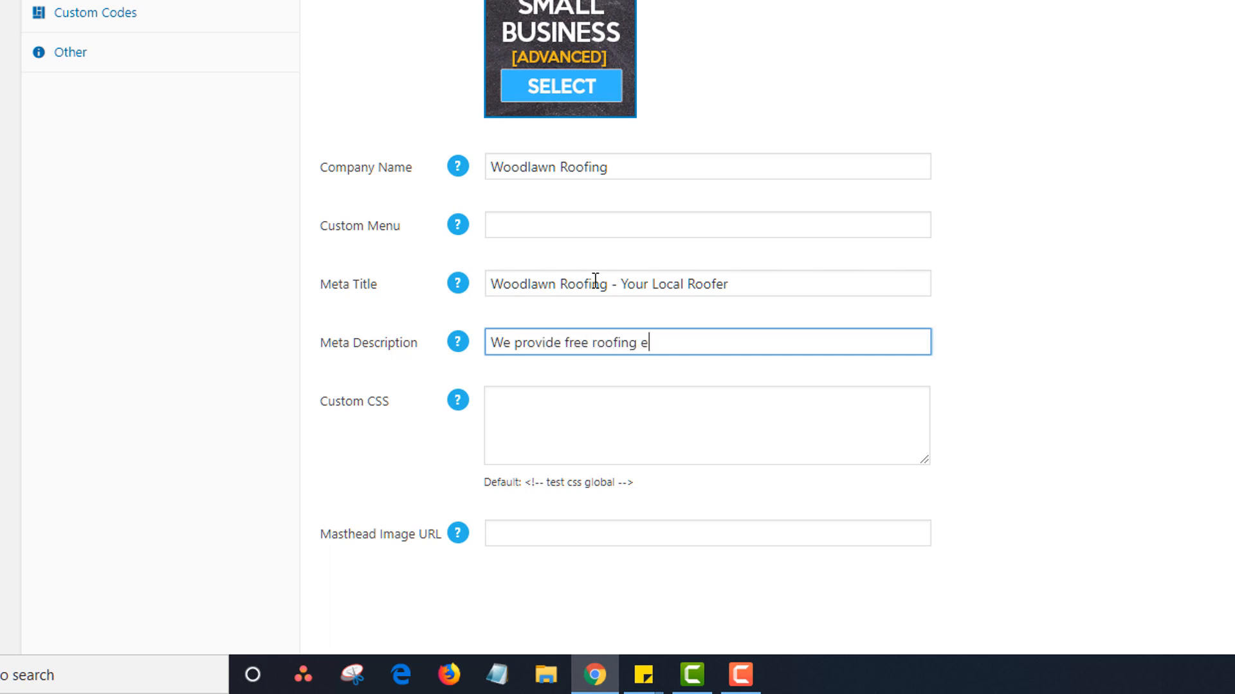
pyautogui.write('stimat')
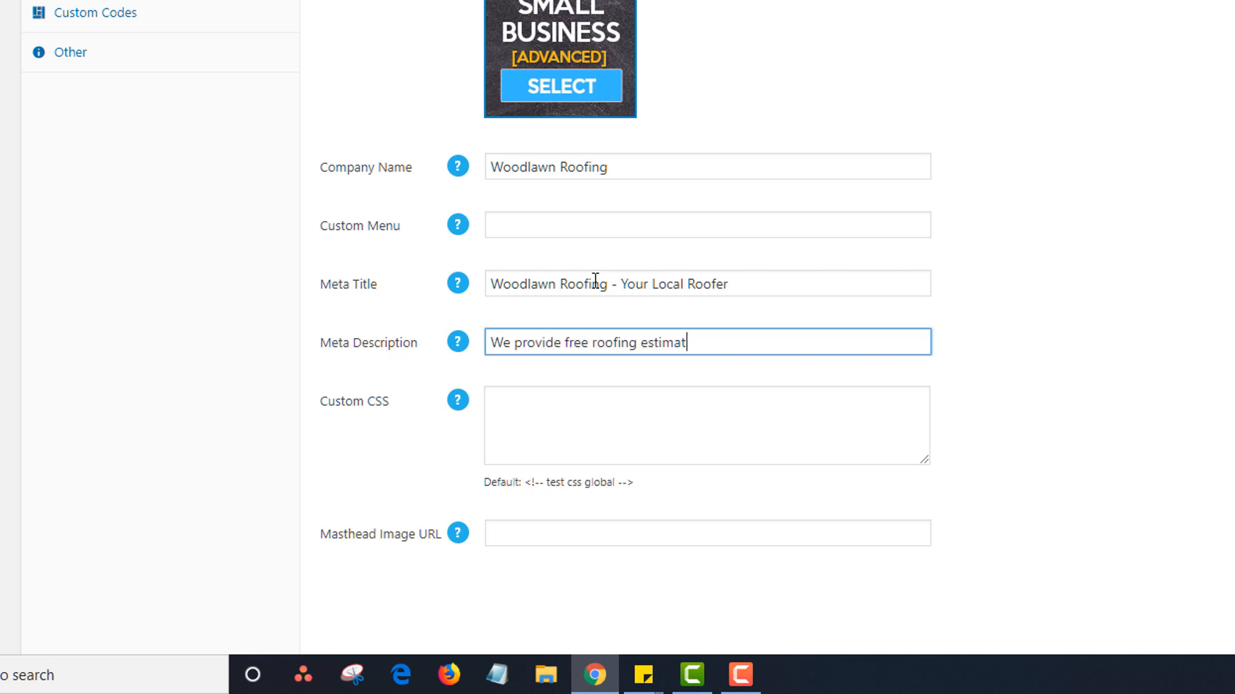
pyautogui.write('es')
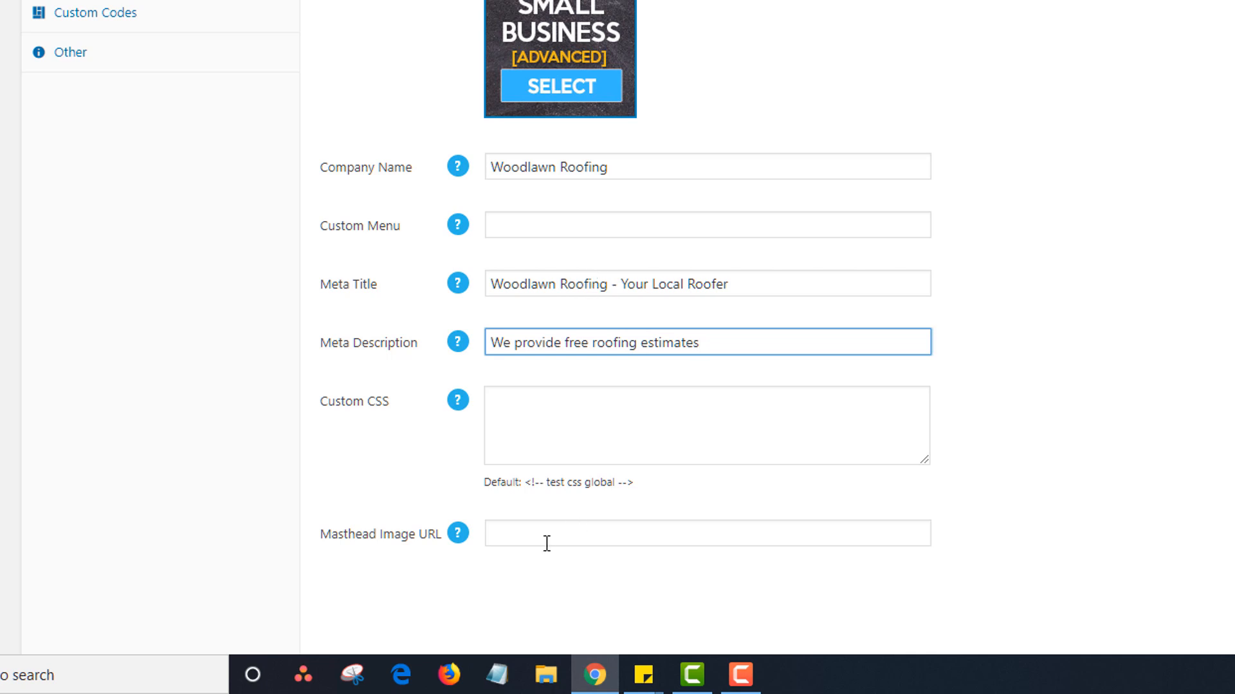
pyautogui.write('http://mydomainstack.com/wp-content/uploads/2019/10/roofer2-1.jpg')
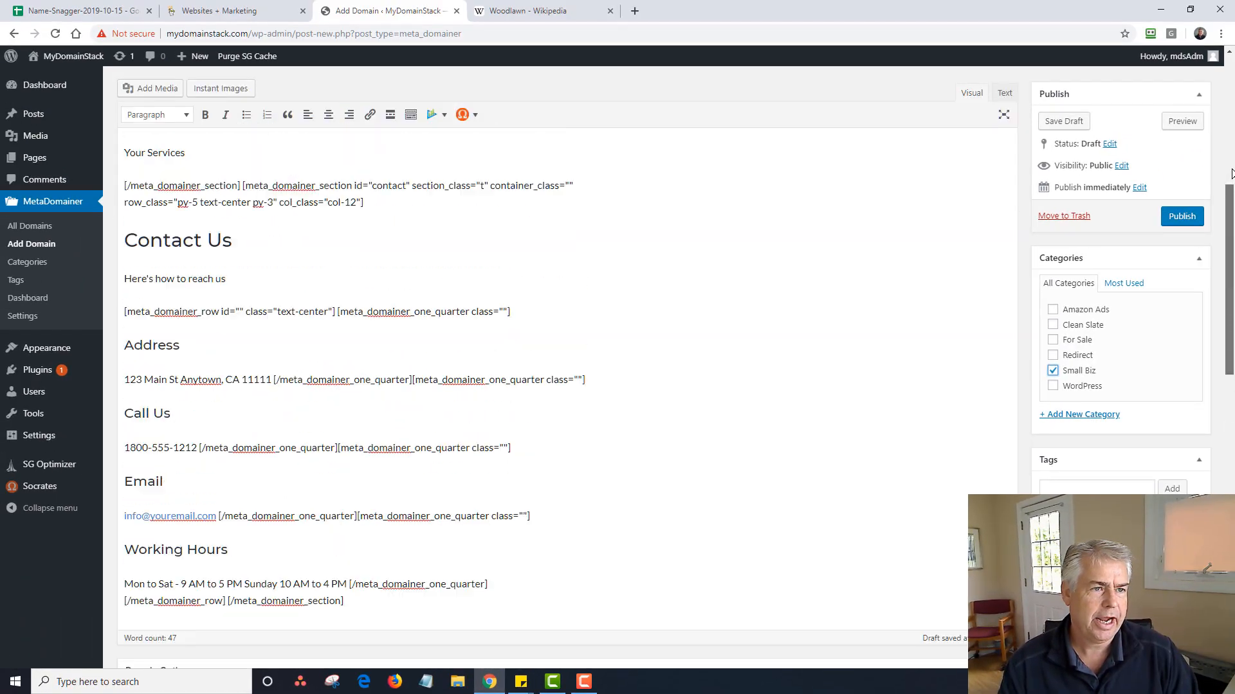
# Publish the WoodlawnRoofing.com page and view it live
pyautogui.click(1181, 216)
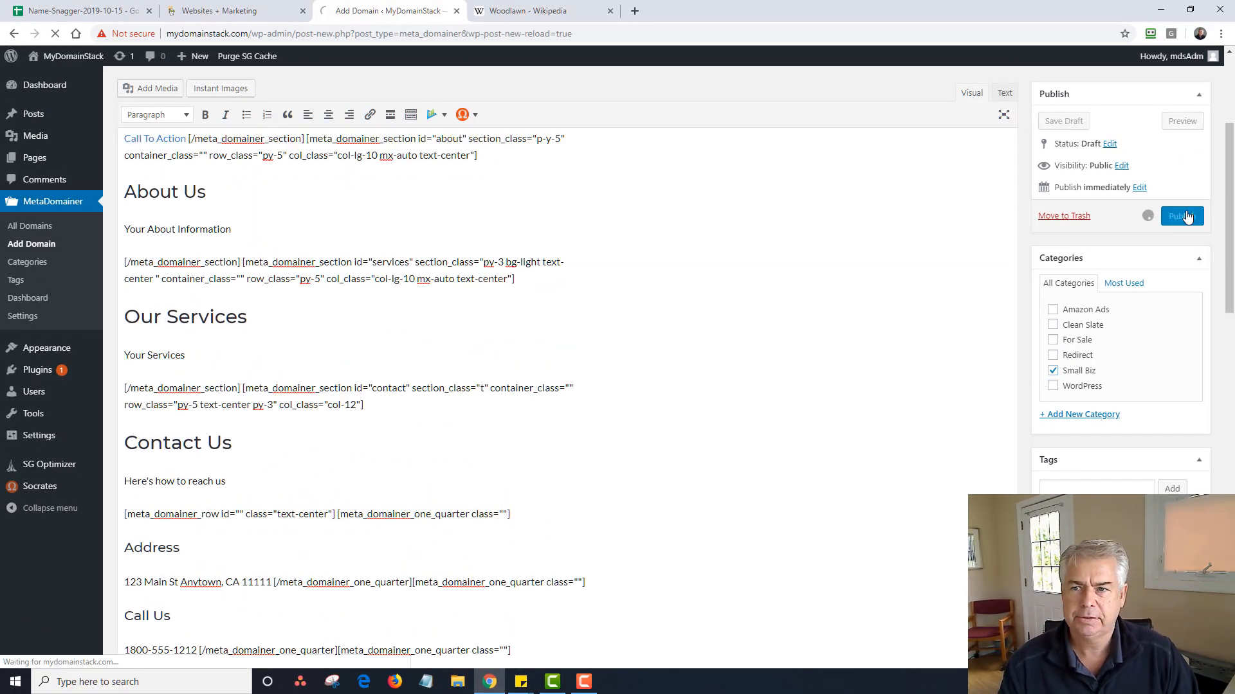
pyautogui.click(1180, 216)
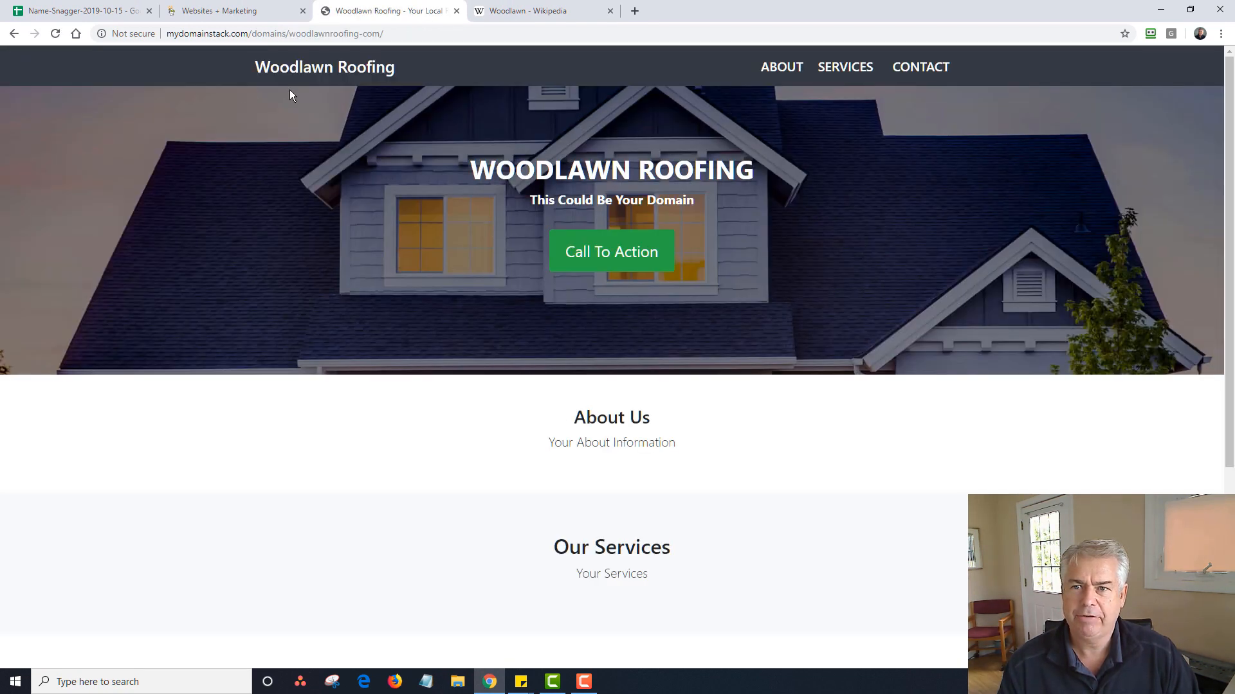
pyautogui.moveTo(611, 252)
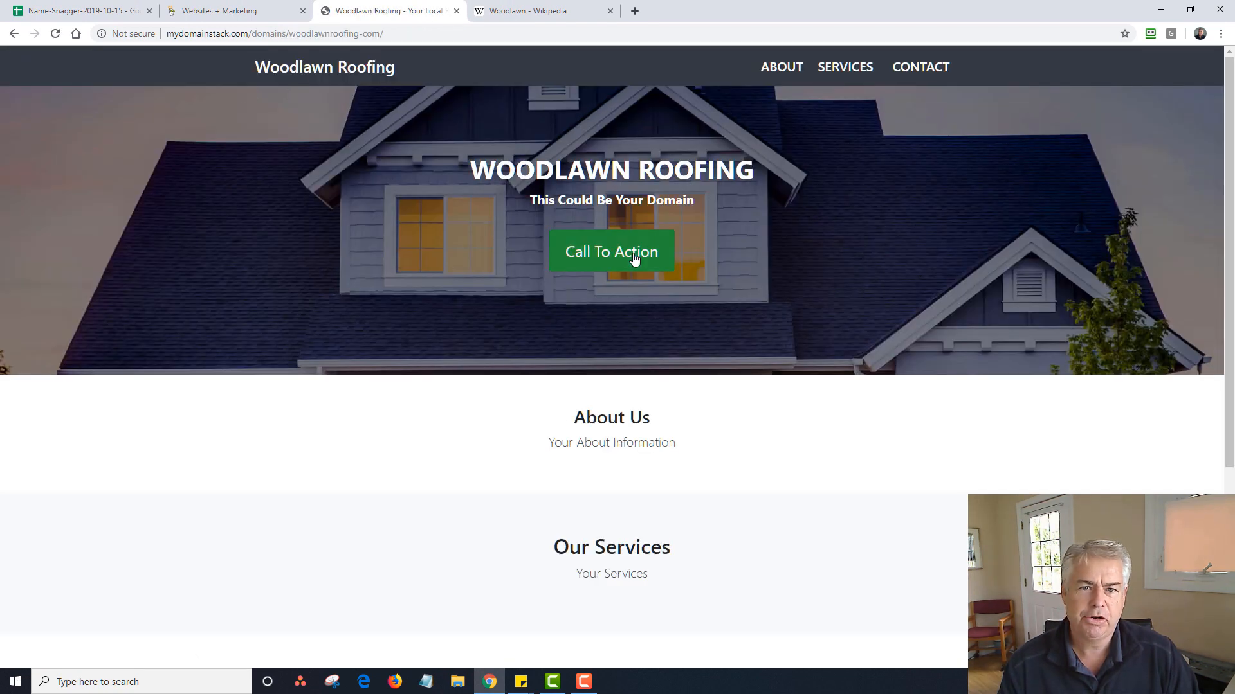
pyautogui.moveTo(862, 81)
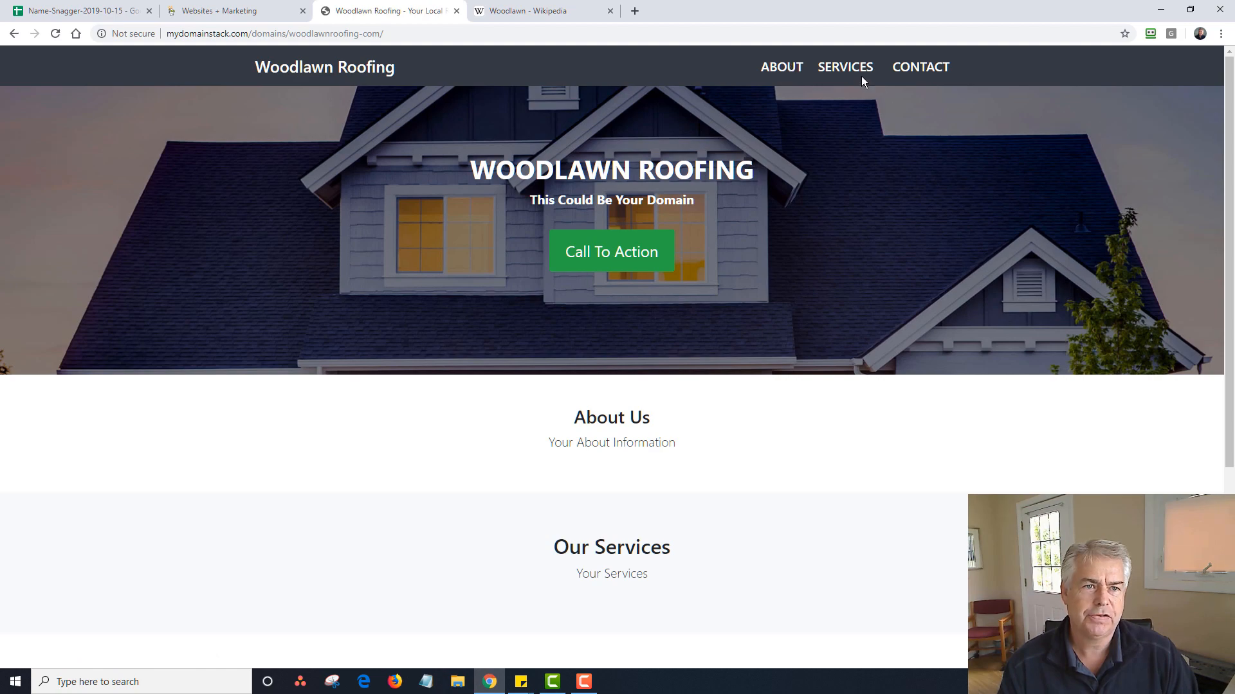
# Jump to the About section, then select the page address and trim off the #about anchor
pyautogui.click(780, 67)
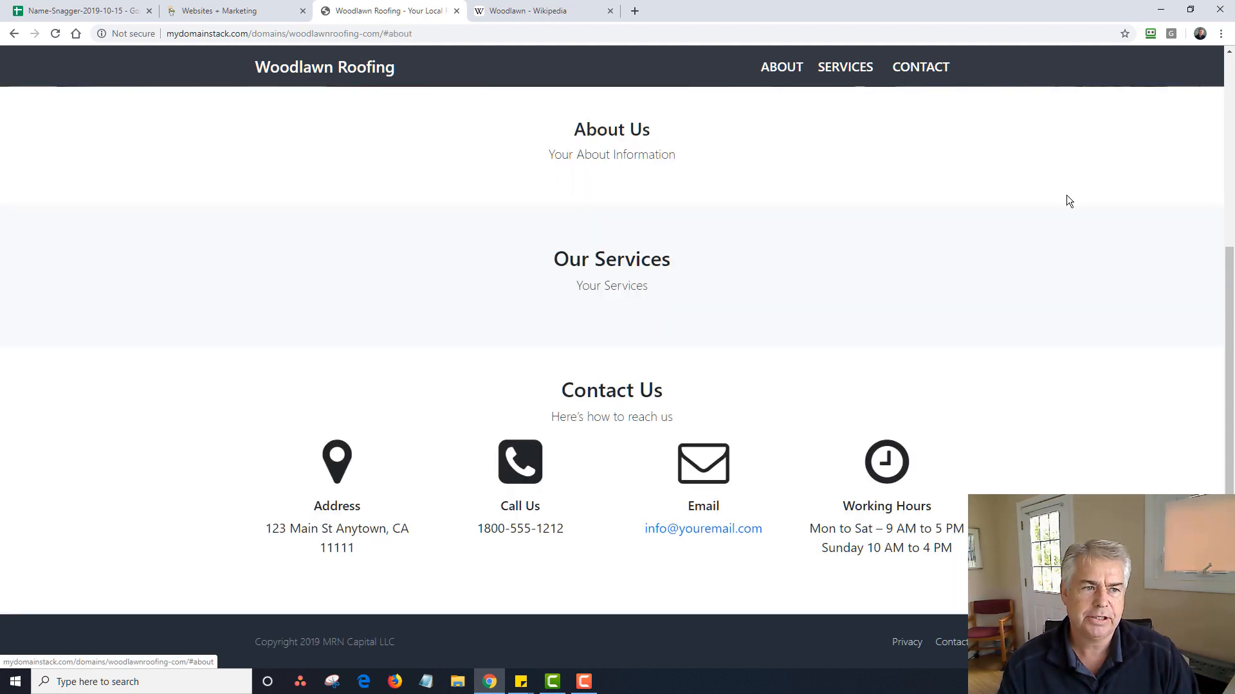
pyautogui.scroll(3)
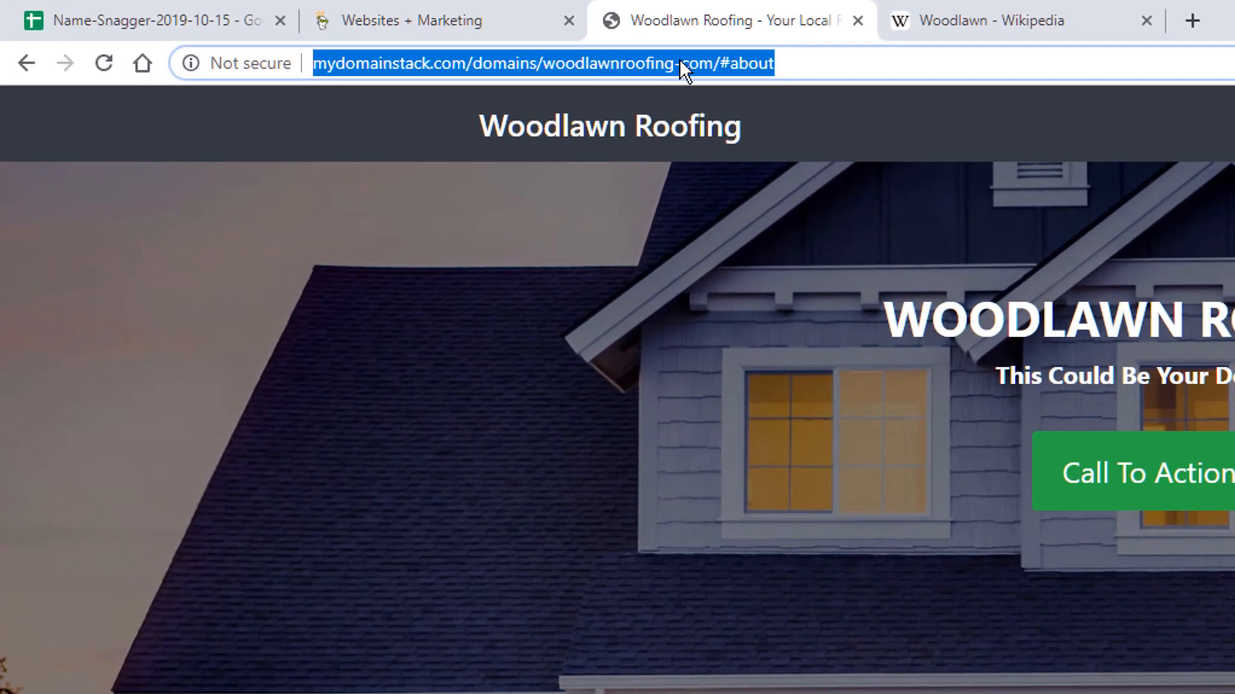
pyautogui.click(728, 65)
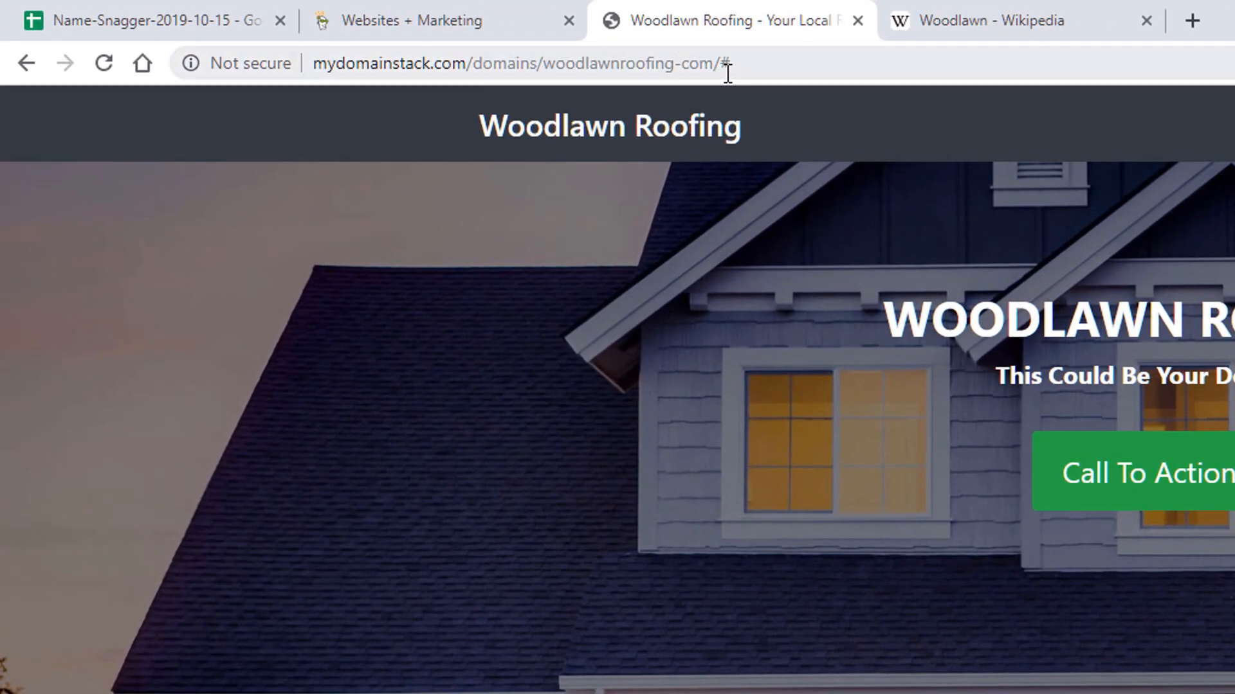
pyautogui.click(512, 64)
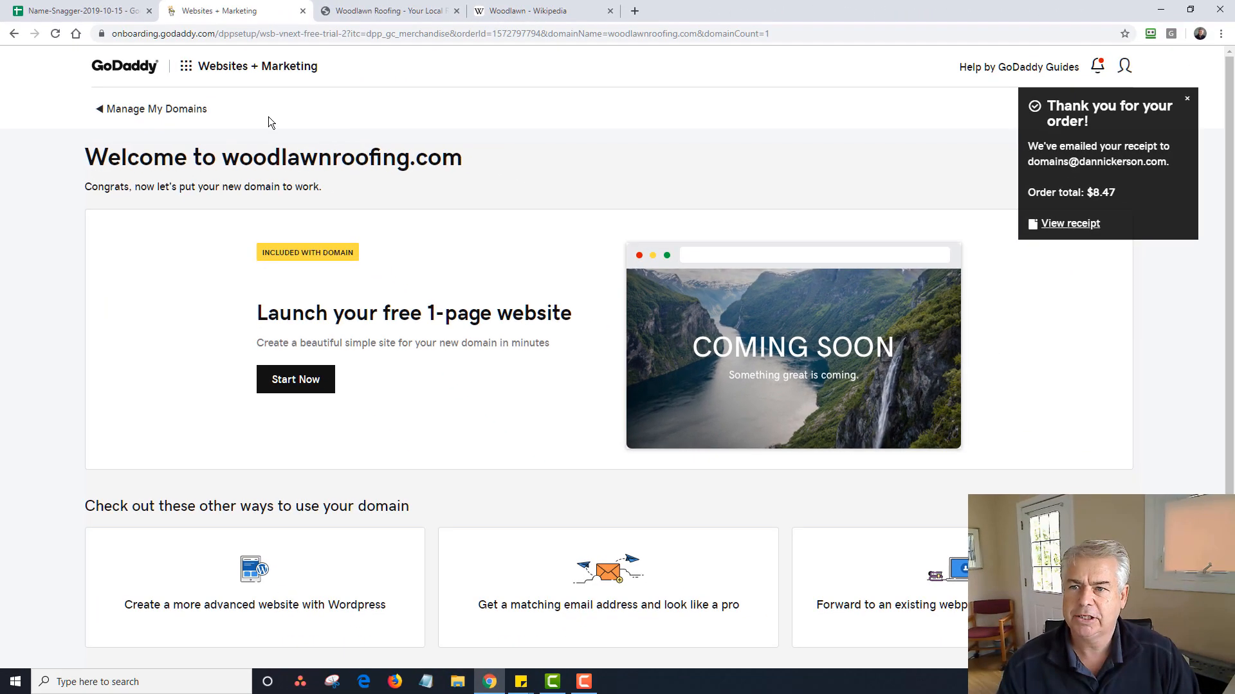
pyautogui.moveTo(142, 108)
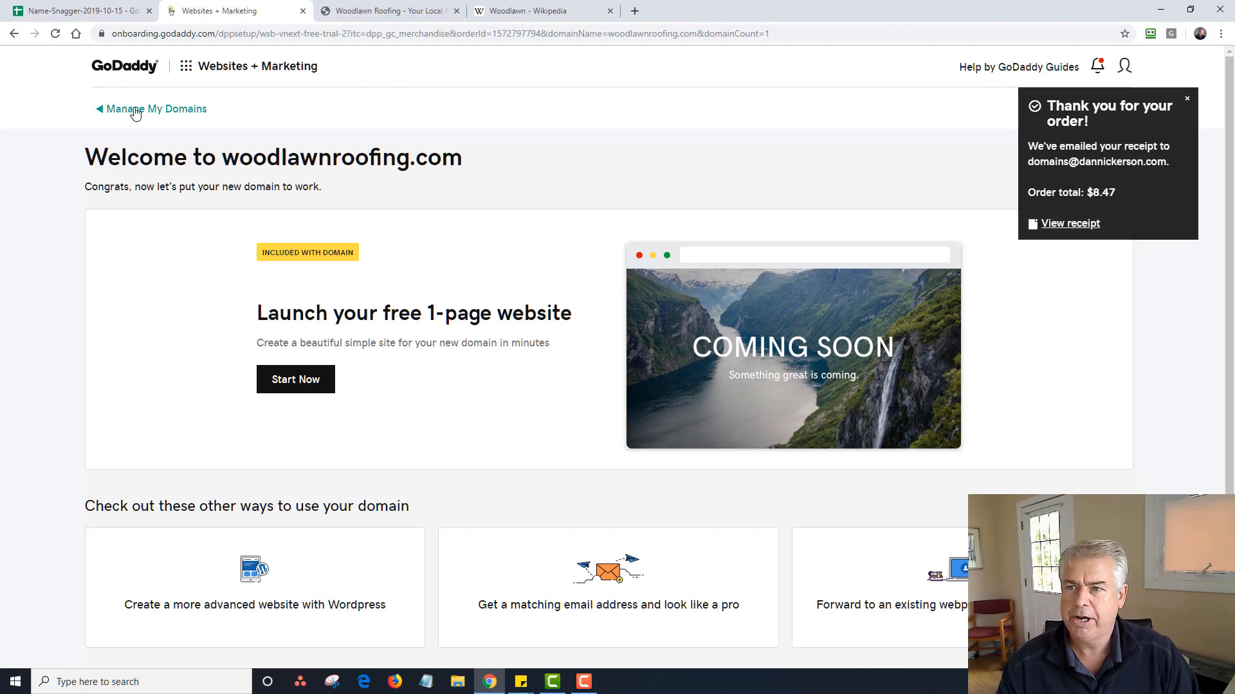
# Go to Manage My Domains and select woodlawnroofing.com in the domain list
pyautogui.click(156, 108)
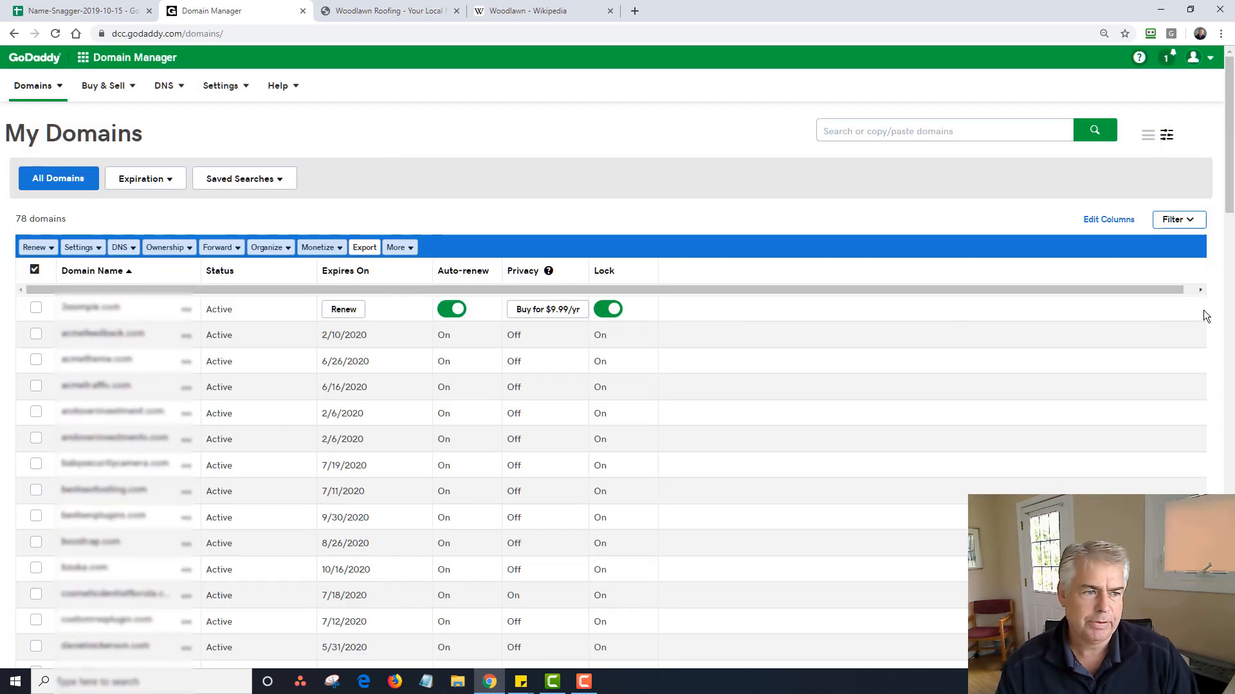
pyautogui.scroll(-3)
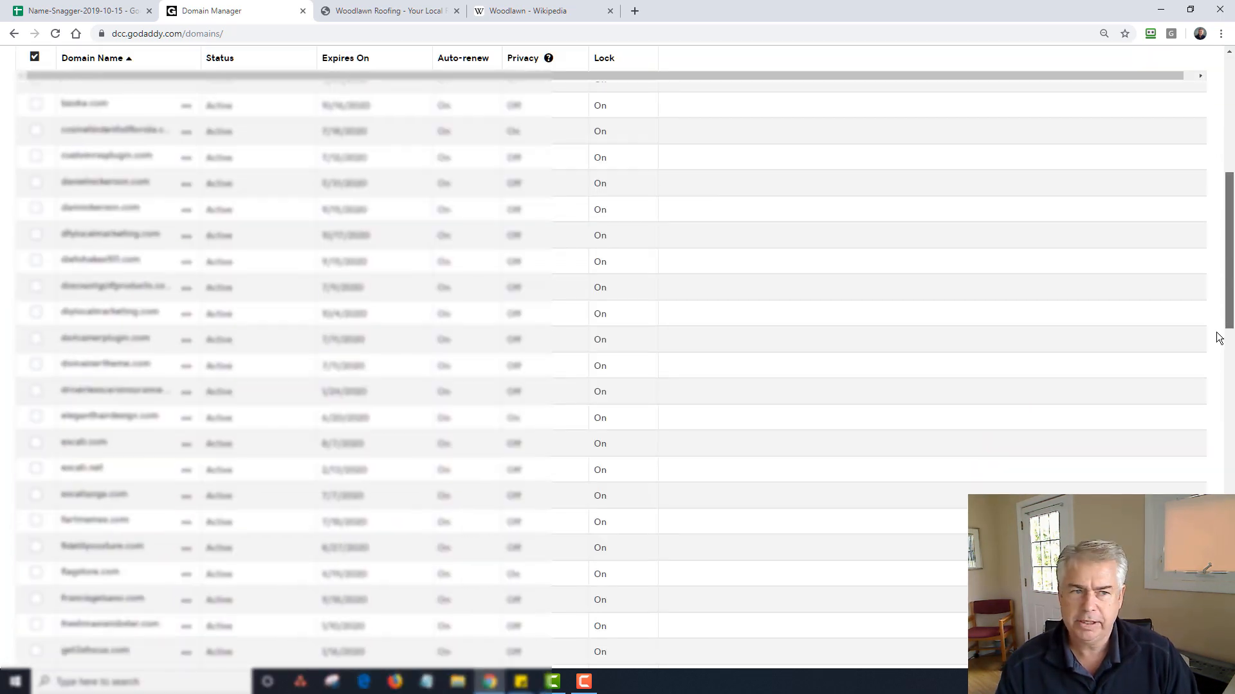
pyautogui.scroll(-3)
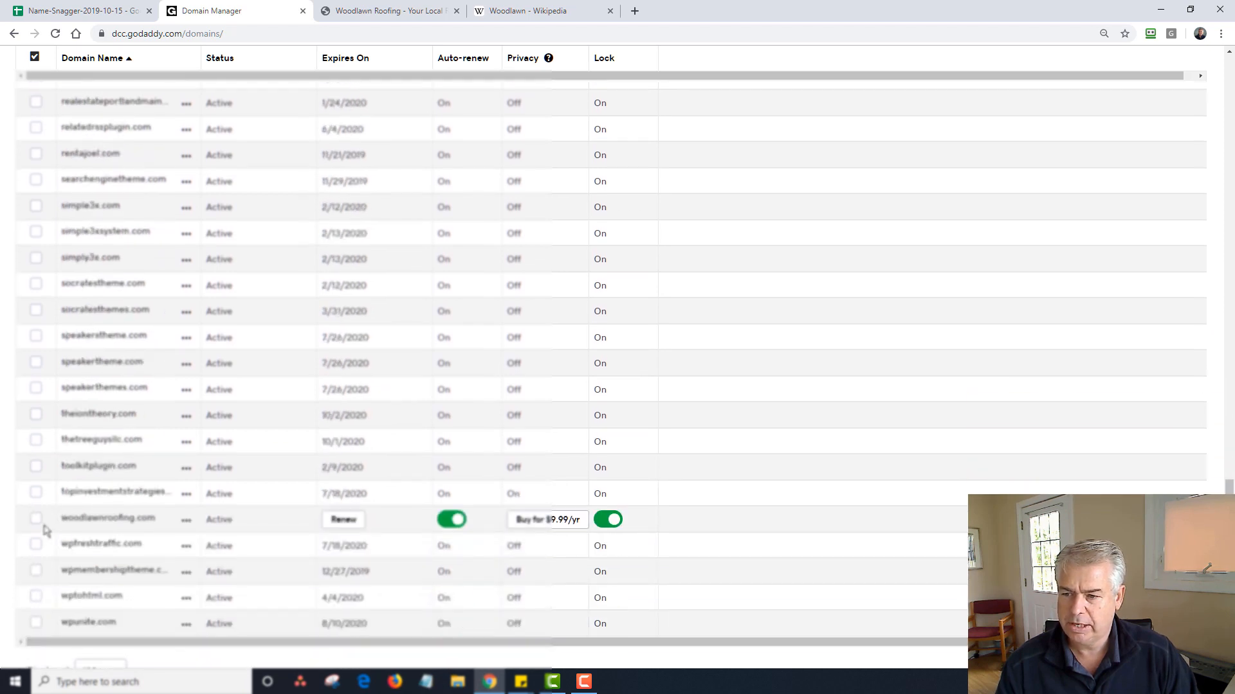
pyautogui.click(36, 518)
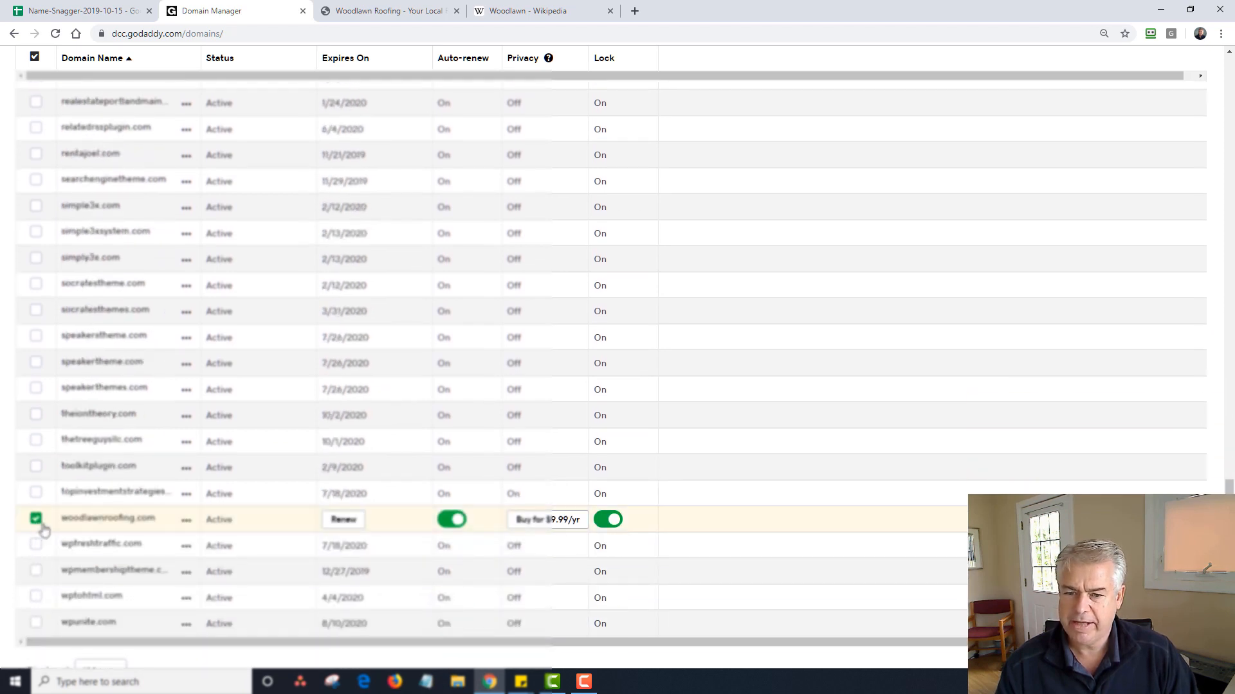
# Bring up the Forward options for the selected woodlawnroofing.com domain
pyautogui.scroll(3)
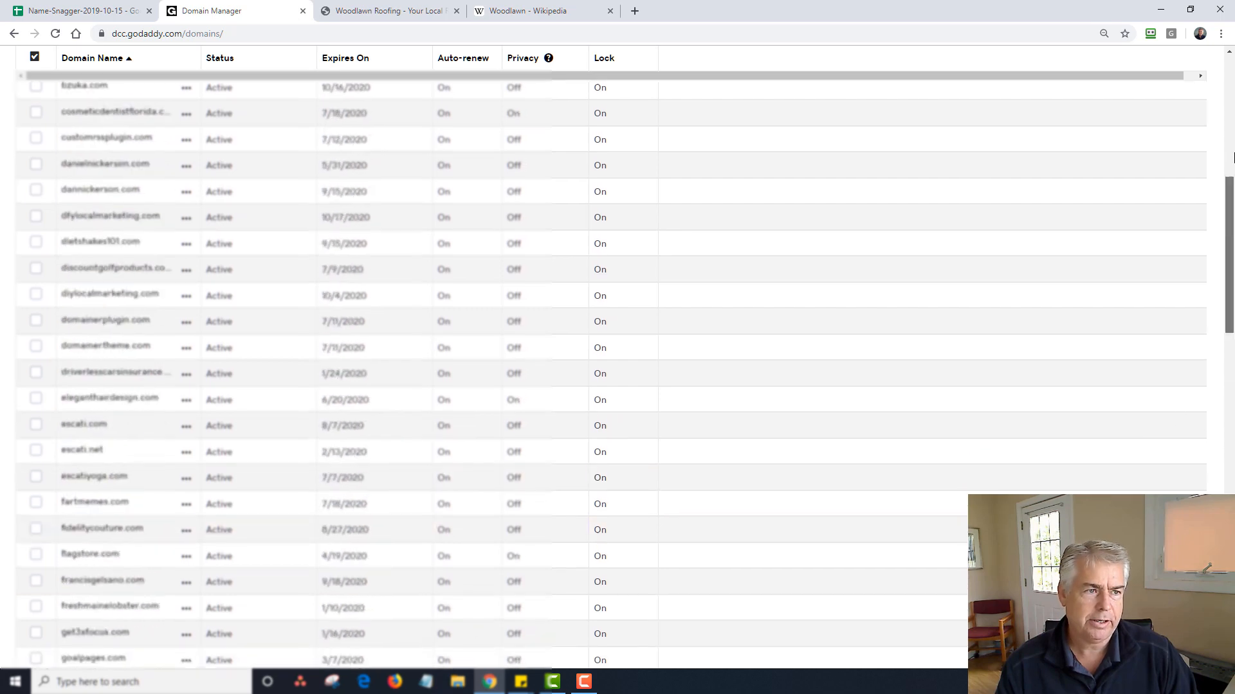
pyautogui.scroll(3)
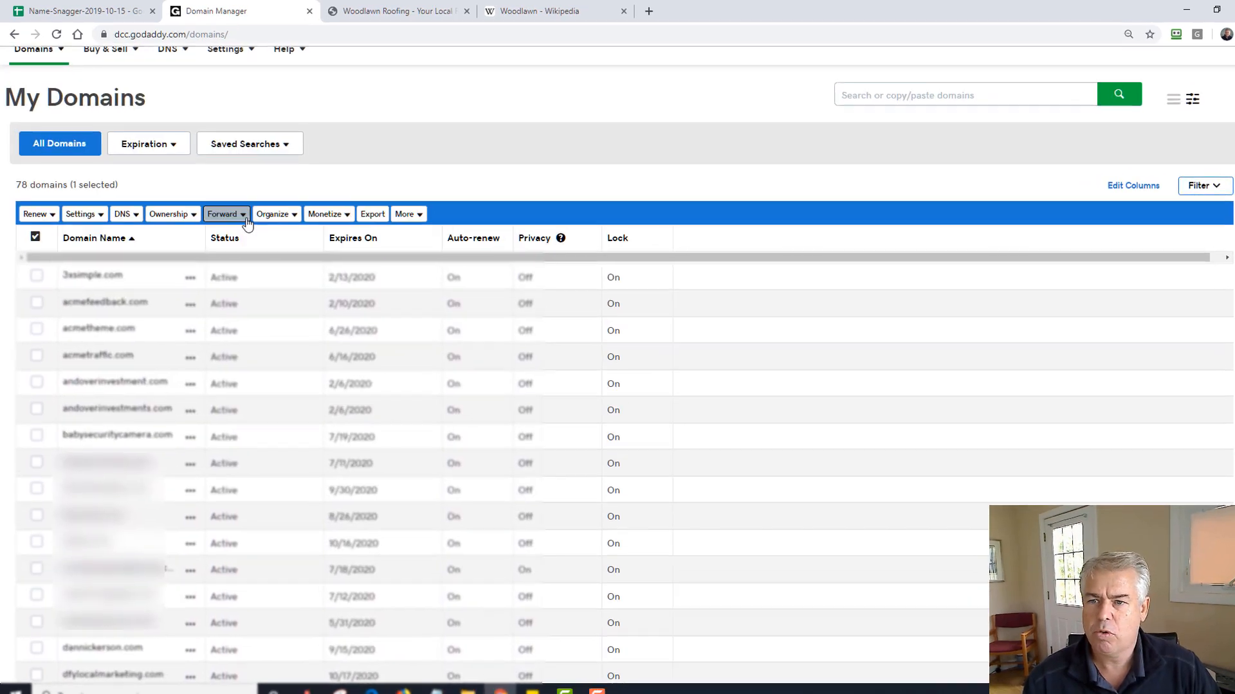
pyautogui.click(260, 355)
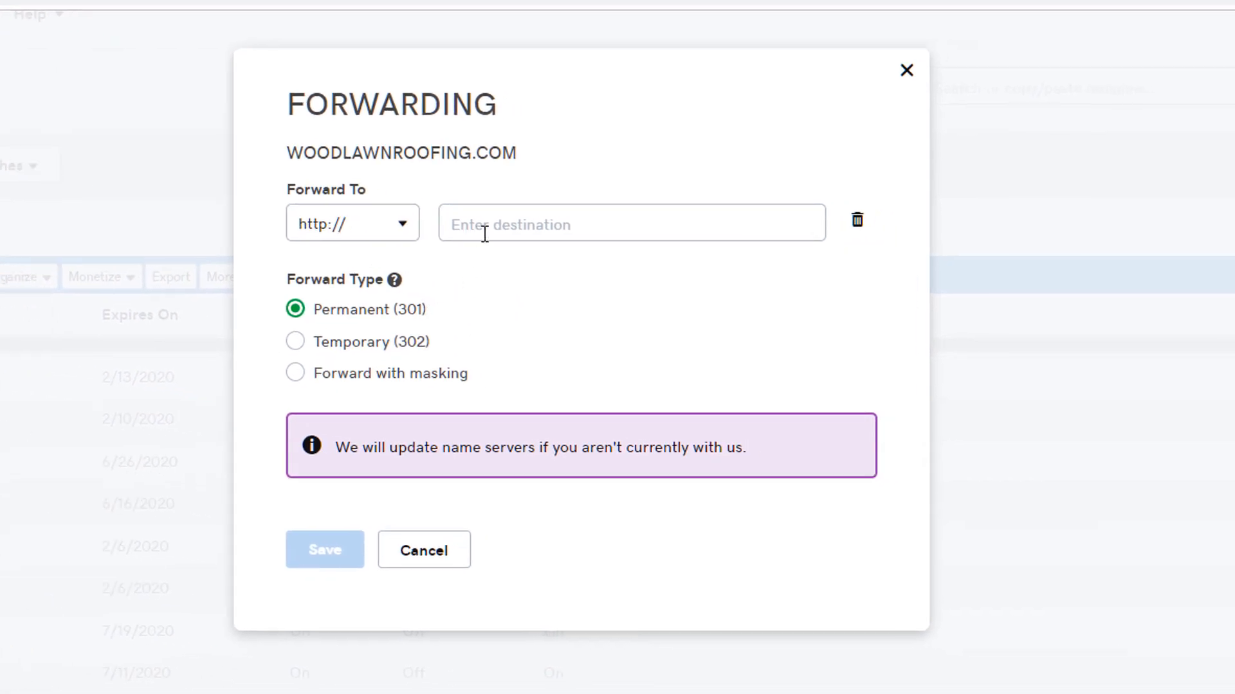
# Forward with masking to domainstack.com/domains/woodlawnroofing-com/
pyautogui.write('domainstack.com/domains/woodlawnroofing-com/')
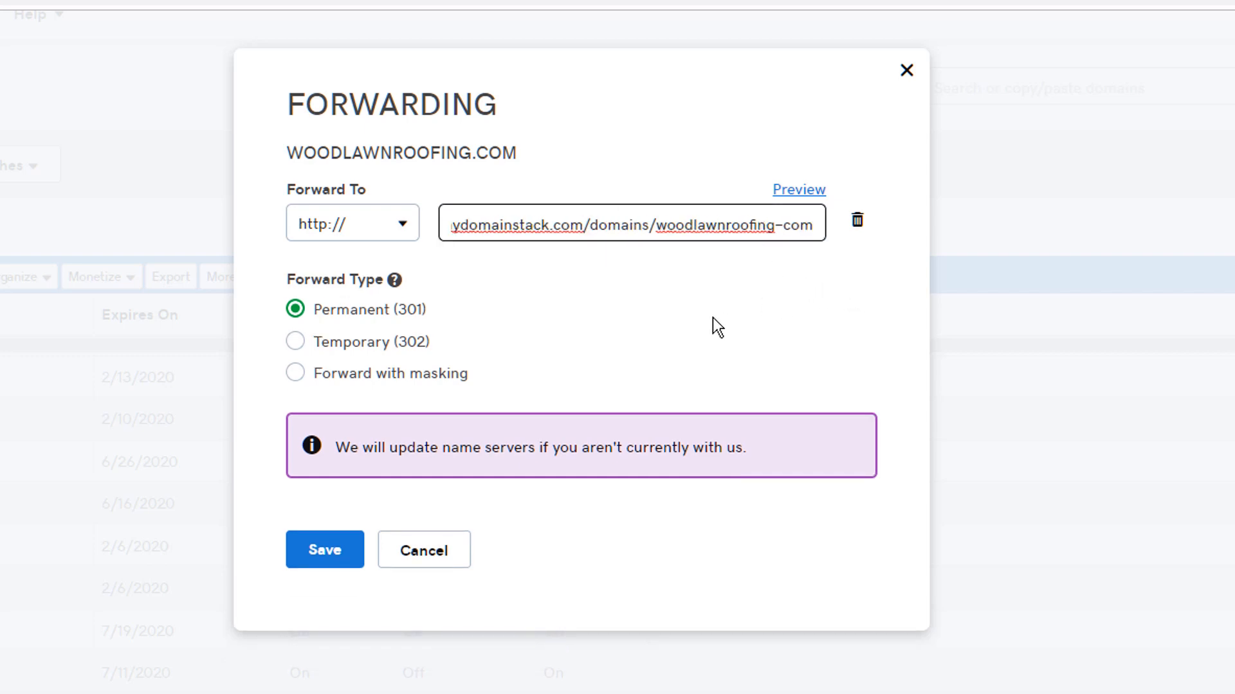
pyautogui.click(296, 373)
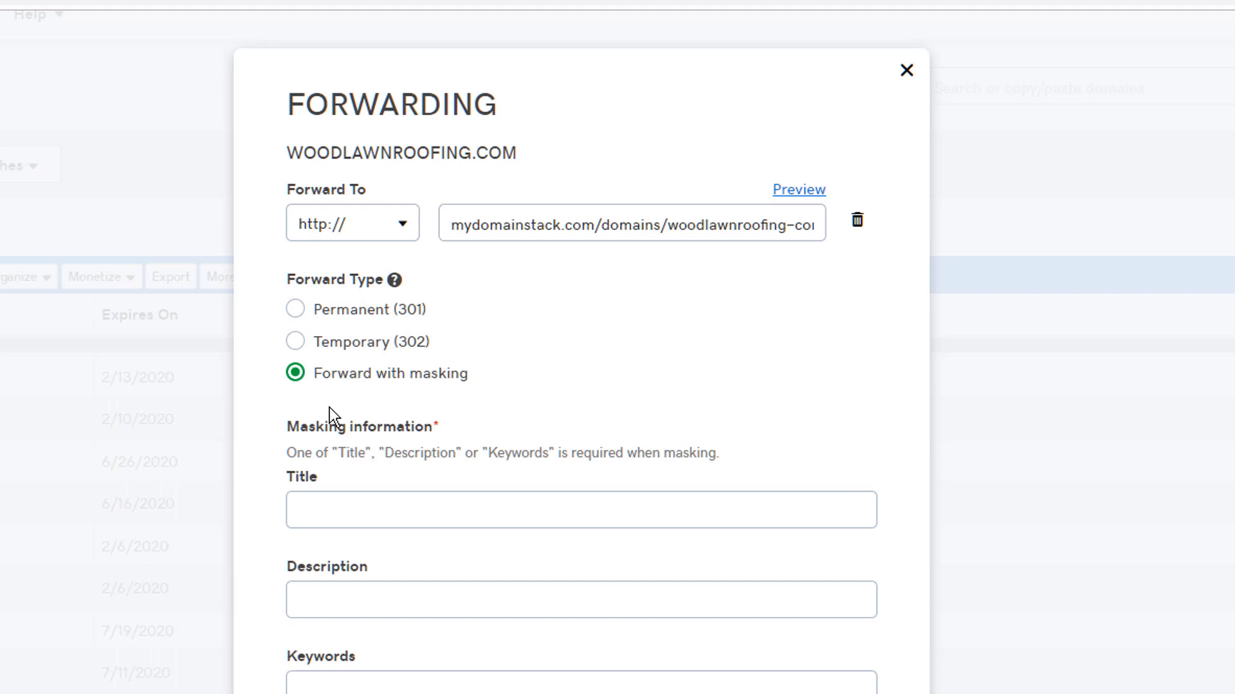
pyautogui.scroll(-3)
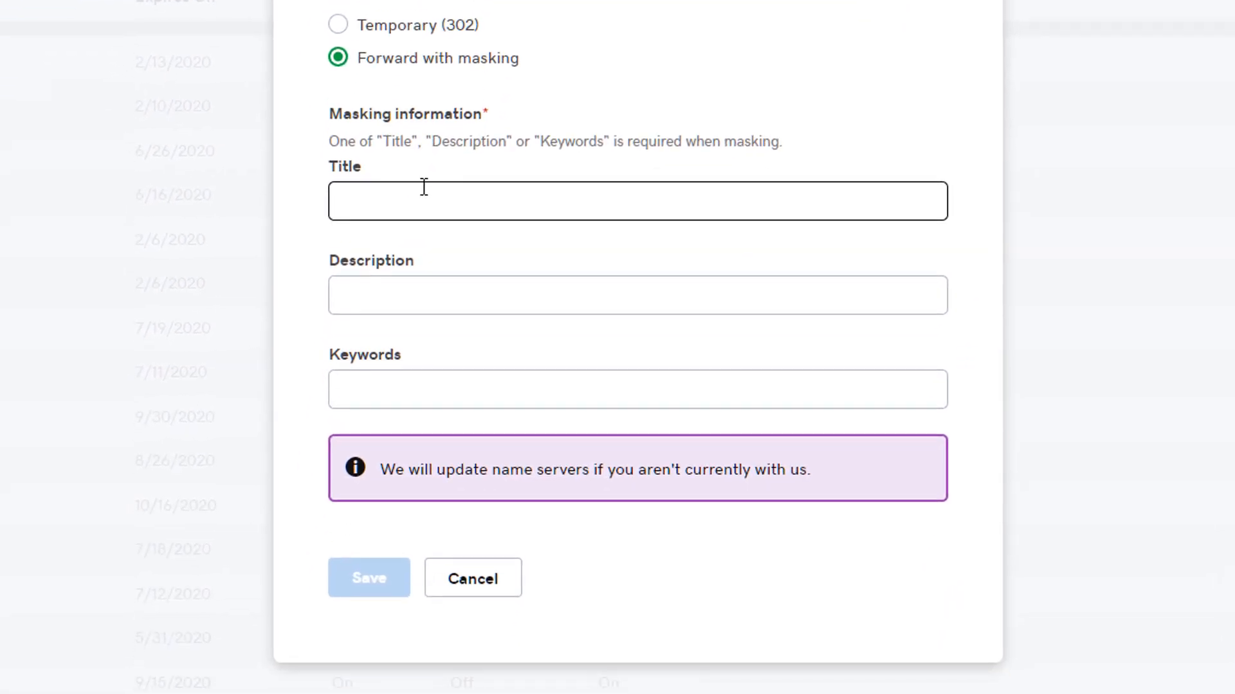
# Enter mask title 'Woodlawn Roofing' and description starting 'Your local Woodlawn'
pyautogui.write('Woodlawn')
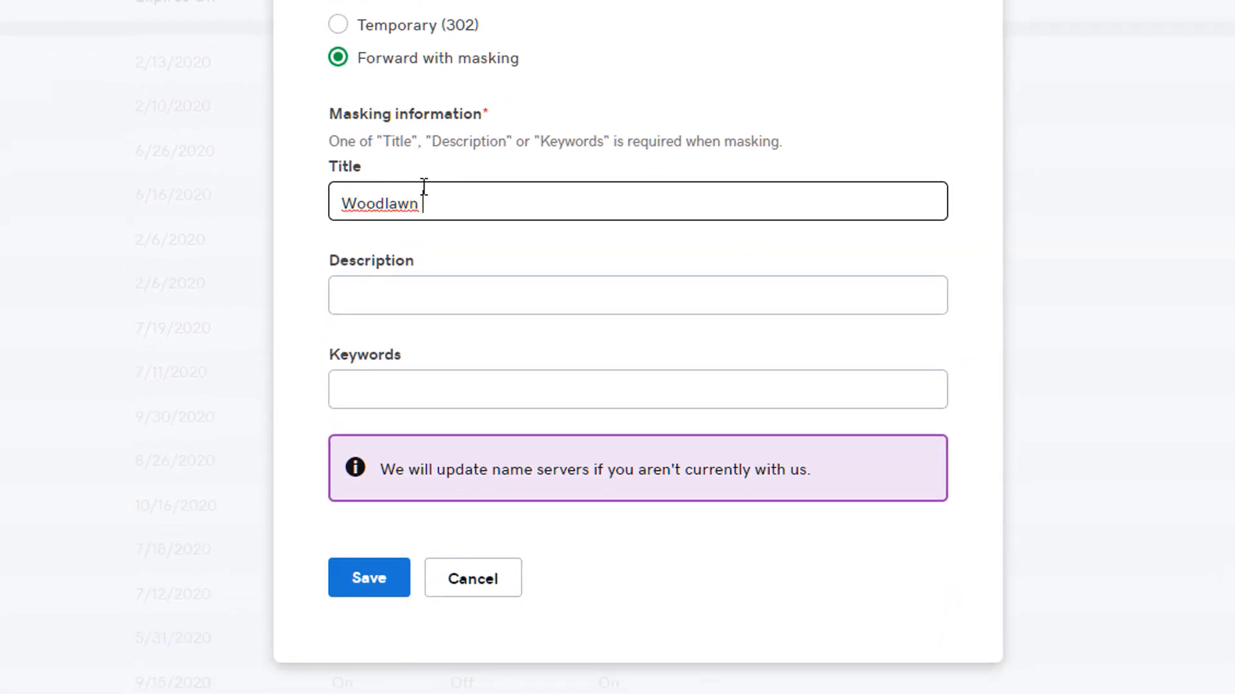
pyautogui.write('Roofing')
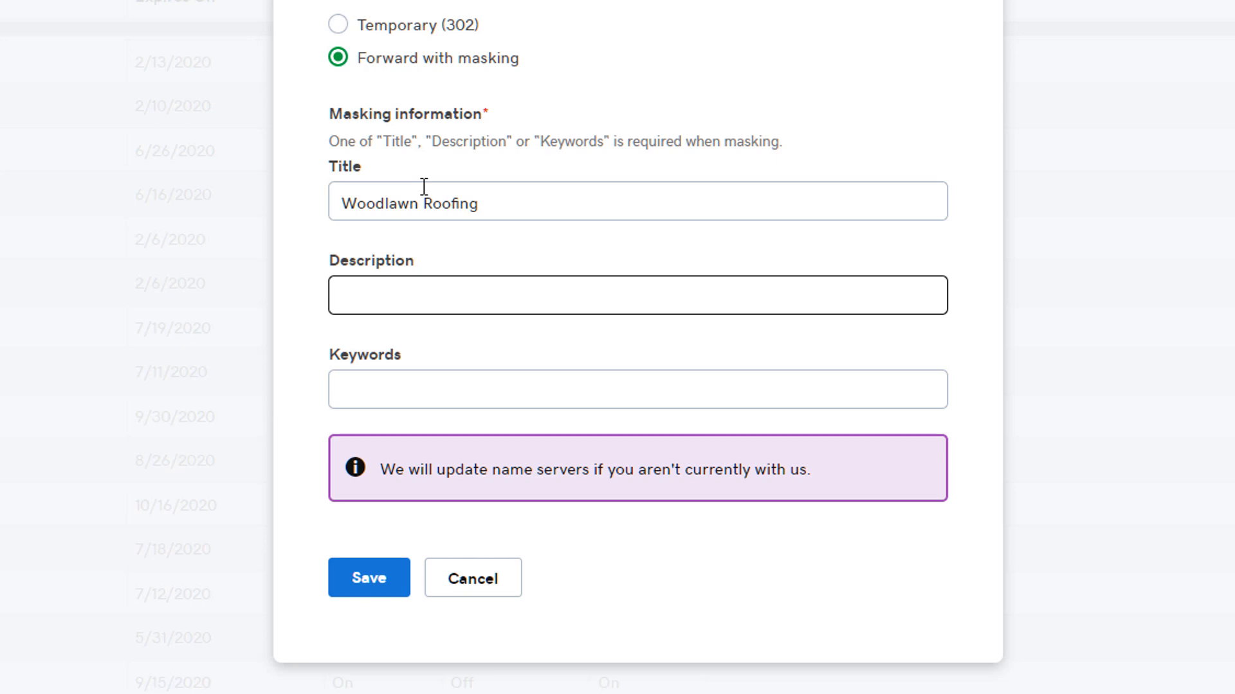
pyautogui.write('Your local W')
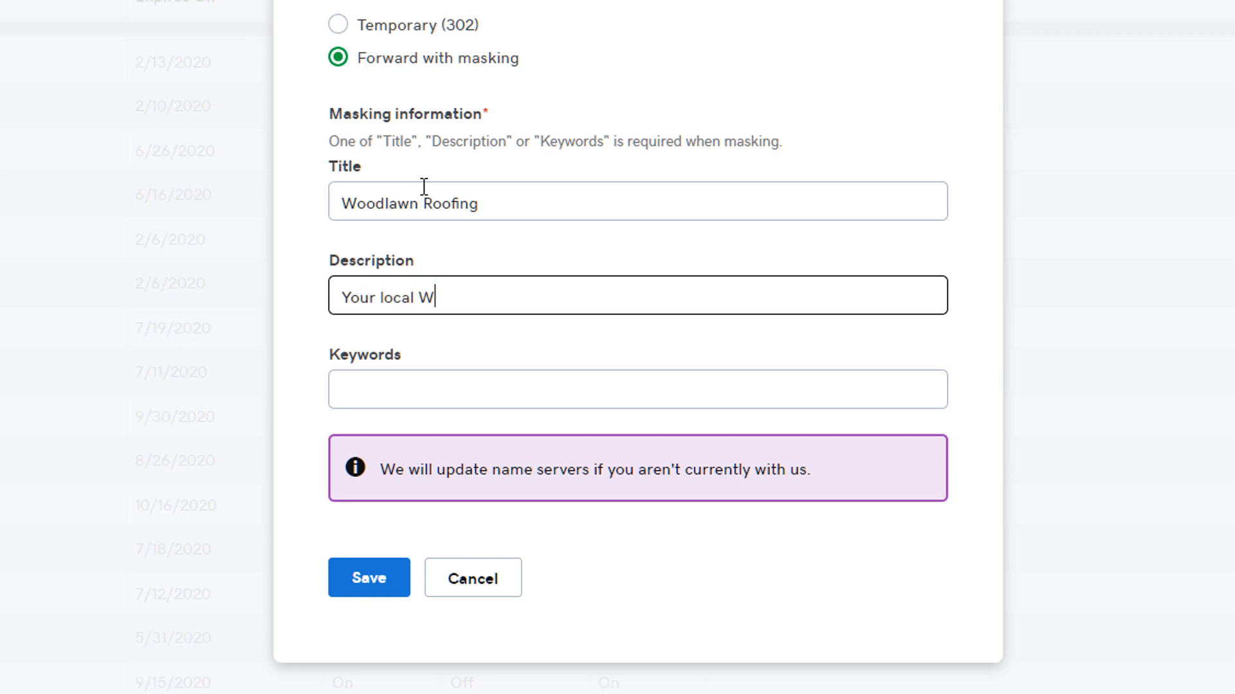
pyautogui.write('oodlawn')
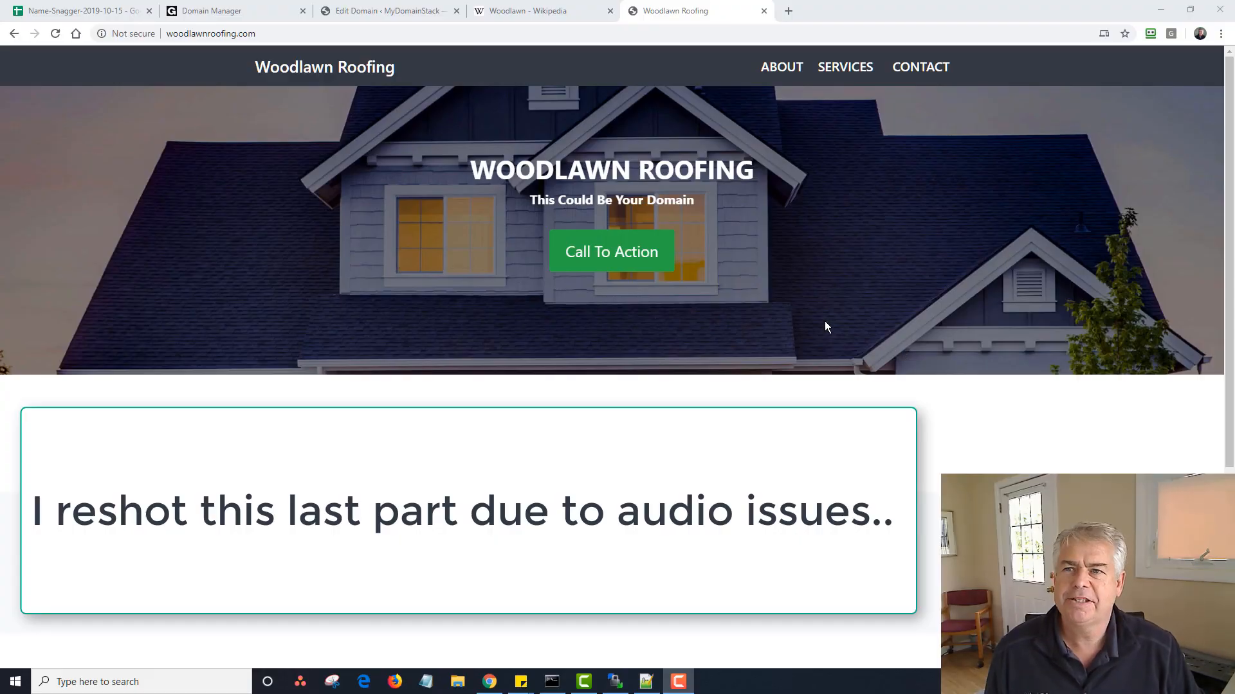
pyautogui.moveTo(826, 314)
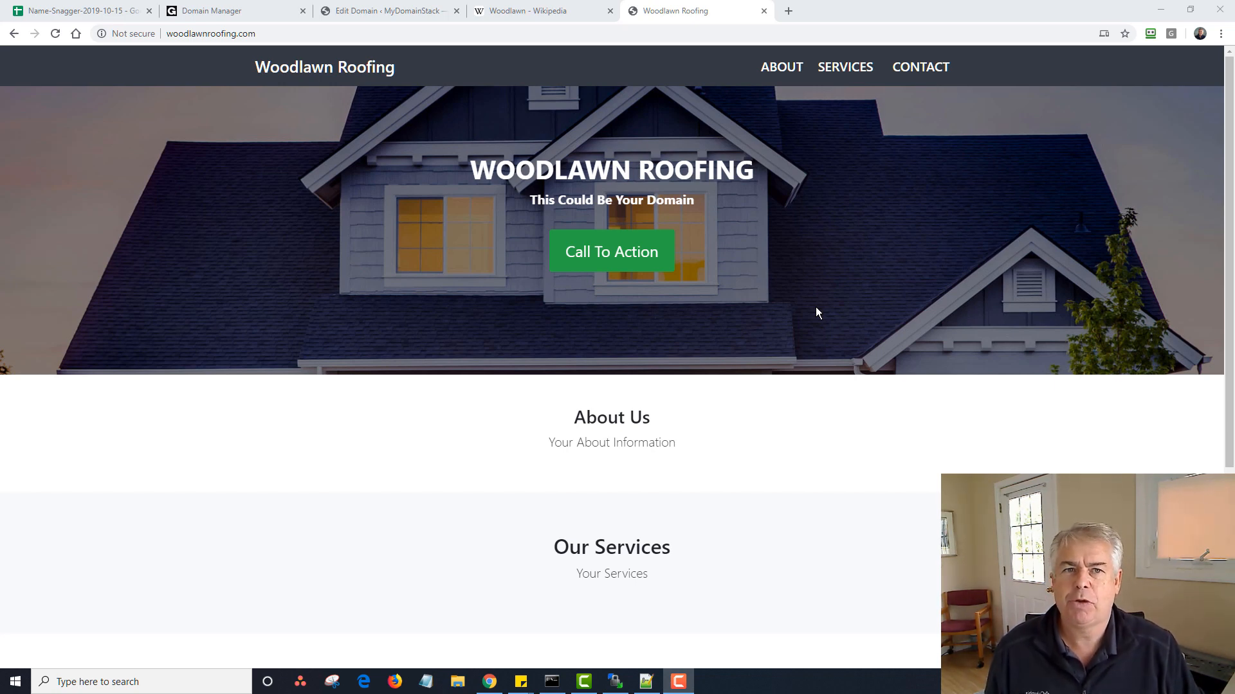
pyautogui.moveTo(504, 166)
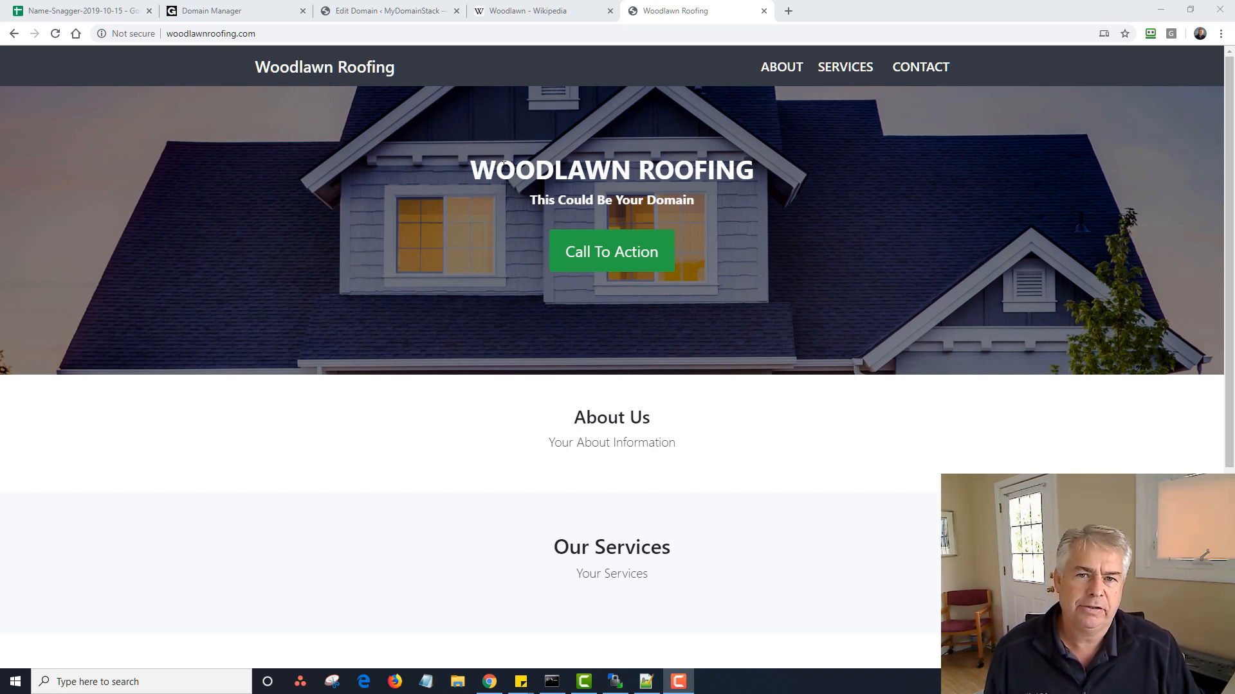
pyautogui.moveTo(829, 203)
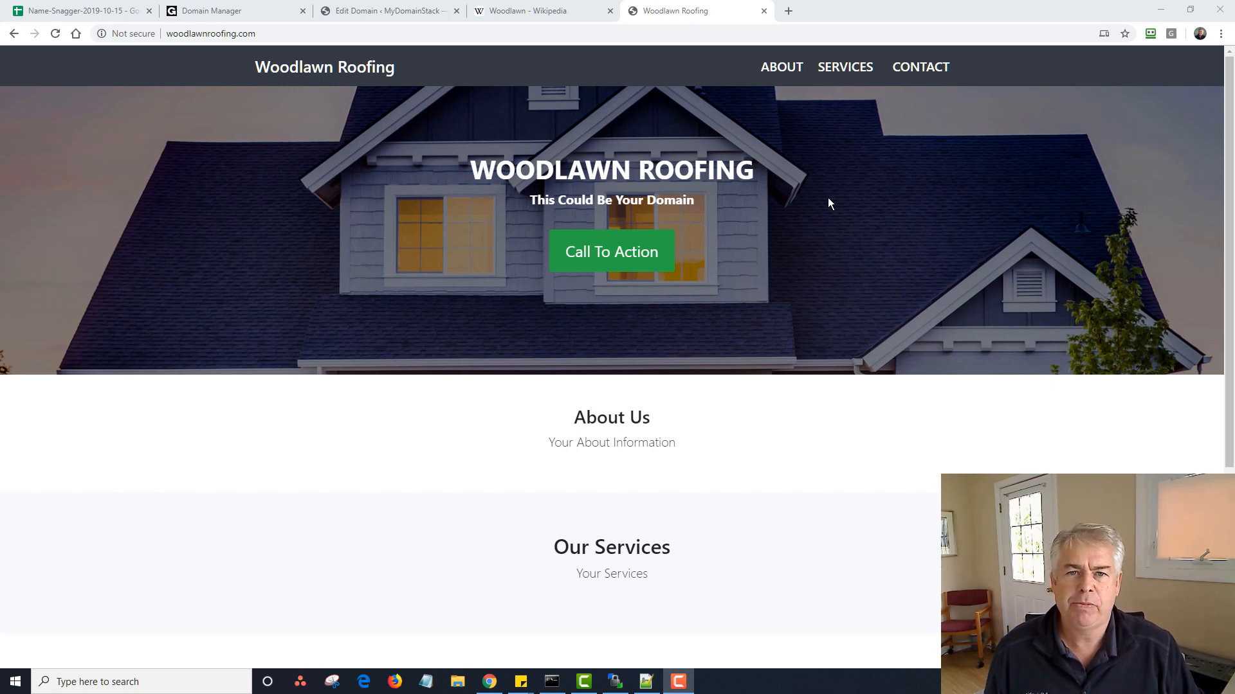
pyautogui.moveTo(826, 192)
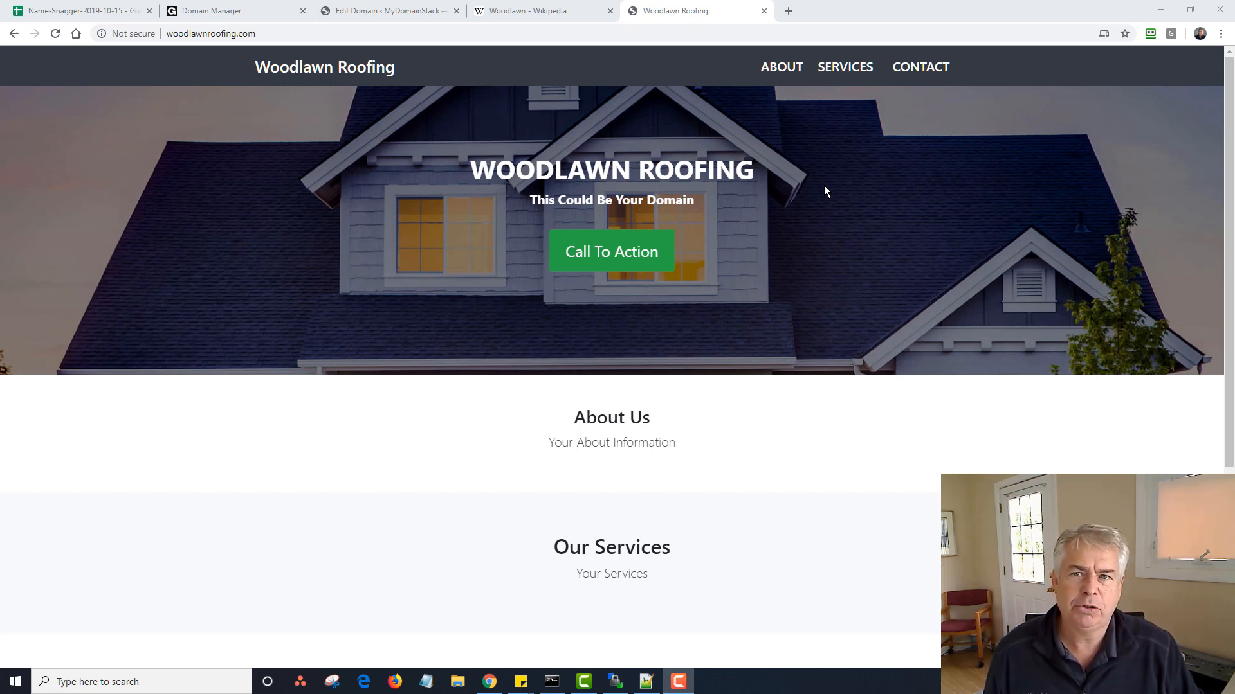